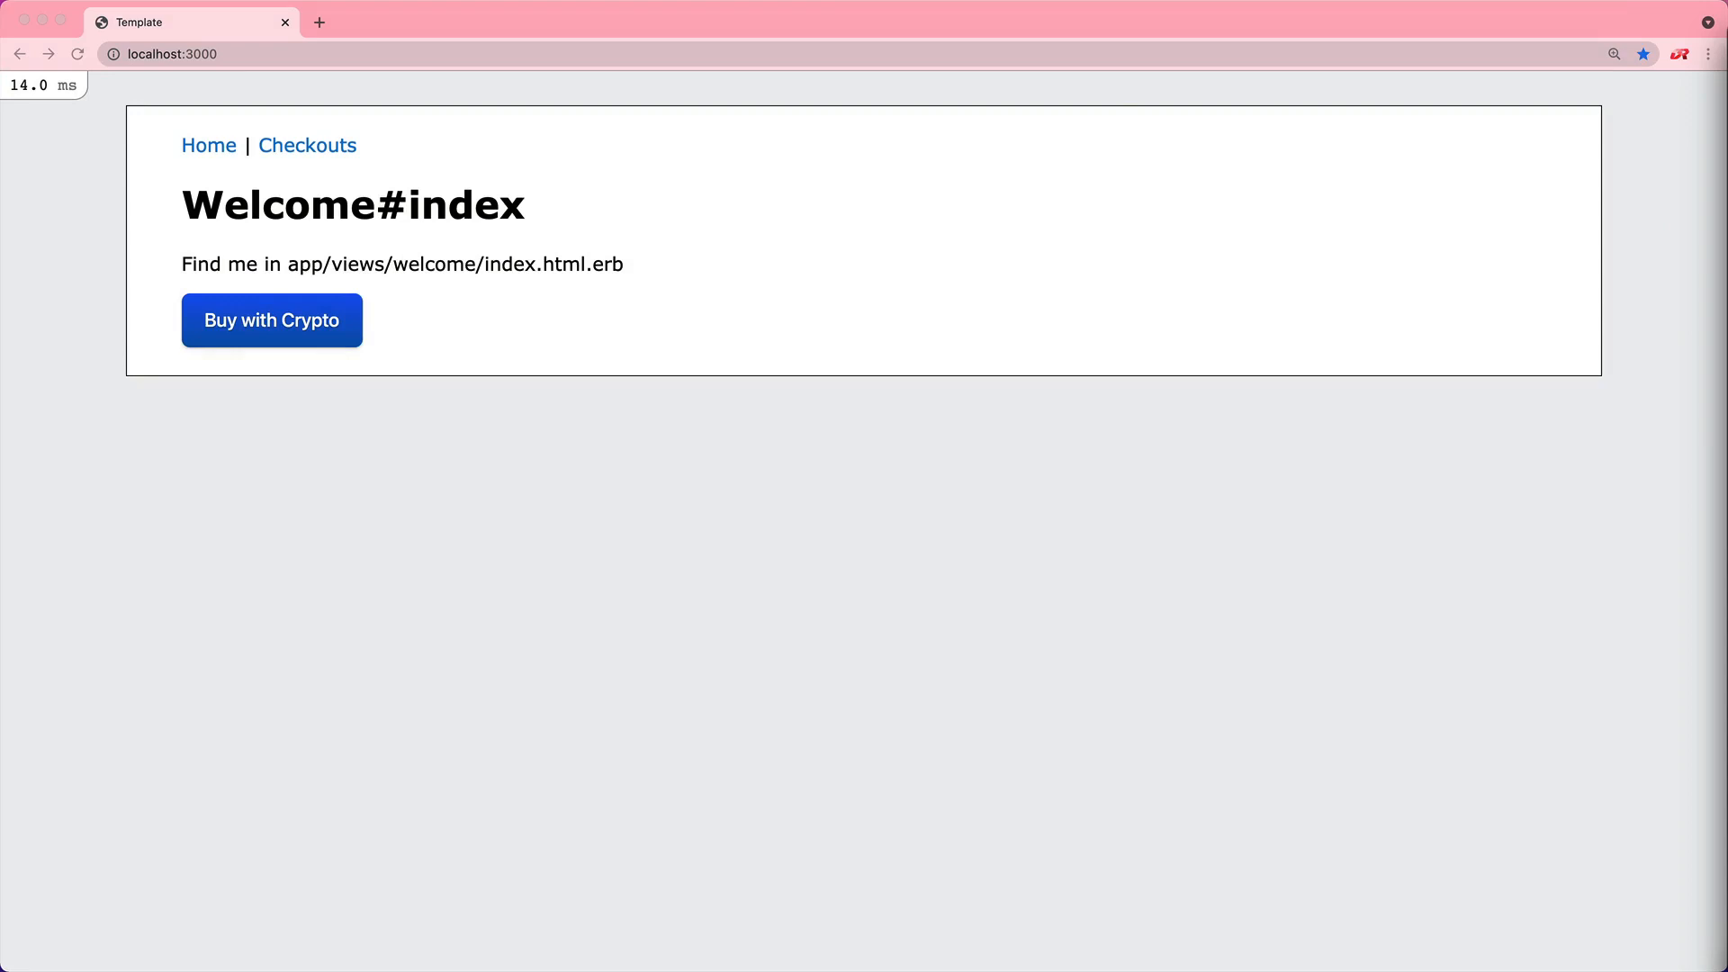
Open the Buy with Crypto payment window on localhost:3000, then Coinbase Commerce in a new tab.
click(271, 319)
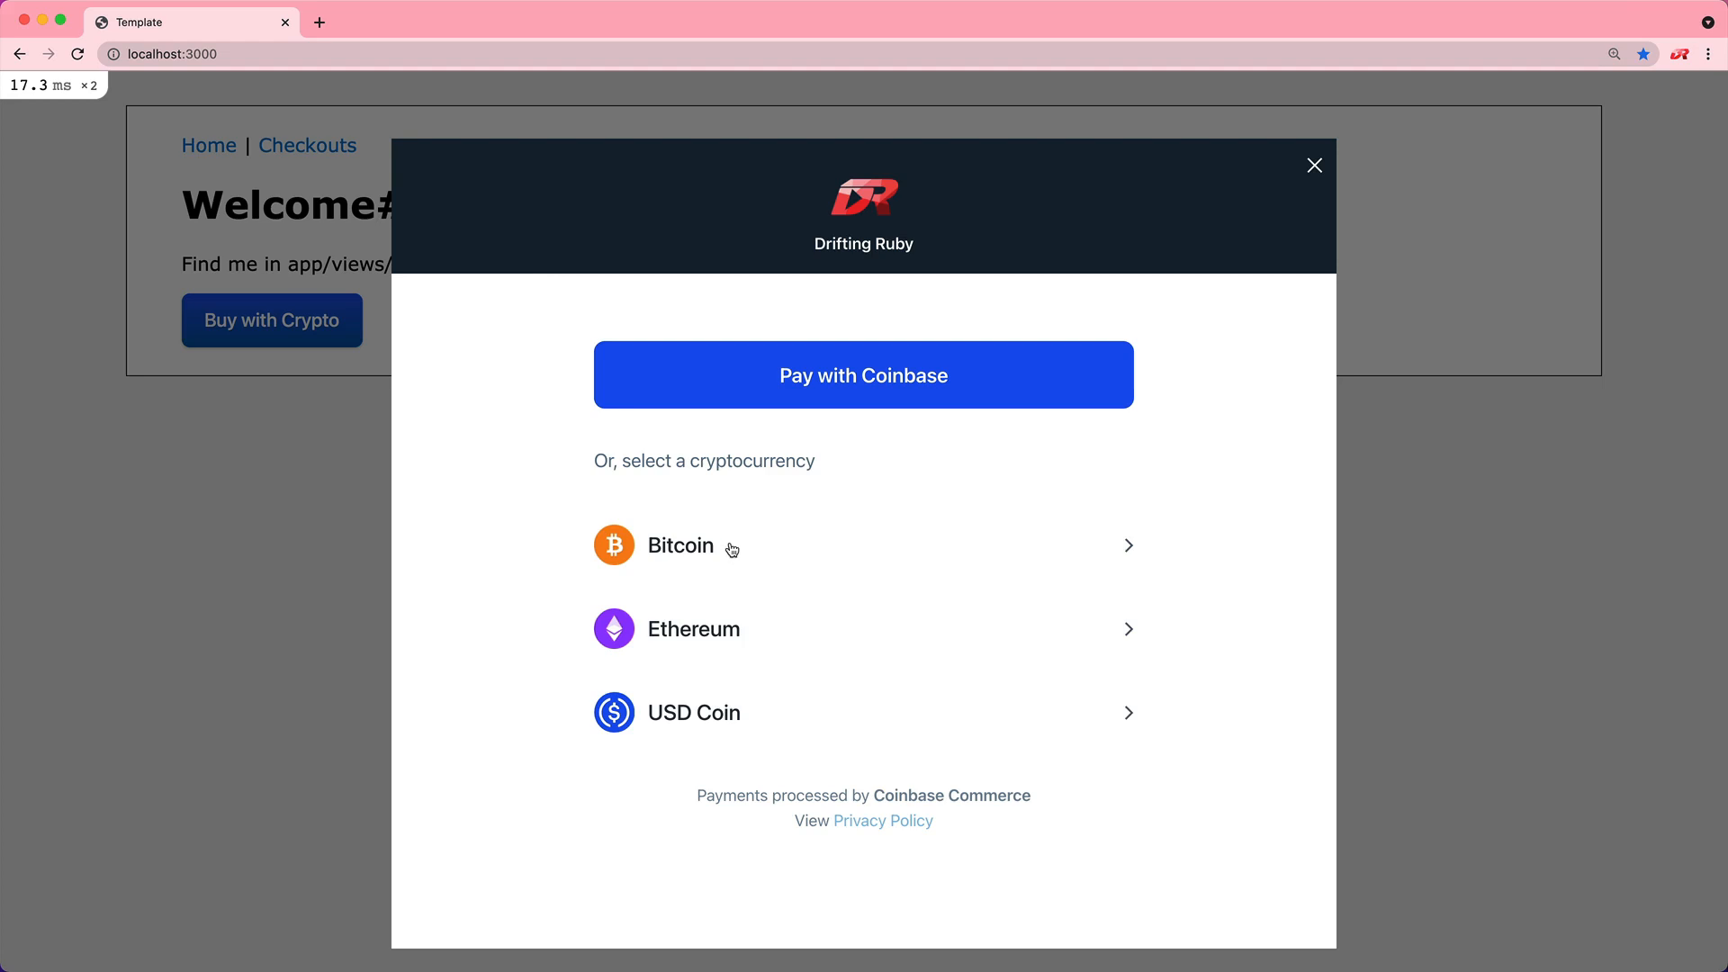
click(680, 545)
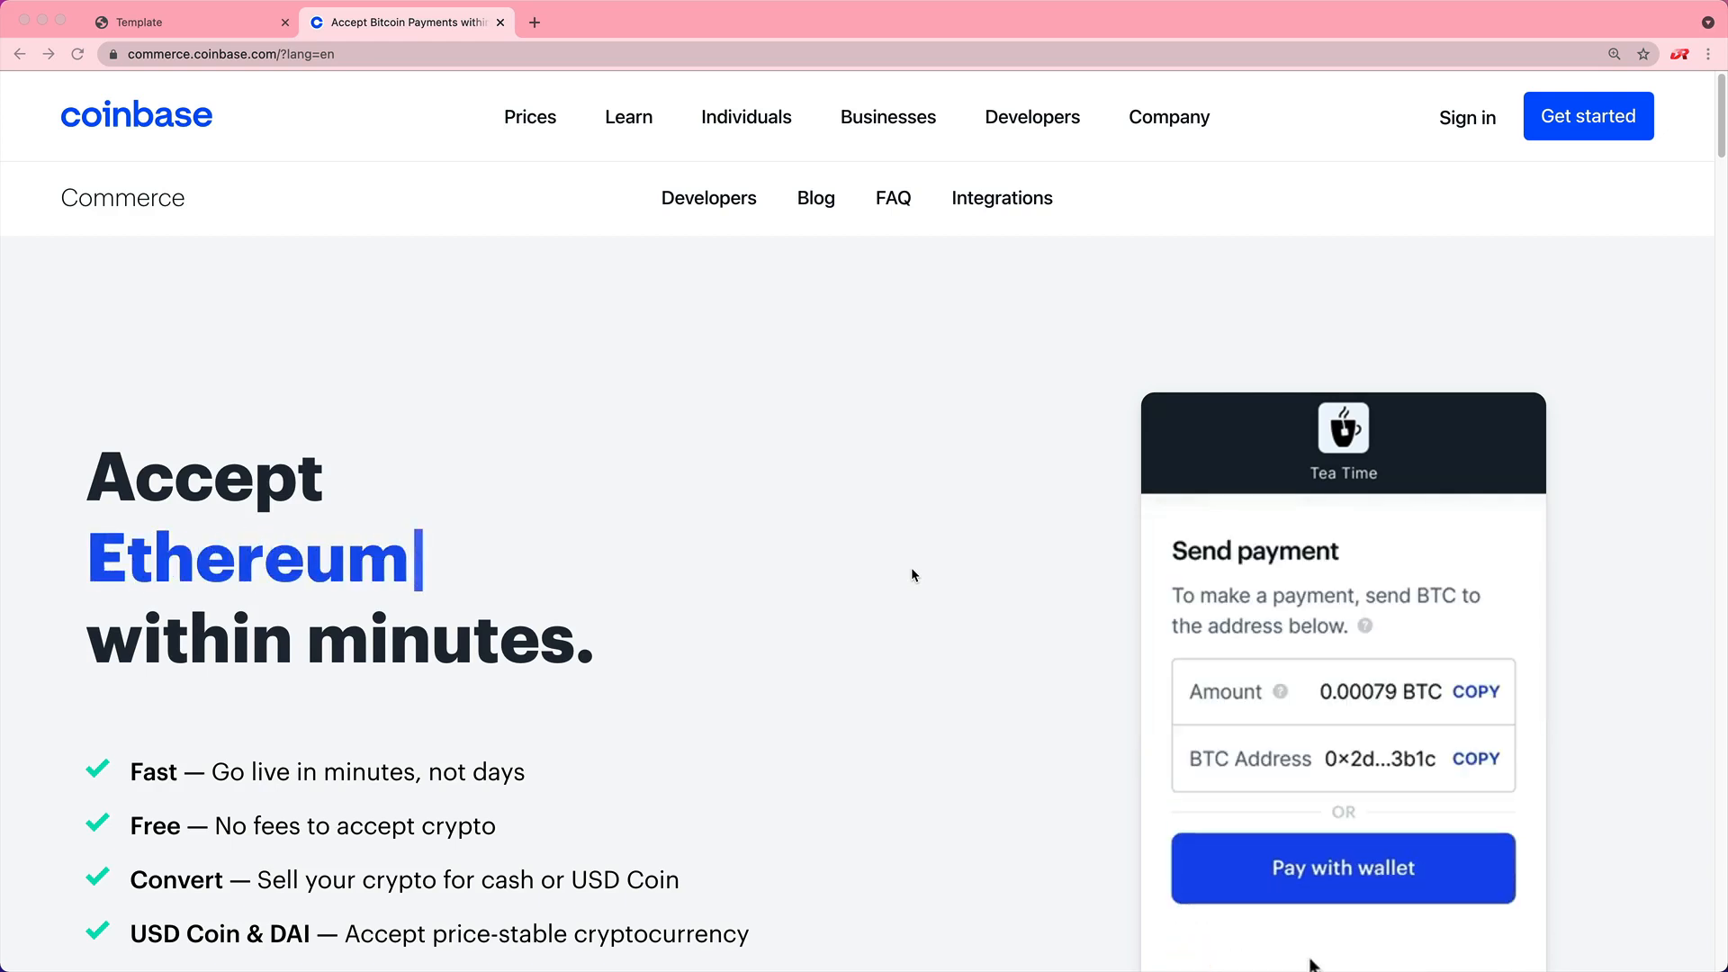
Look over the Coinbase Commerce landing page and sign in to the $0.00 balance dashboard.
click(1342, 868)
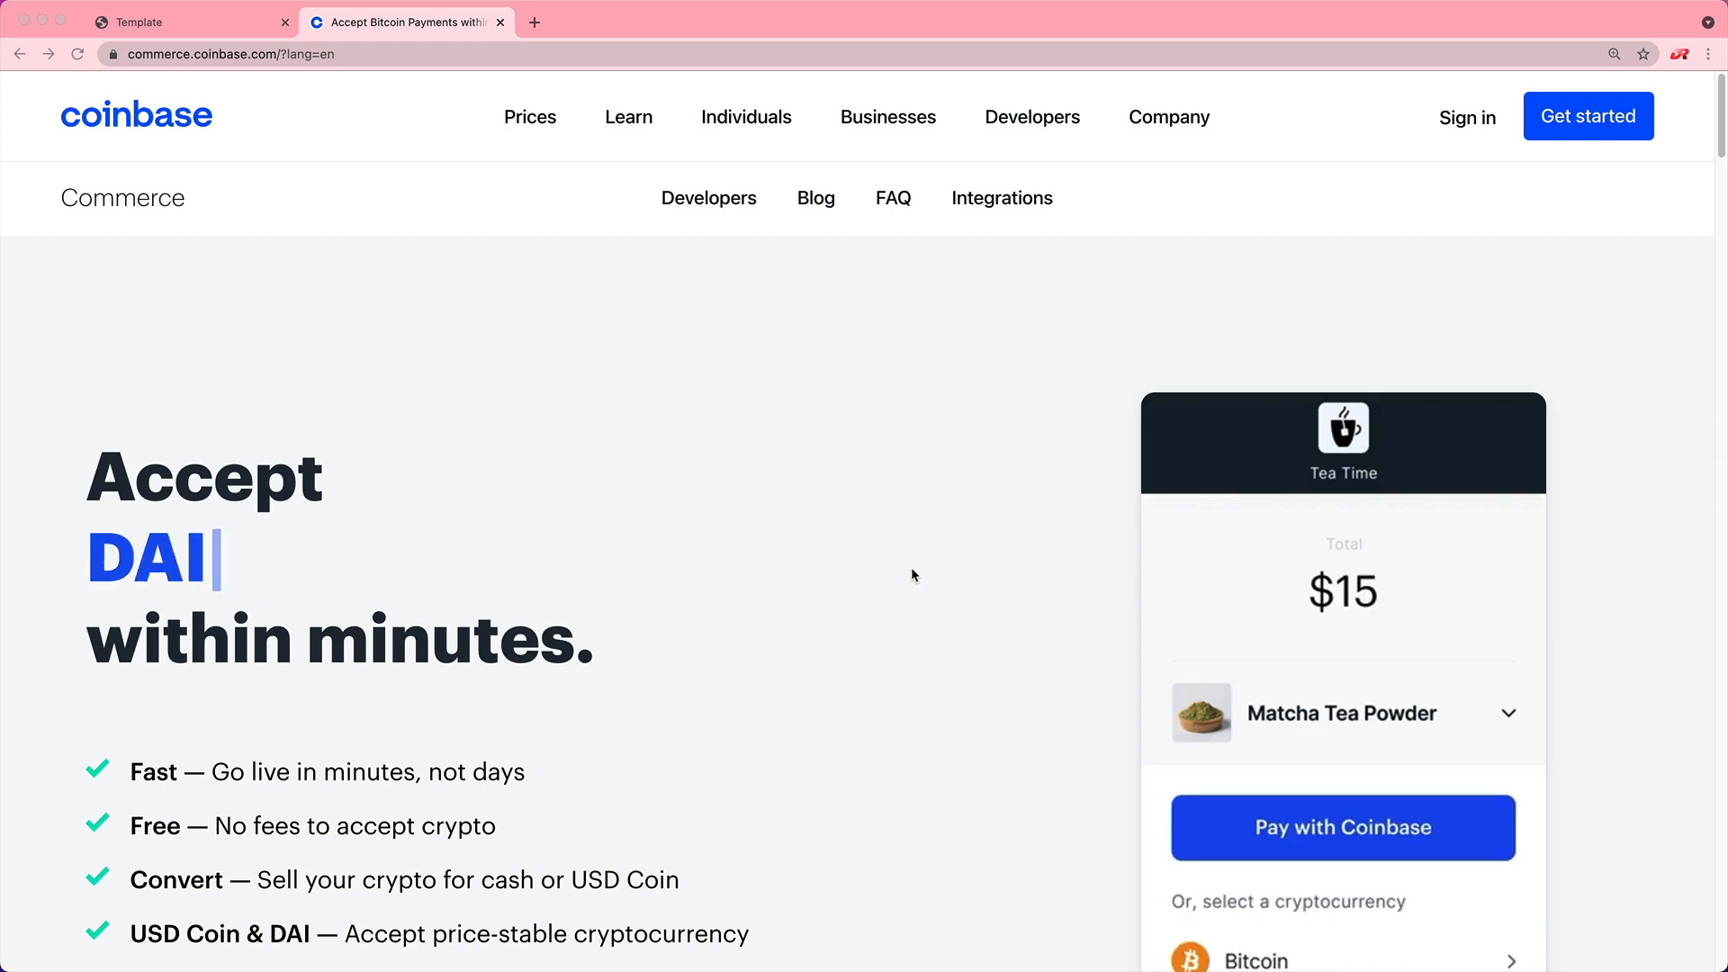
click(283, 21)
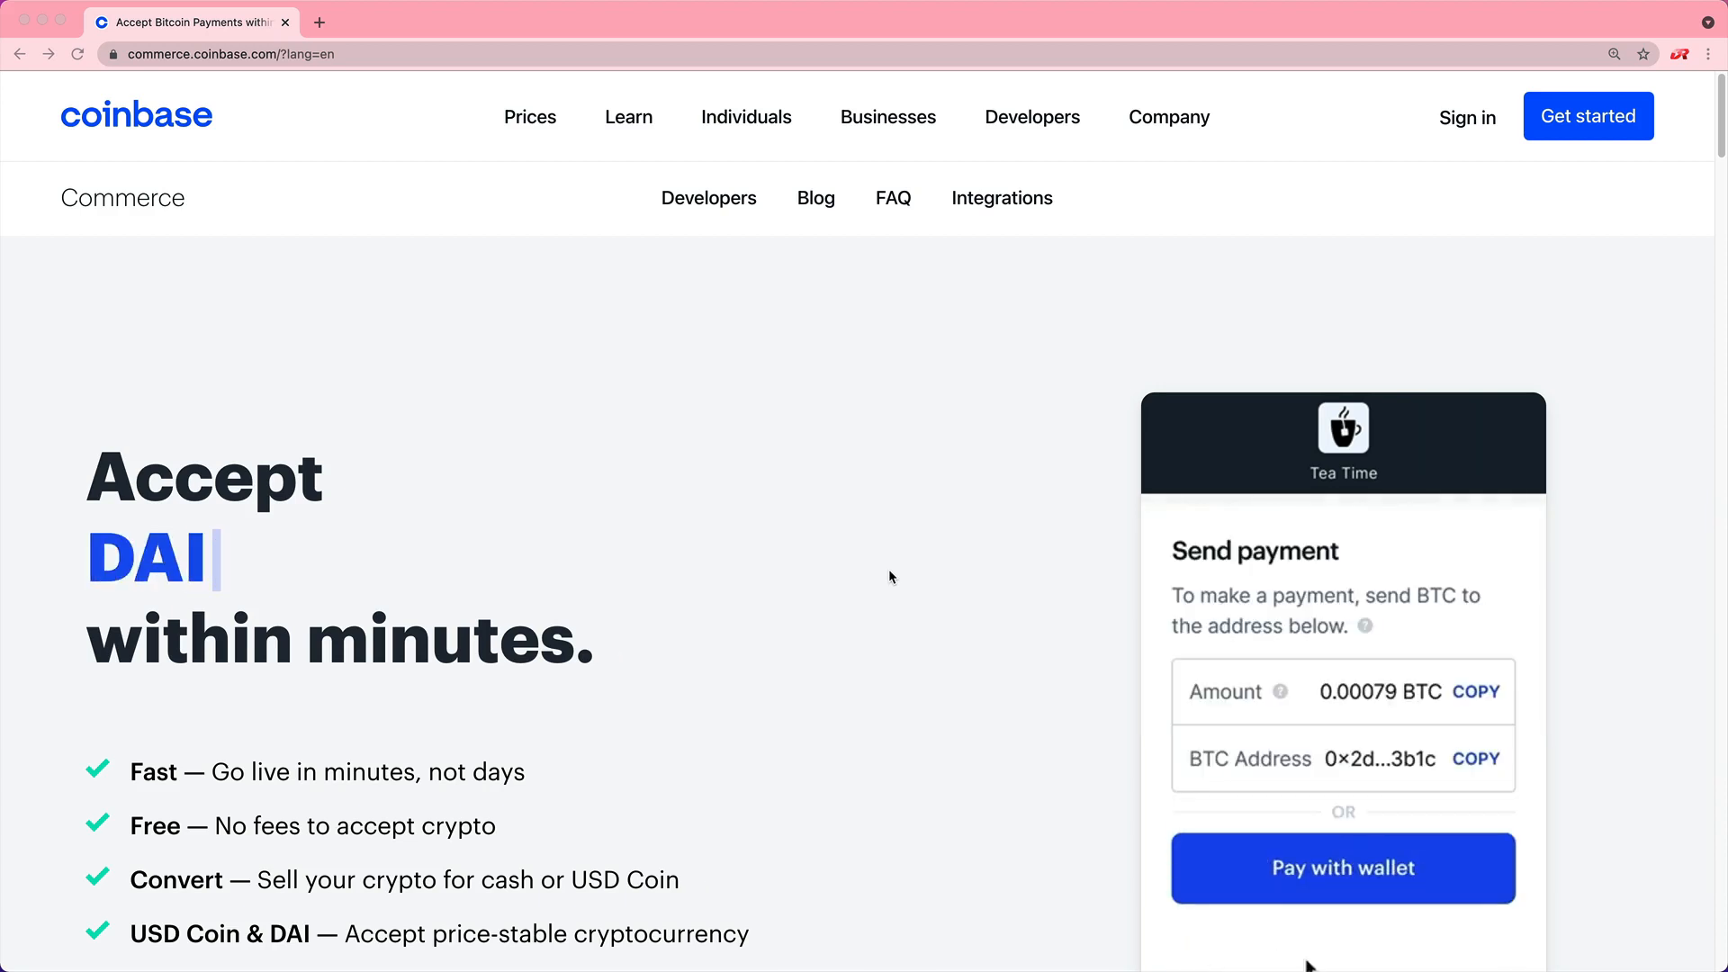
click(1342, 868)
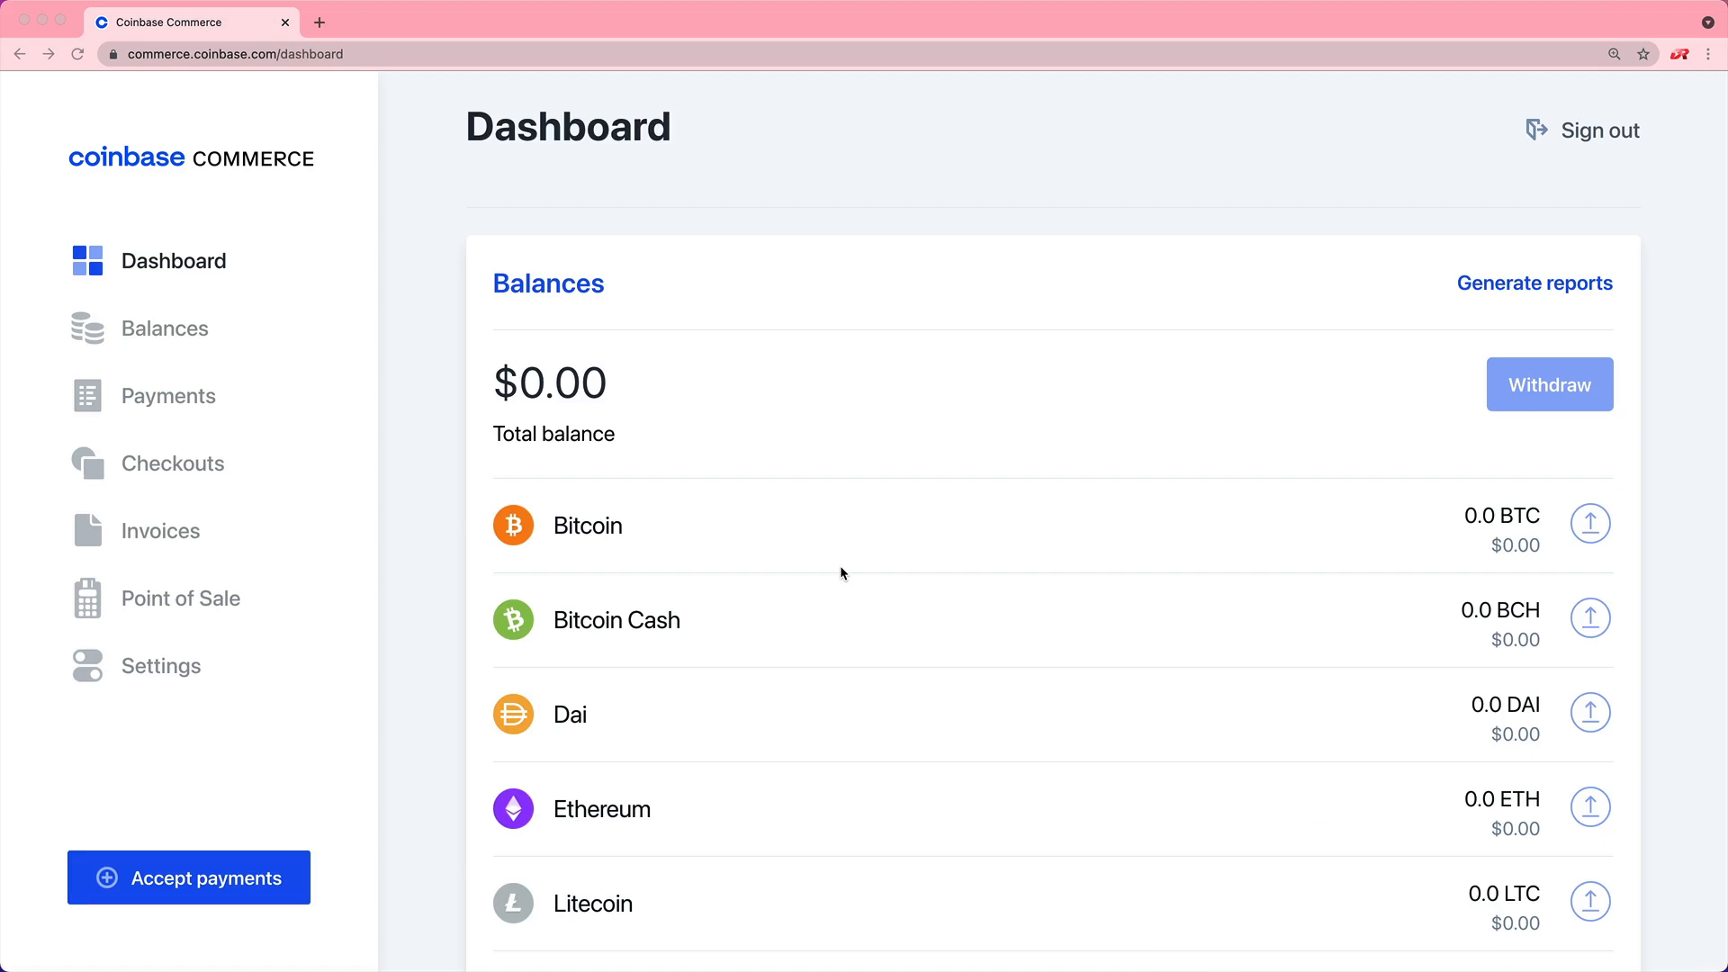
mouse_move(451, 555)
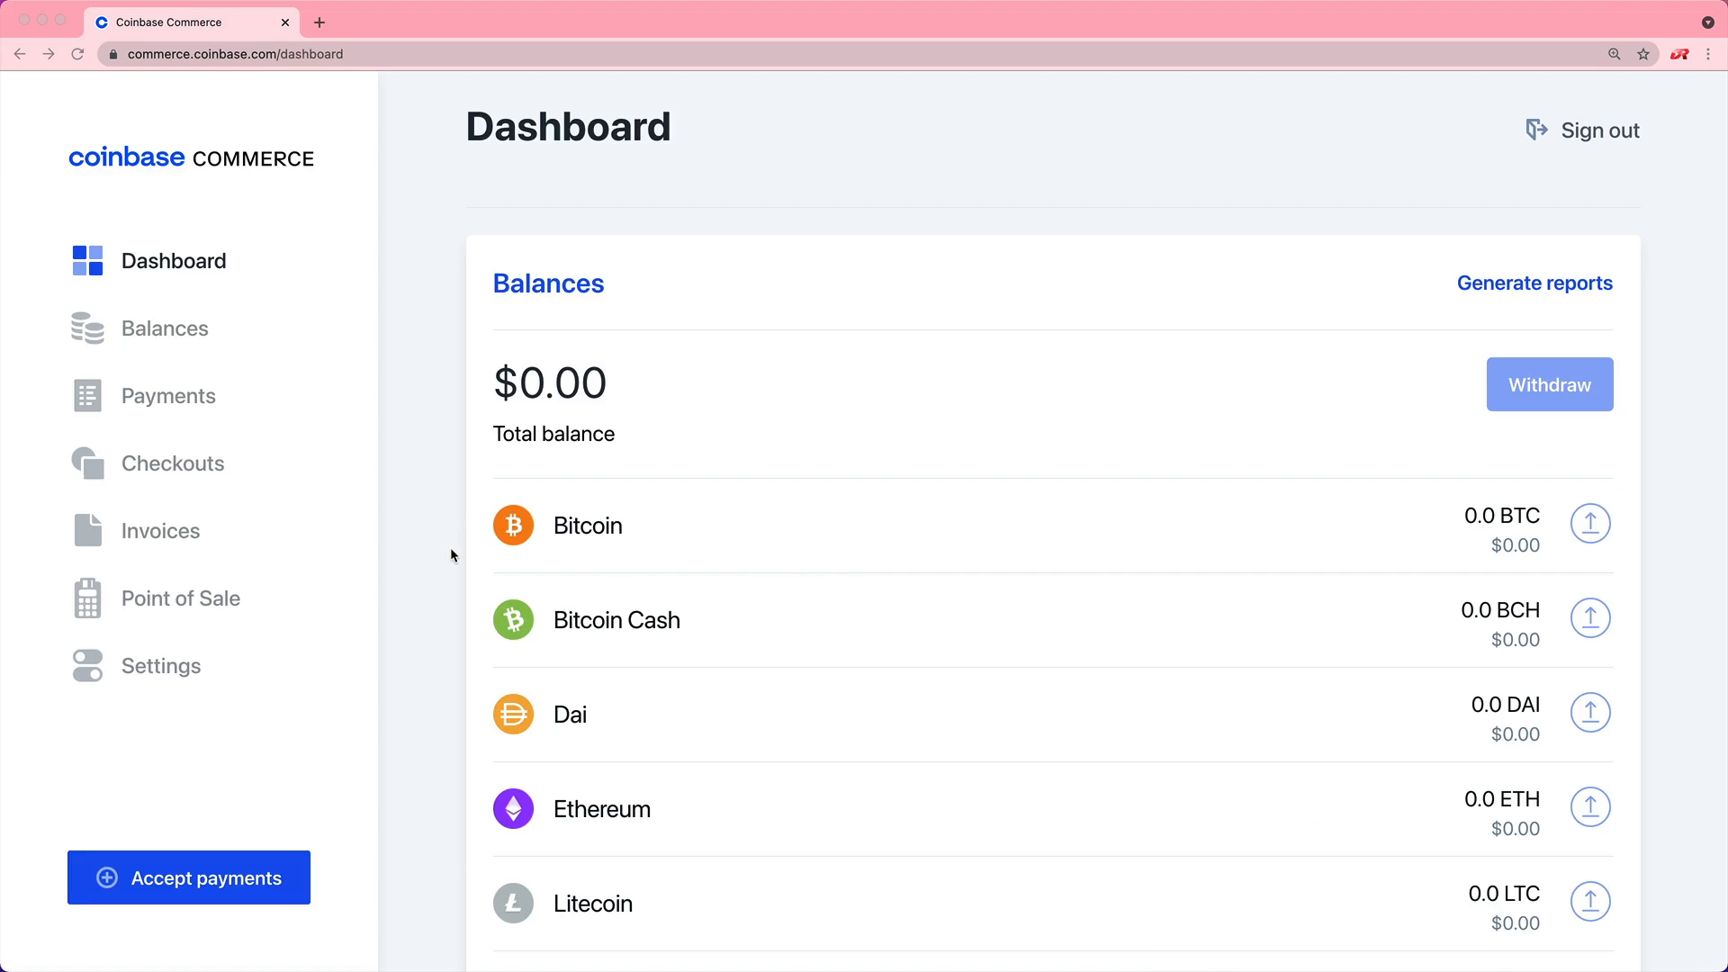
Open Settings from the dashboard's left sidebar.
click(161, 666)
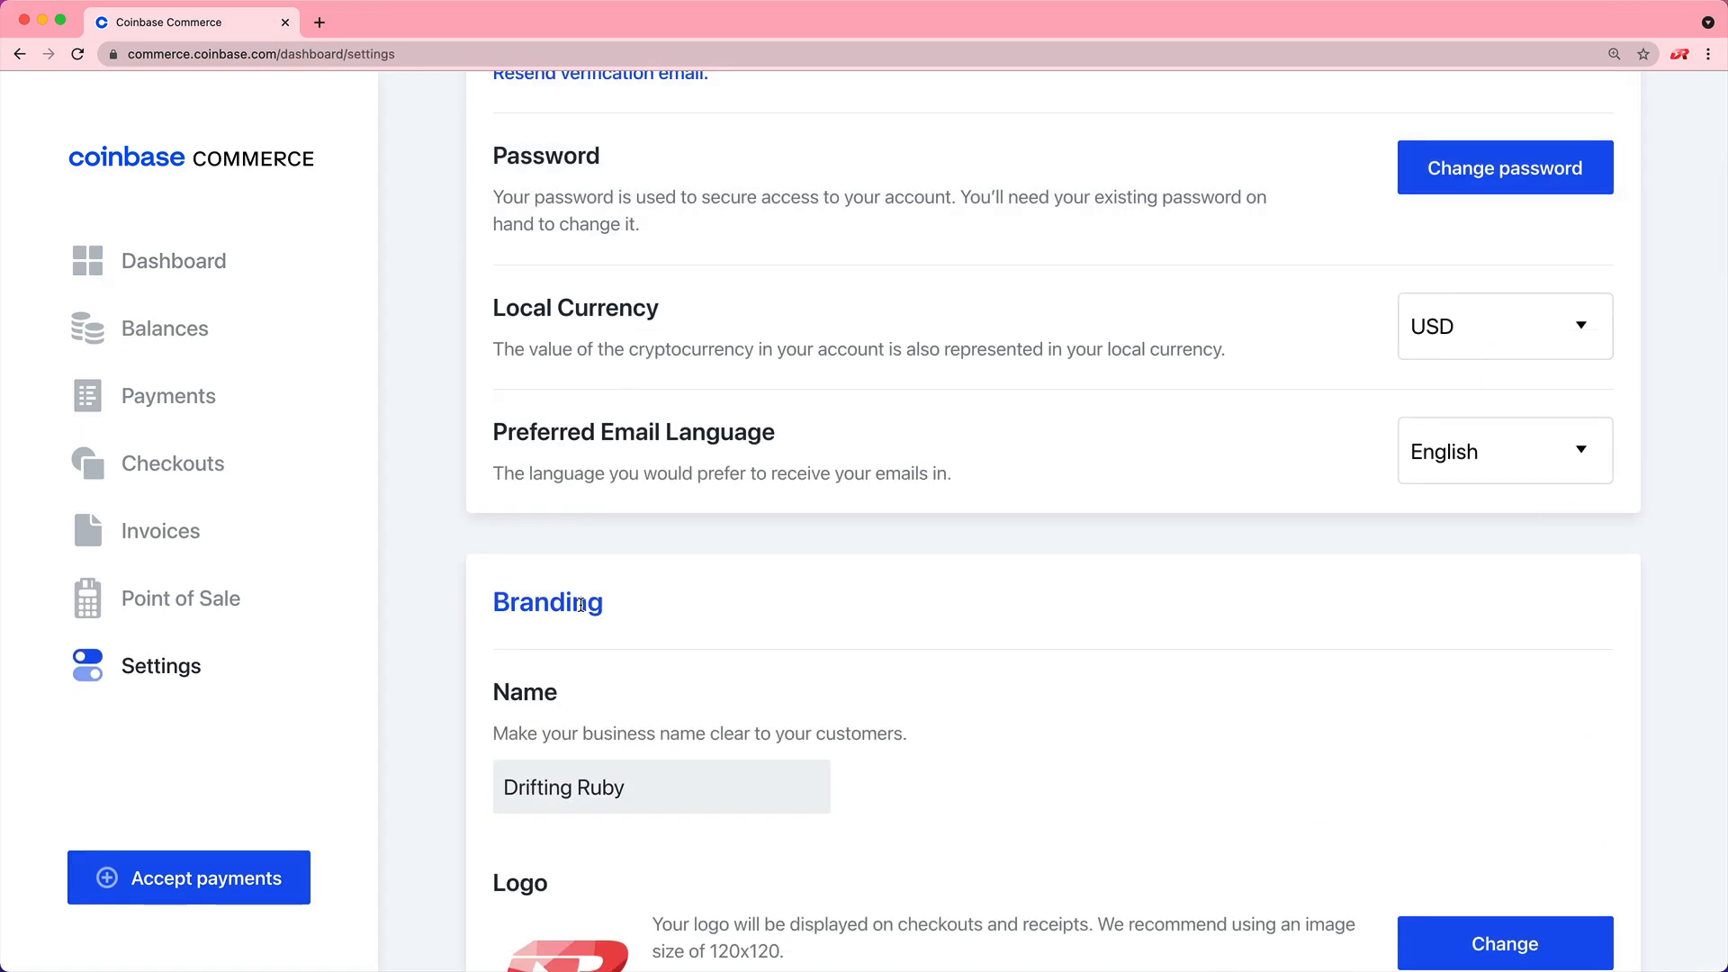
Scroll Settings past Branding, Two-step verification and Flexible Payments to the API keys and Webhook subscriptions sections.
scroll(down, 3)
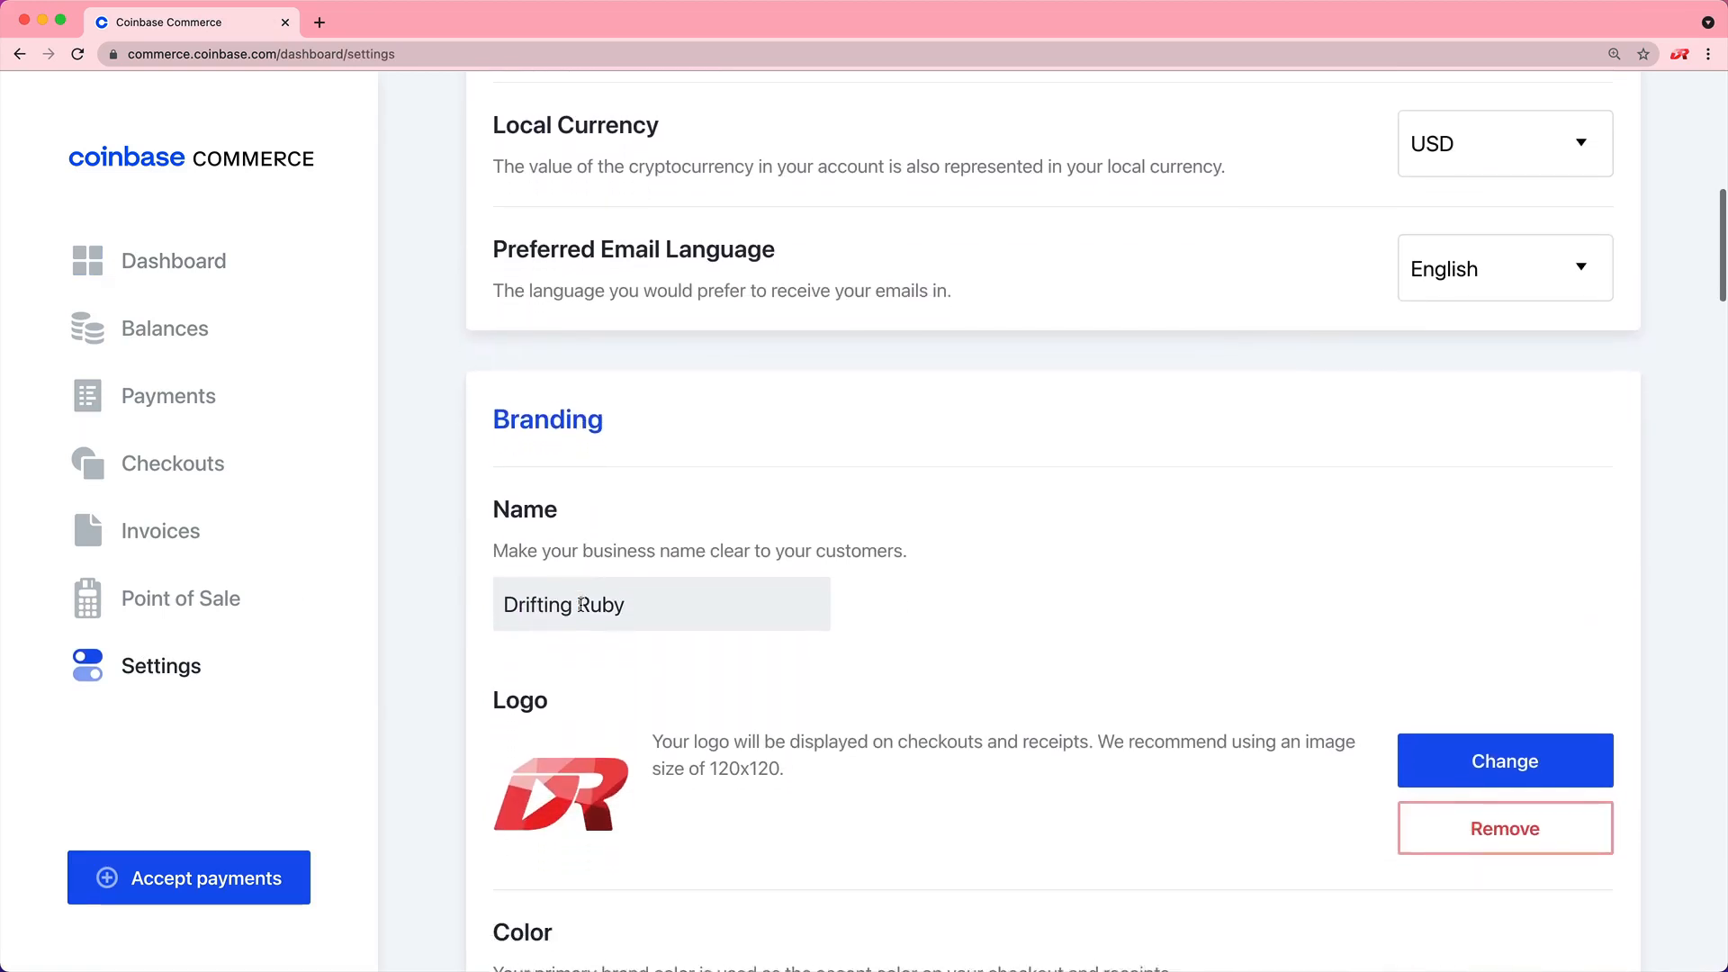
scroll(down, 3)
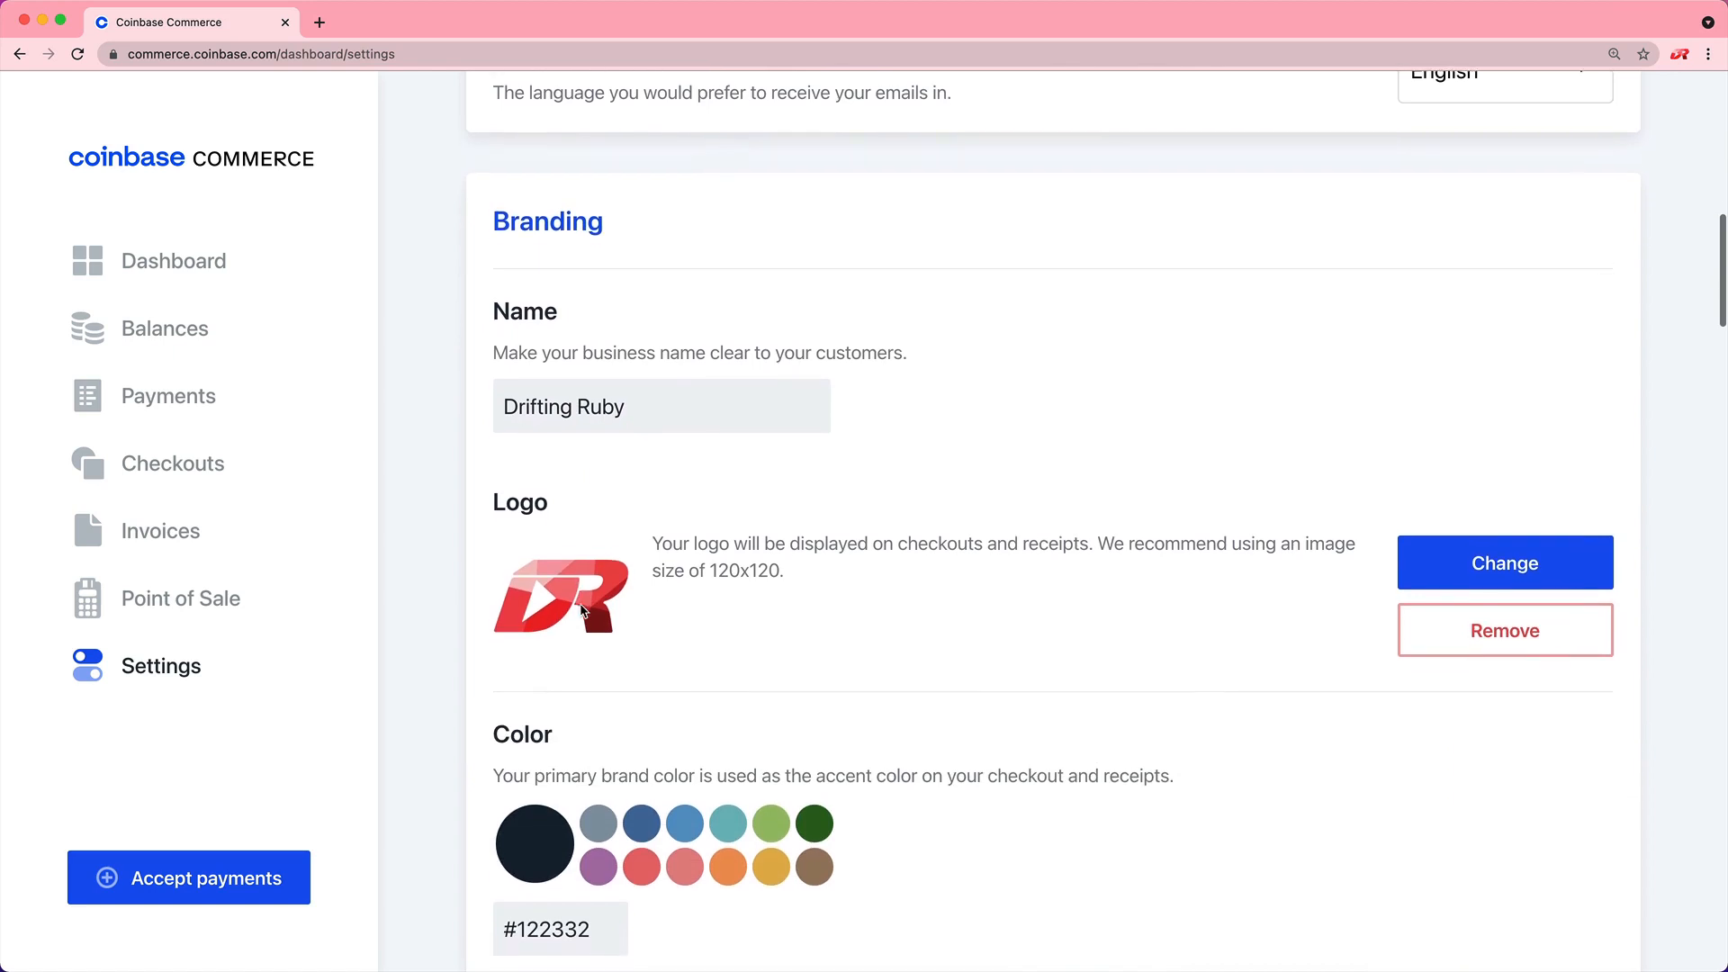
scroll(down, 3)
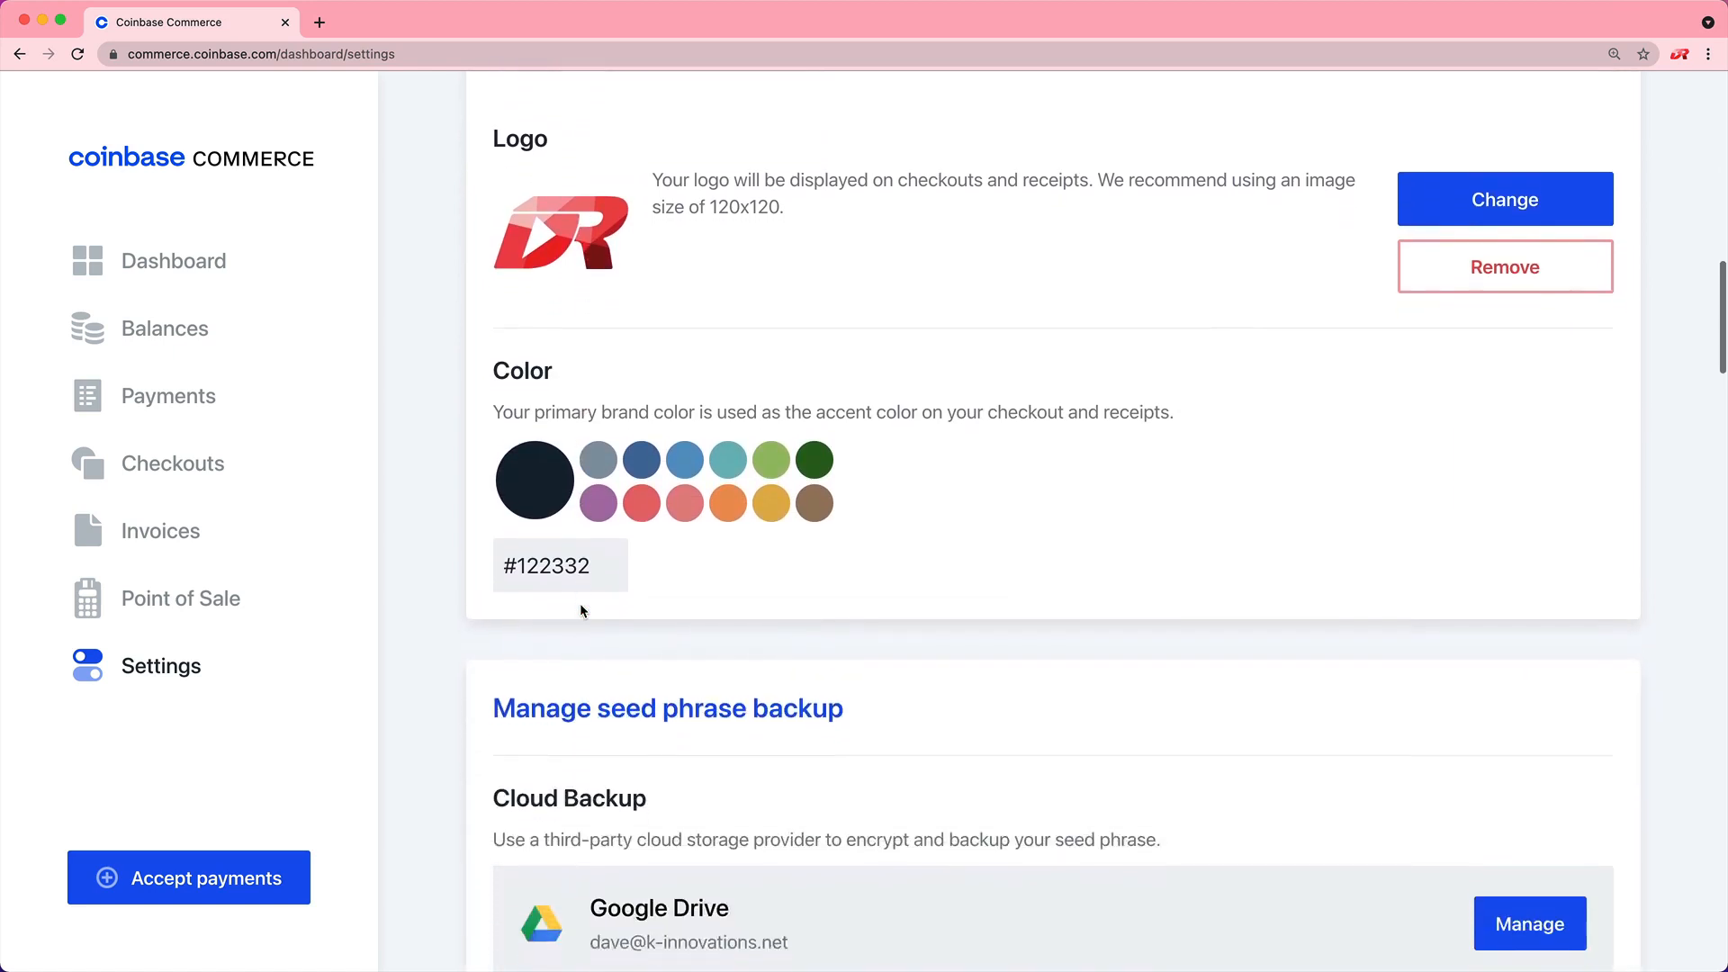
scroll(down, 3)
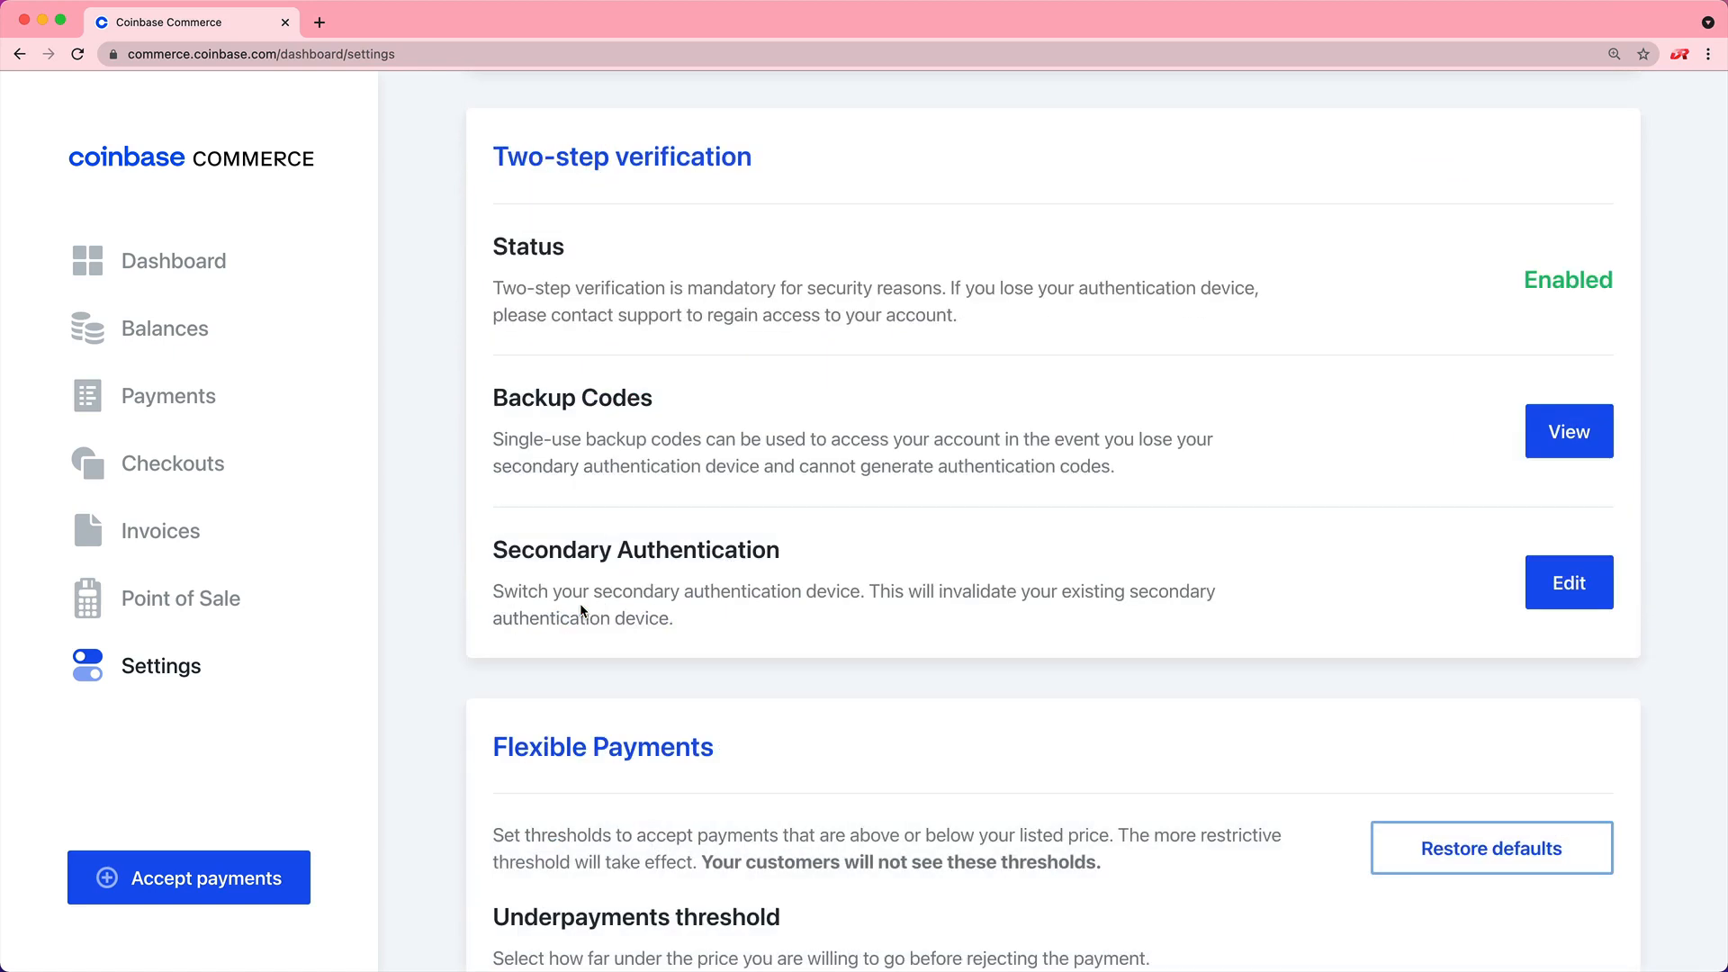
scroll(down, 3)
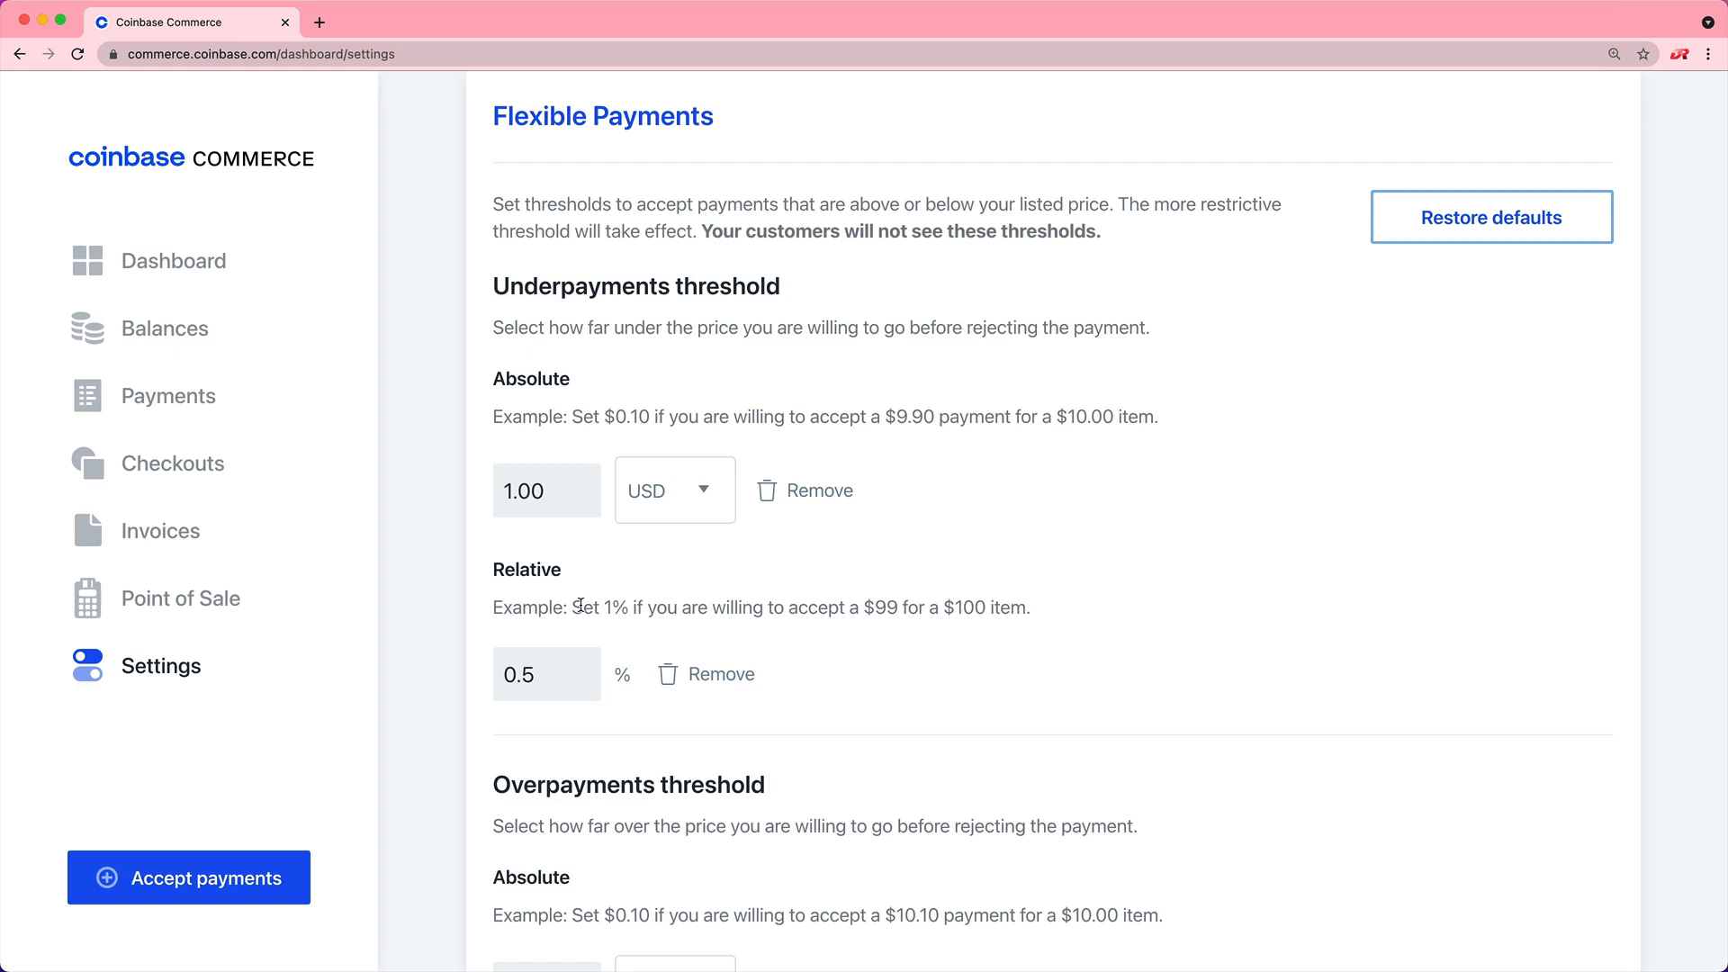
mouse_move(569, 450)
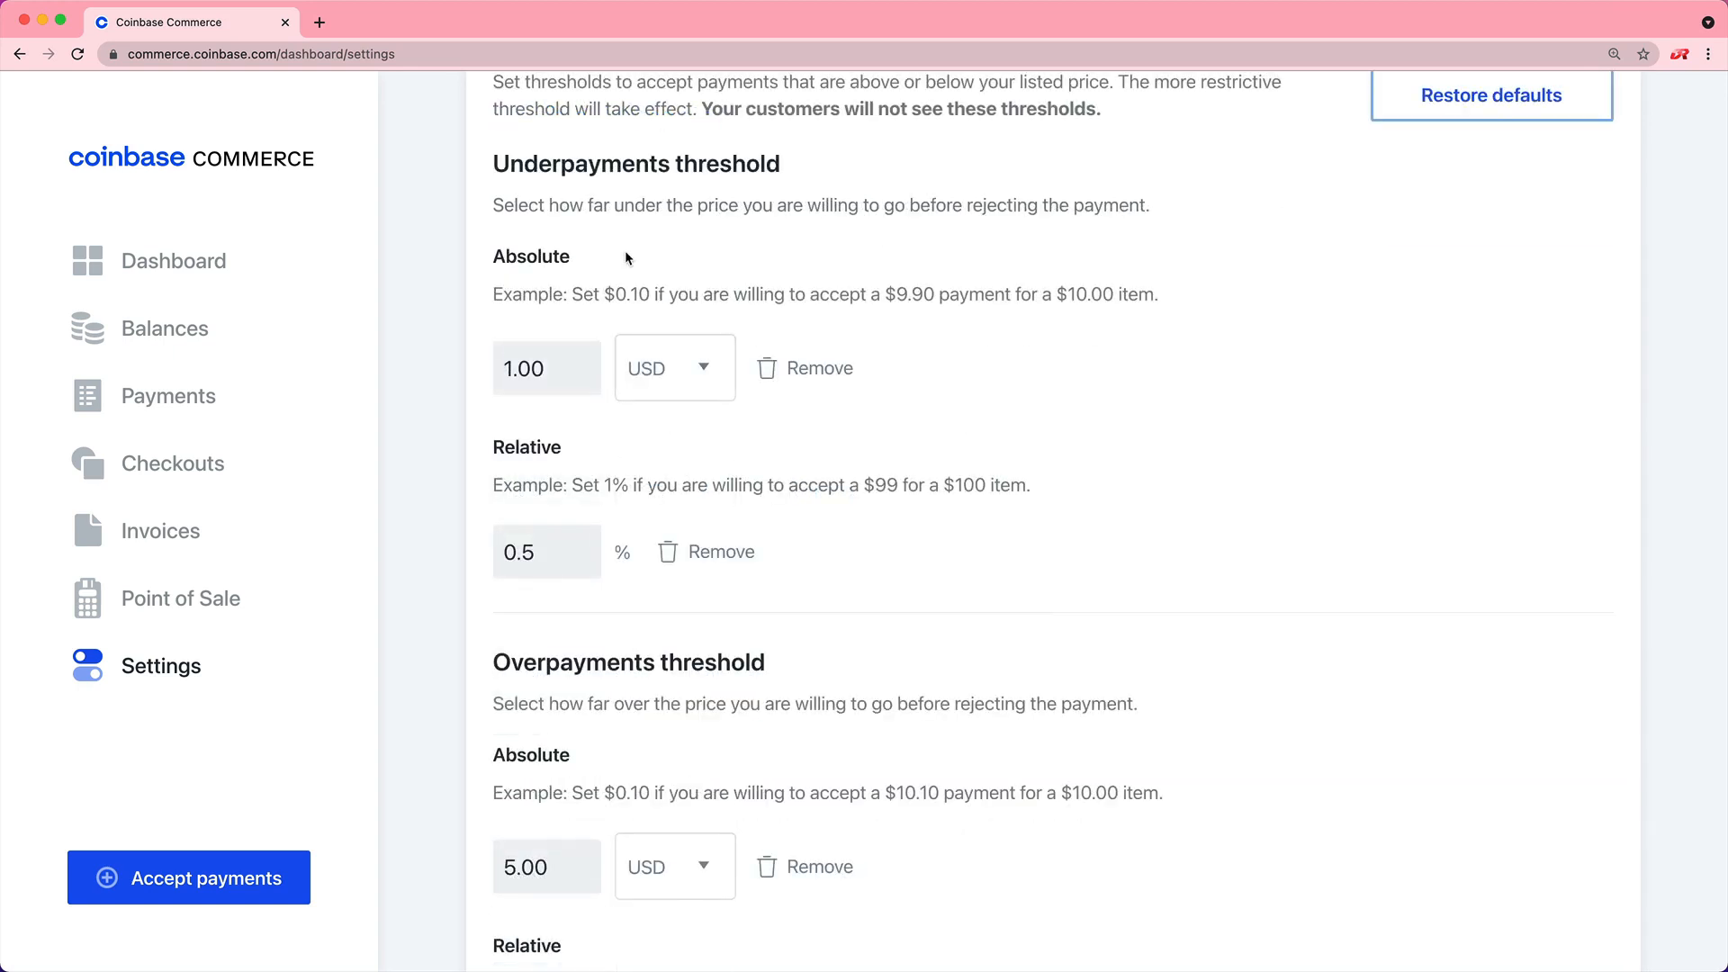
scroll(down, 3)
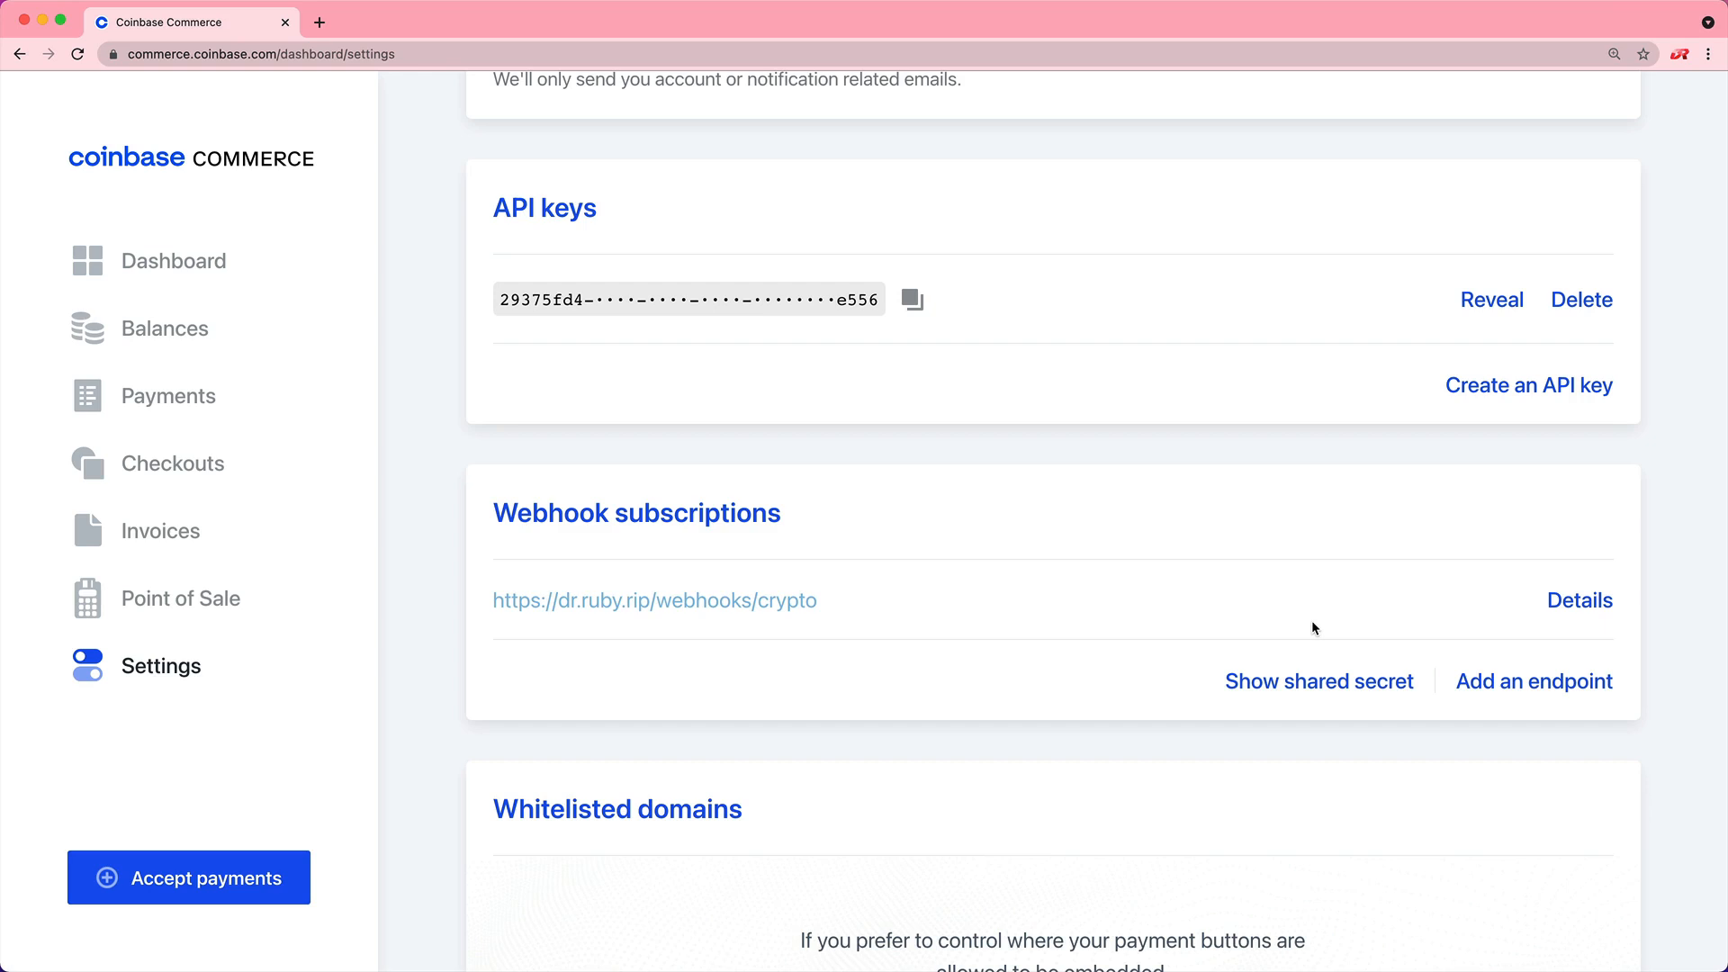
mouse_move(1277, 585)
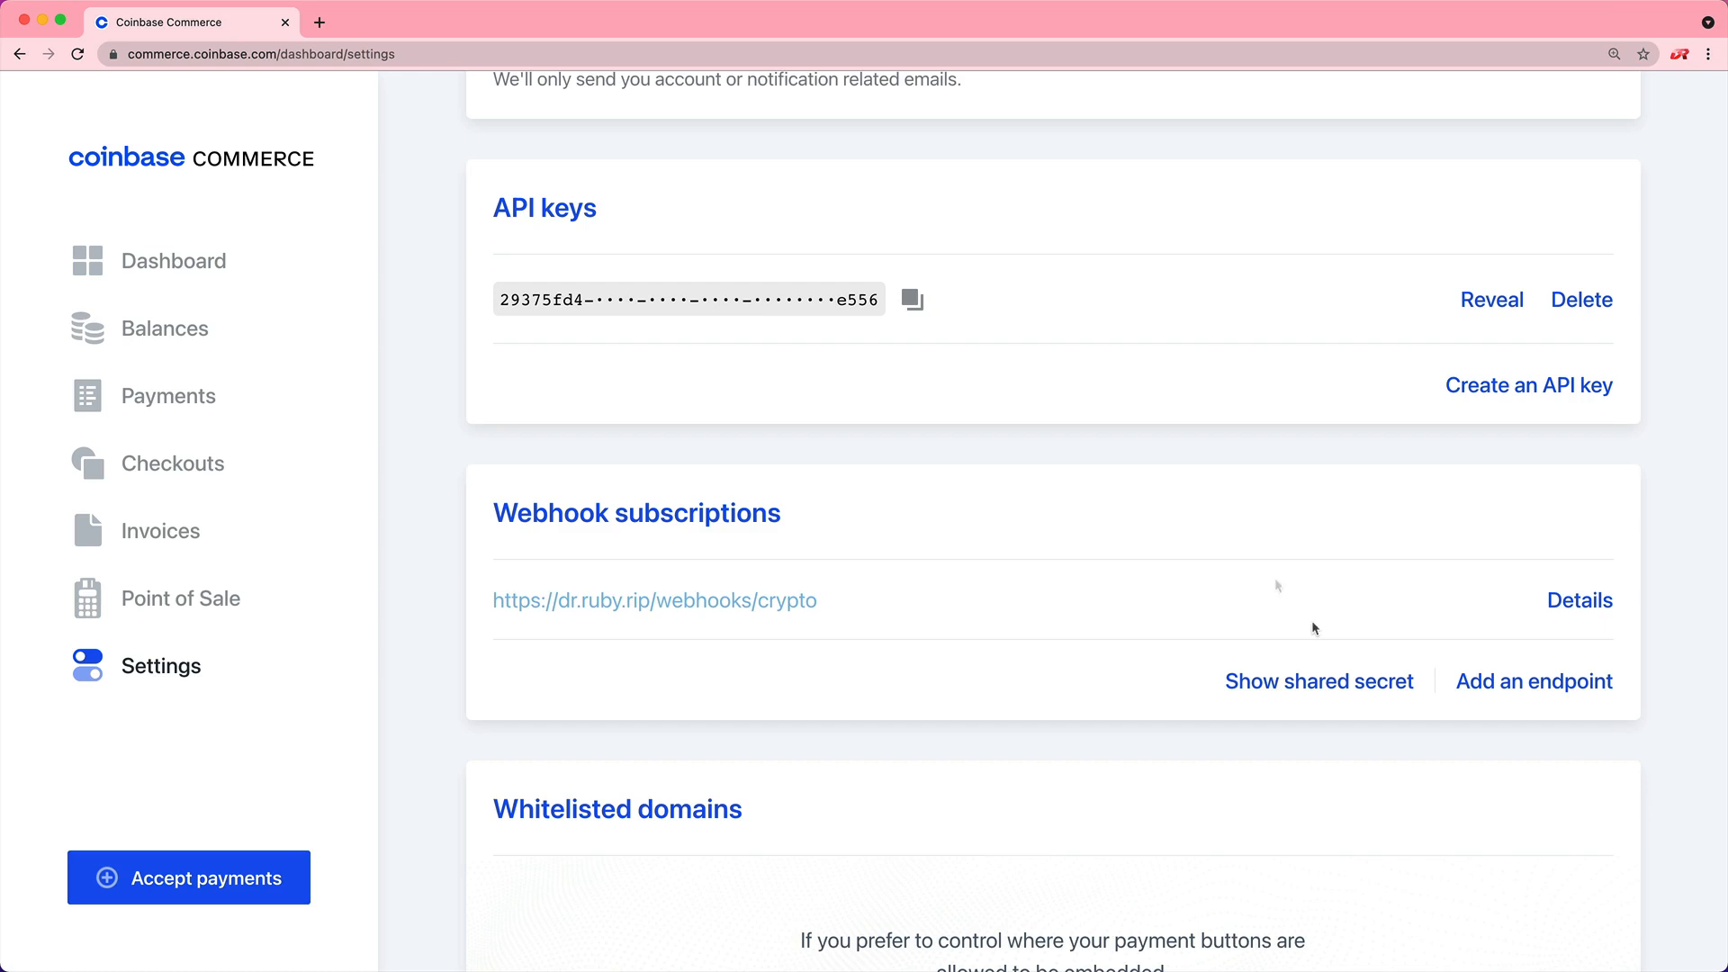
mouse_move(910, 299)
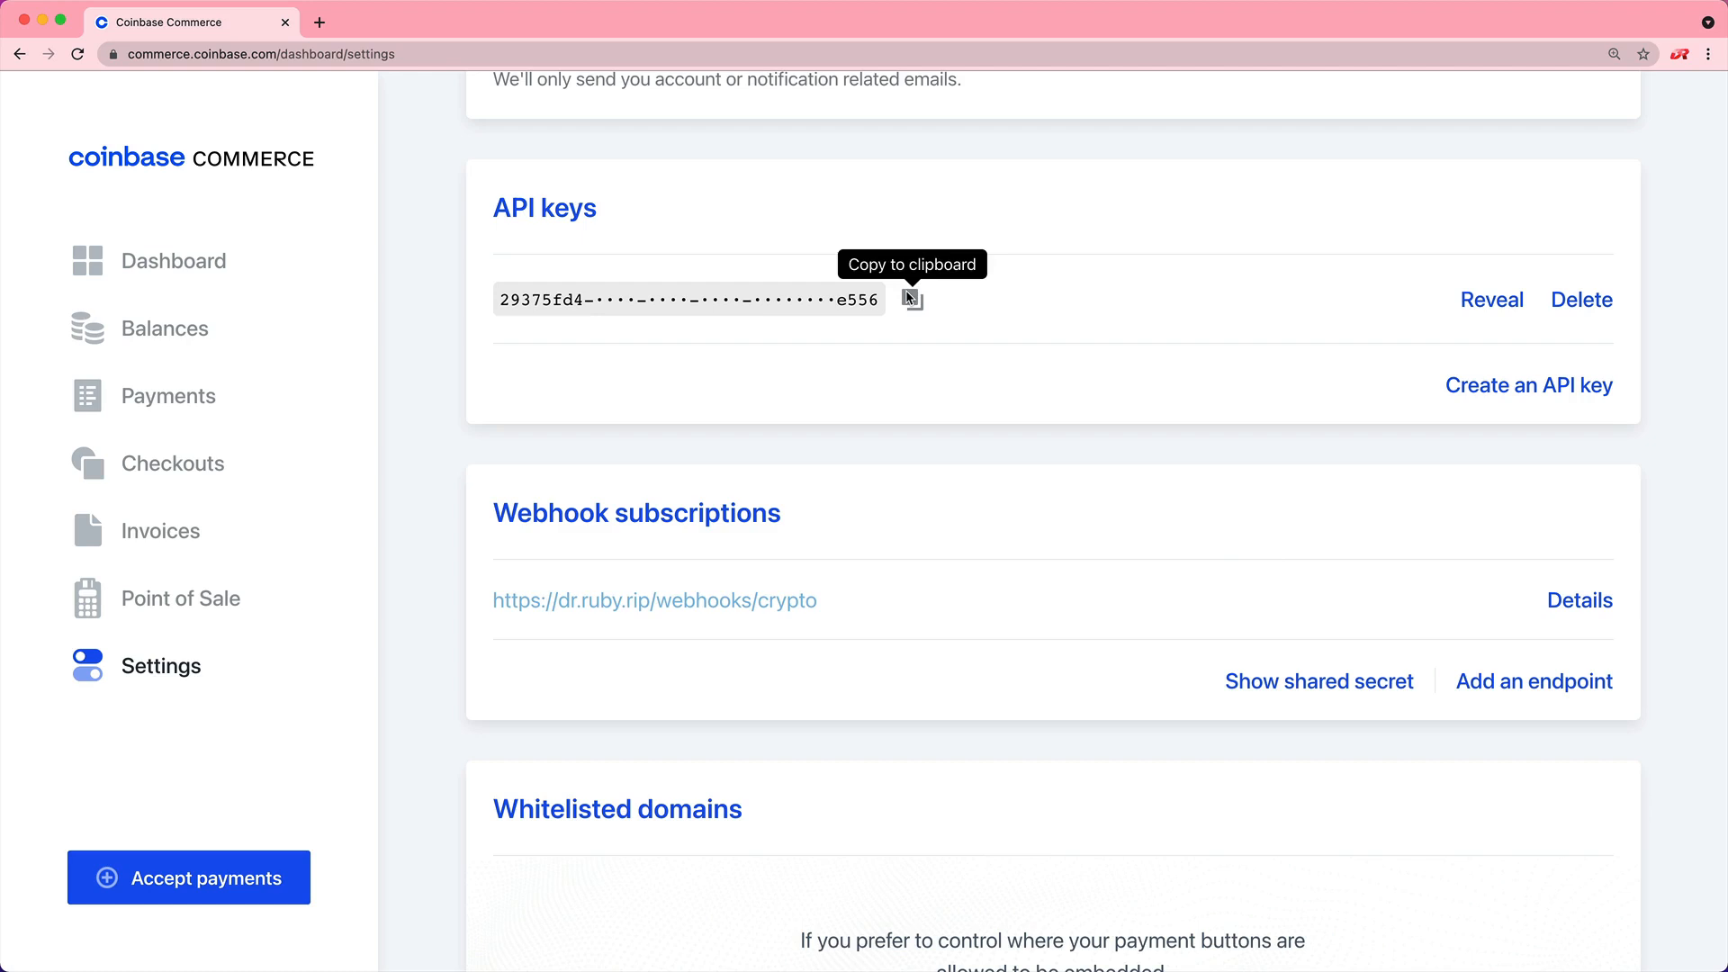
mouse_move(927, 540)
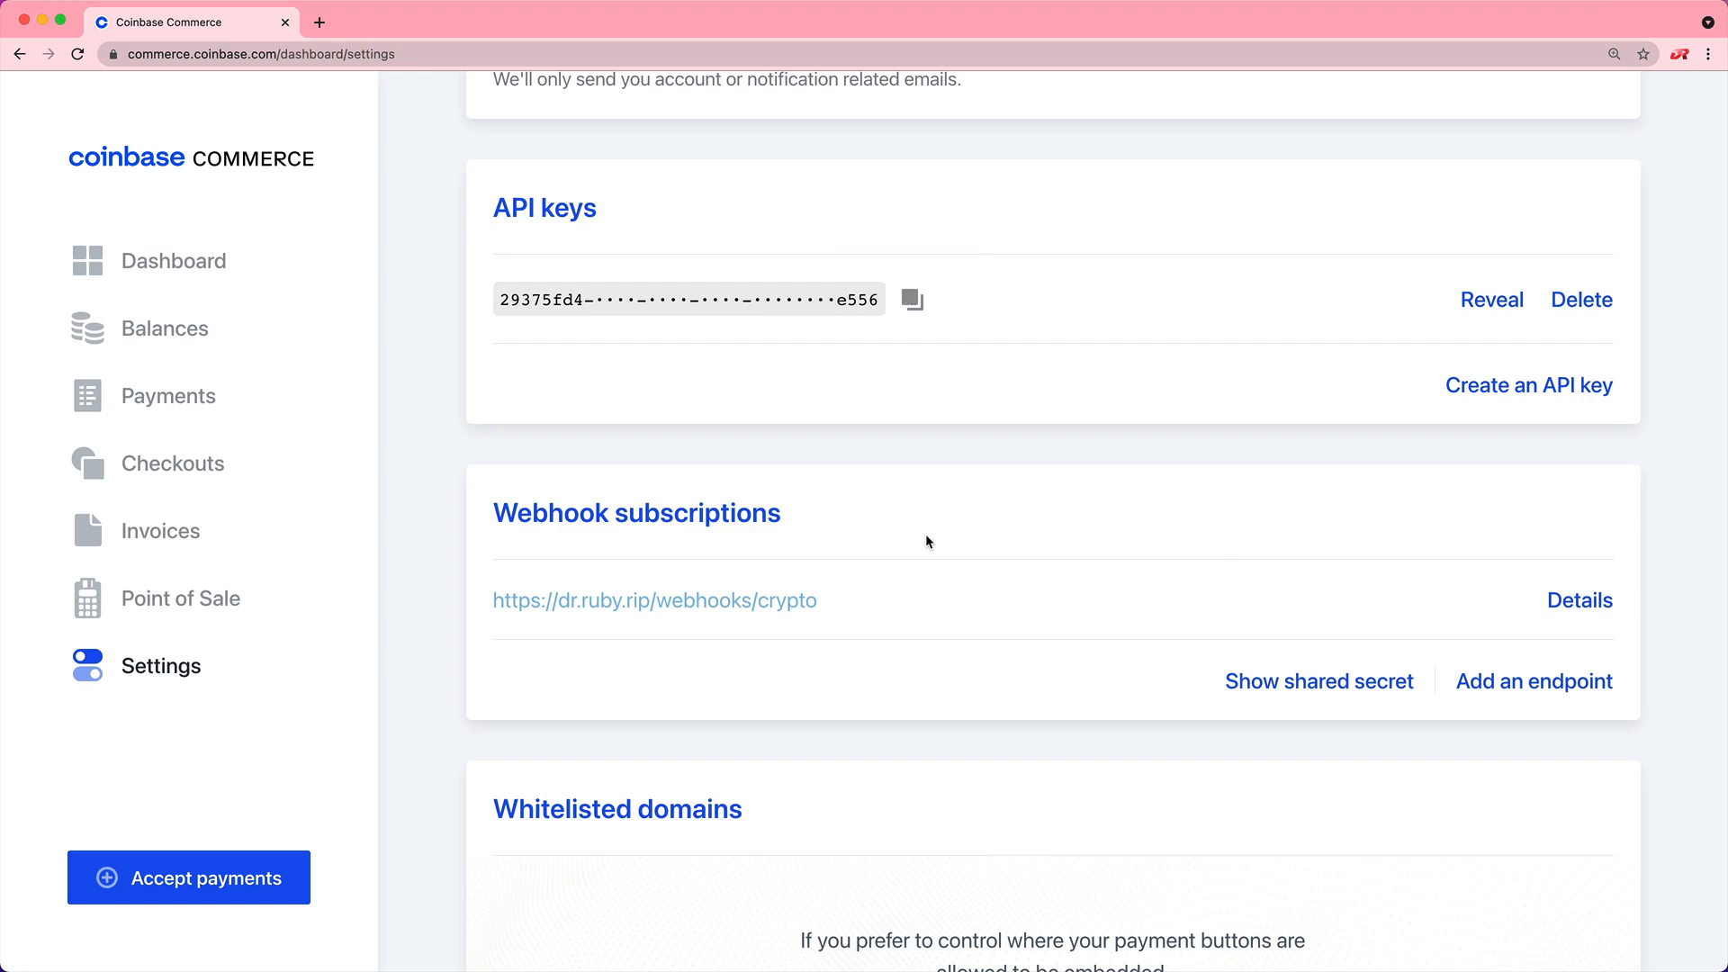
mouse_move(1234, 694)
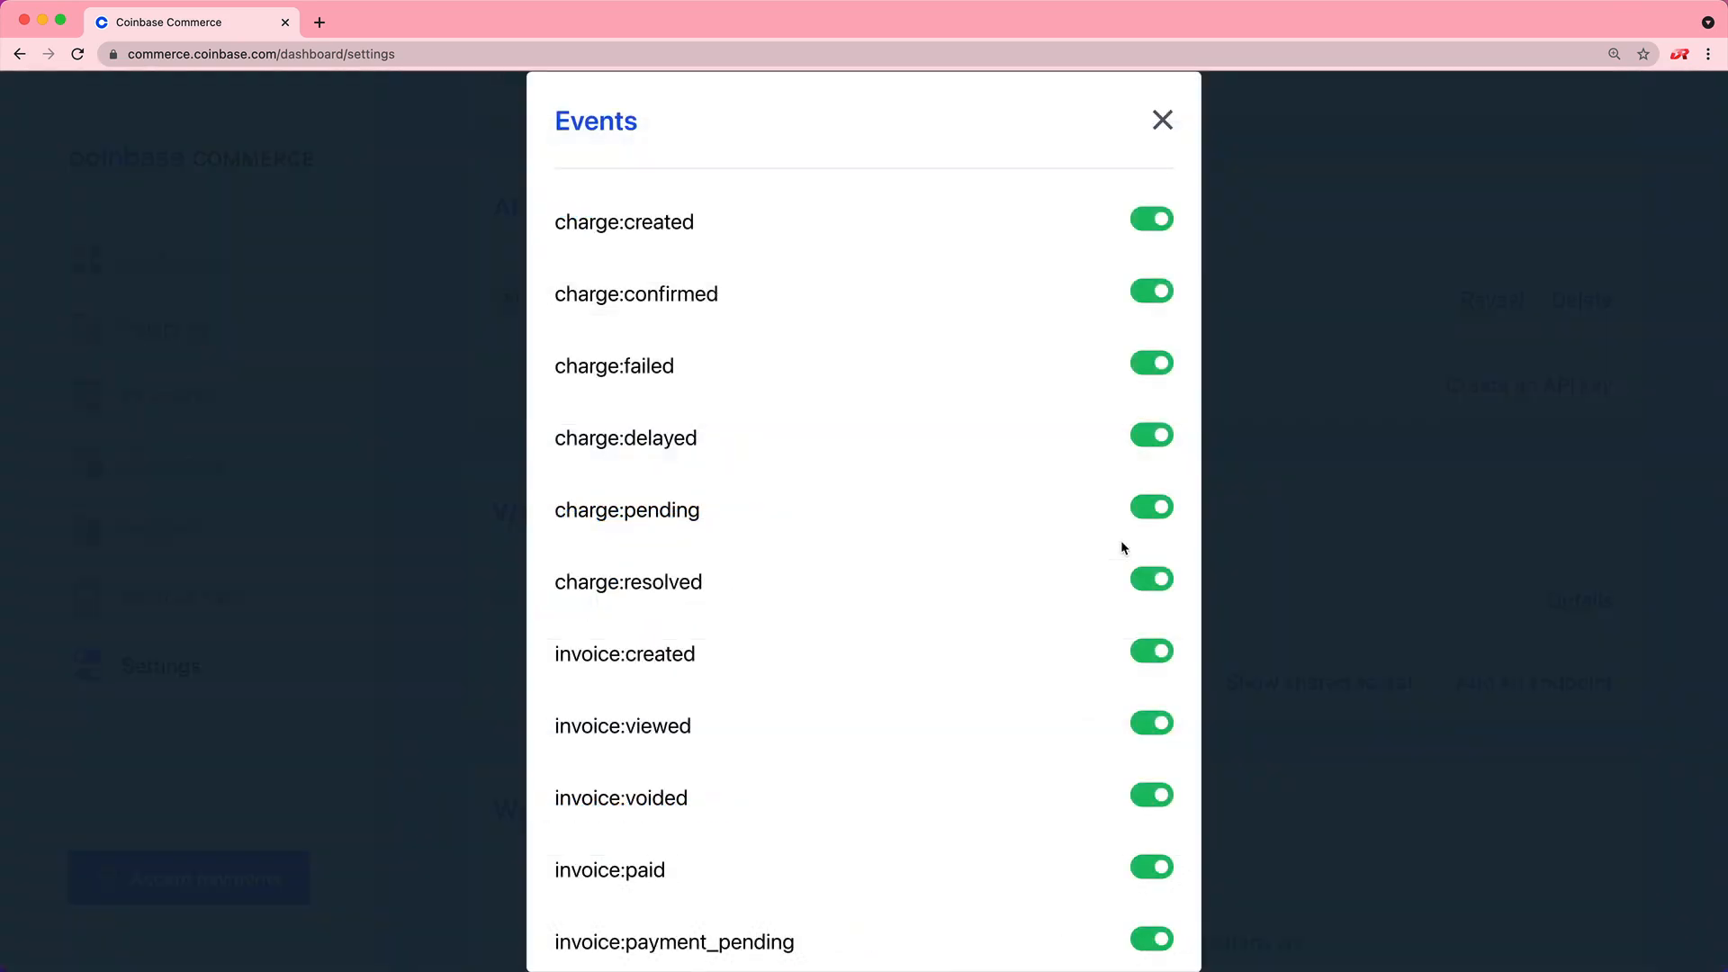
mouse_move(1126, 522)
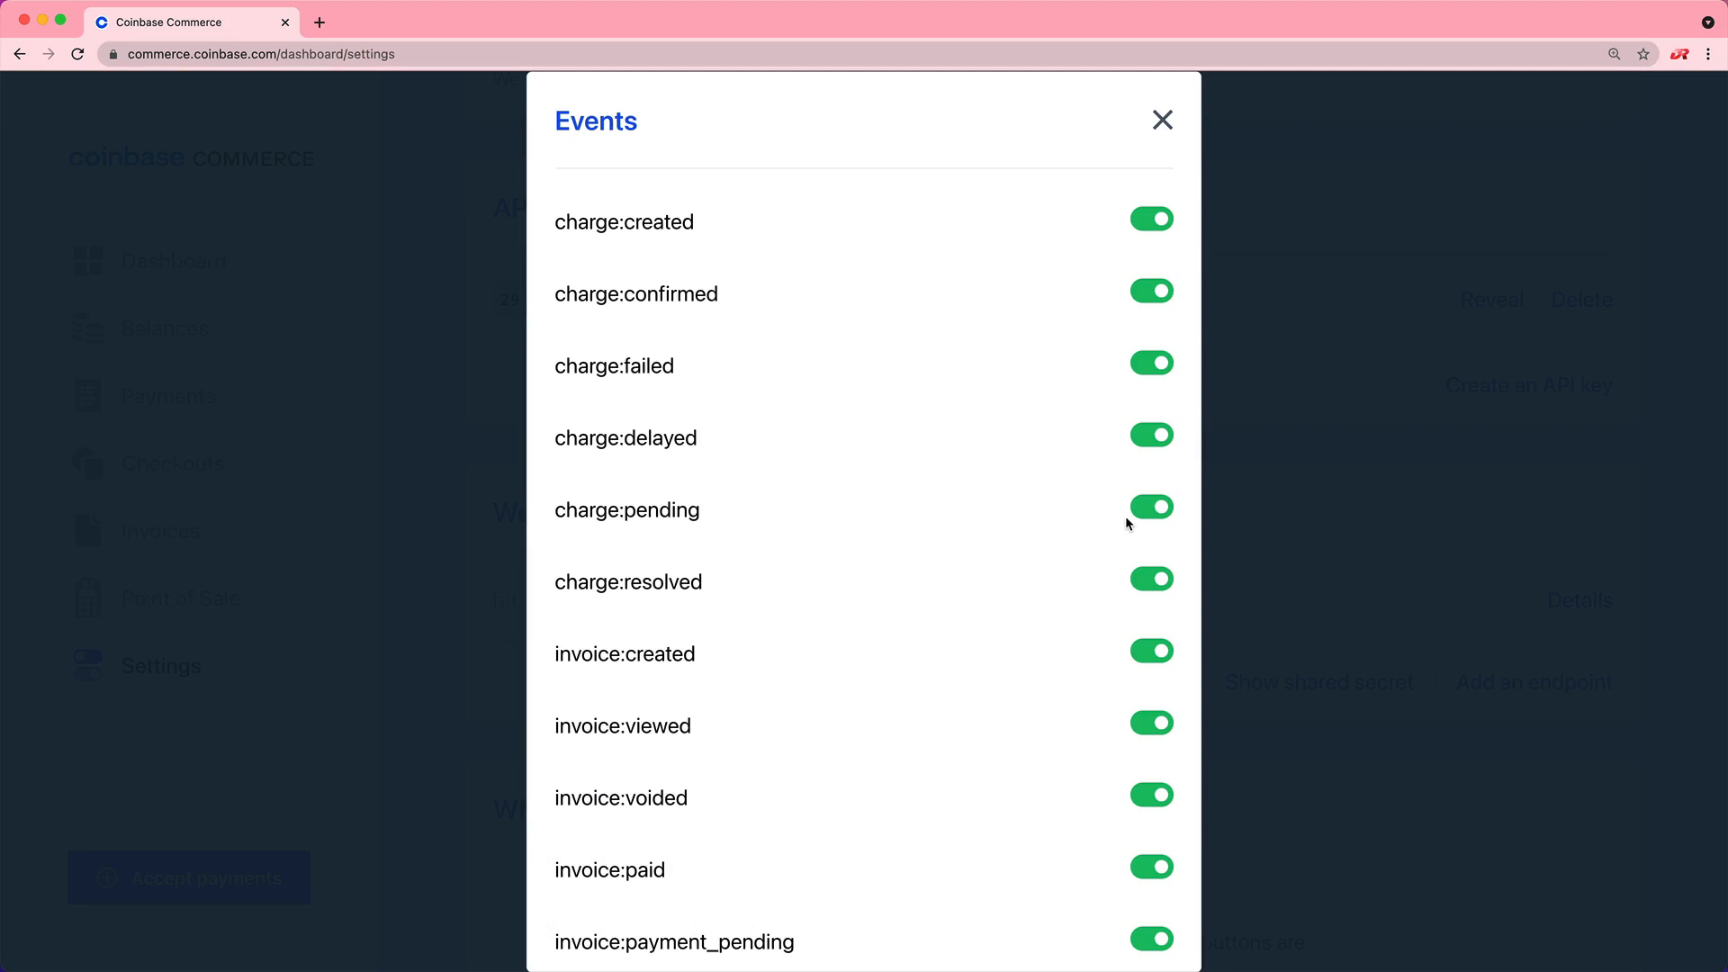
mouse_move(1109, 407)
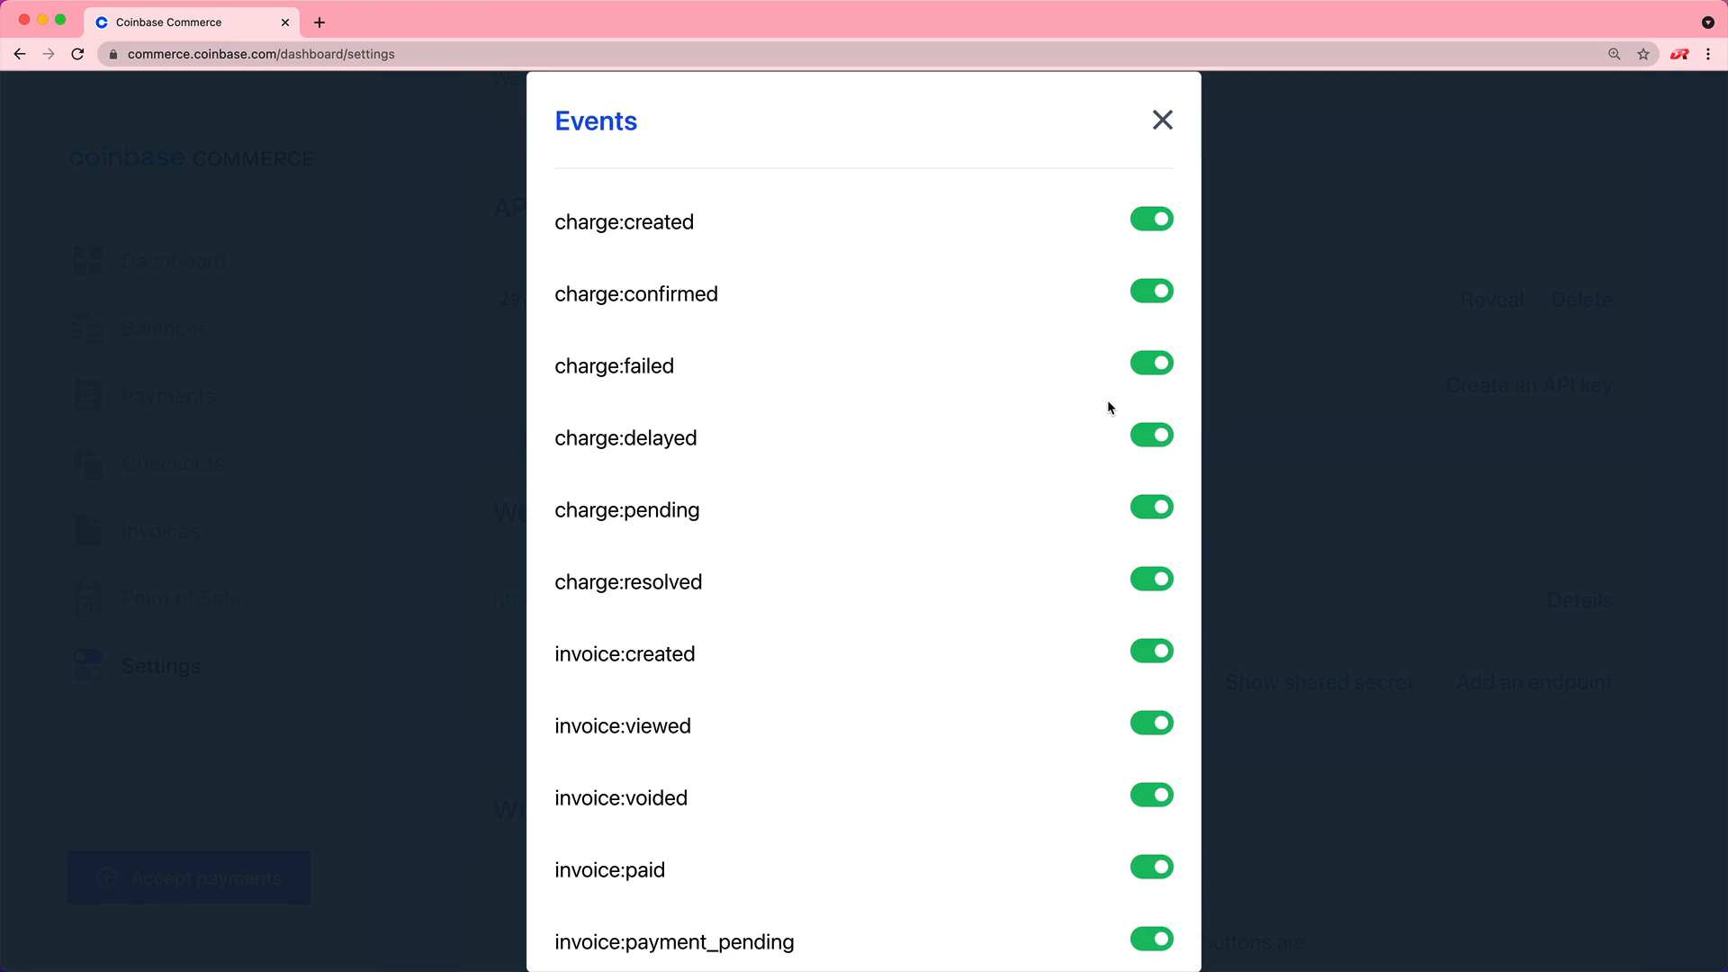
Switch off the charge:created, charge:failed and invoice:payment_pending webhook events, leaving charge:confirmed.
click(1151, 218)
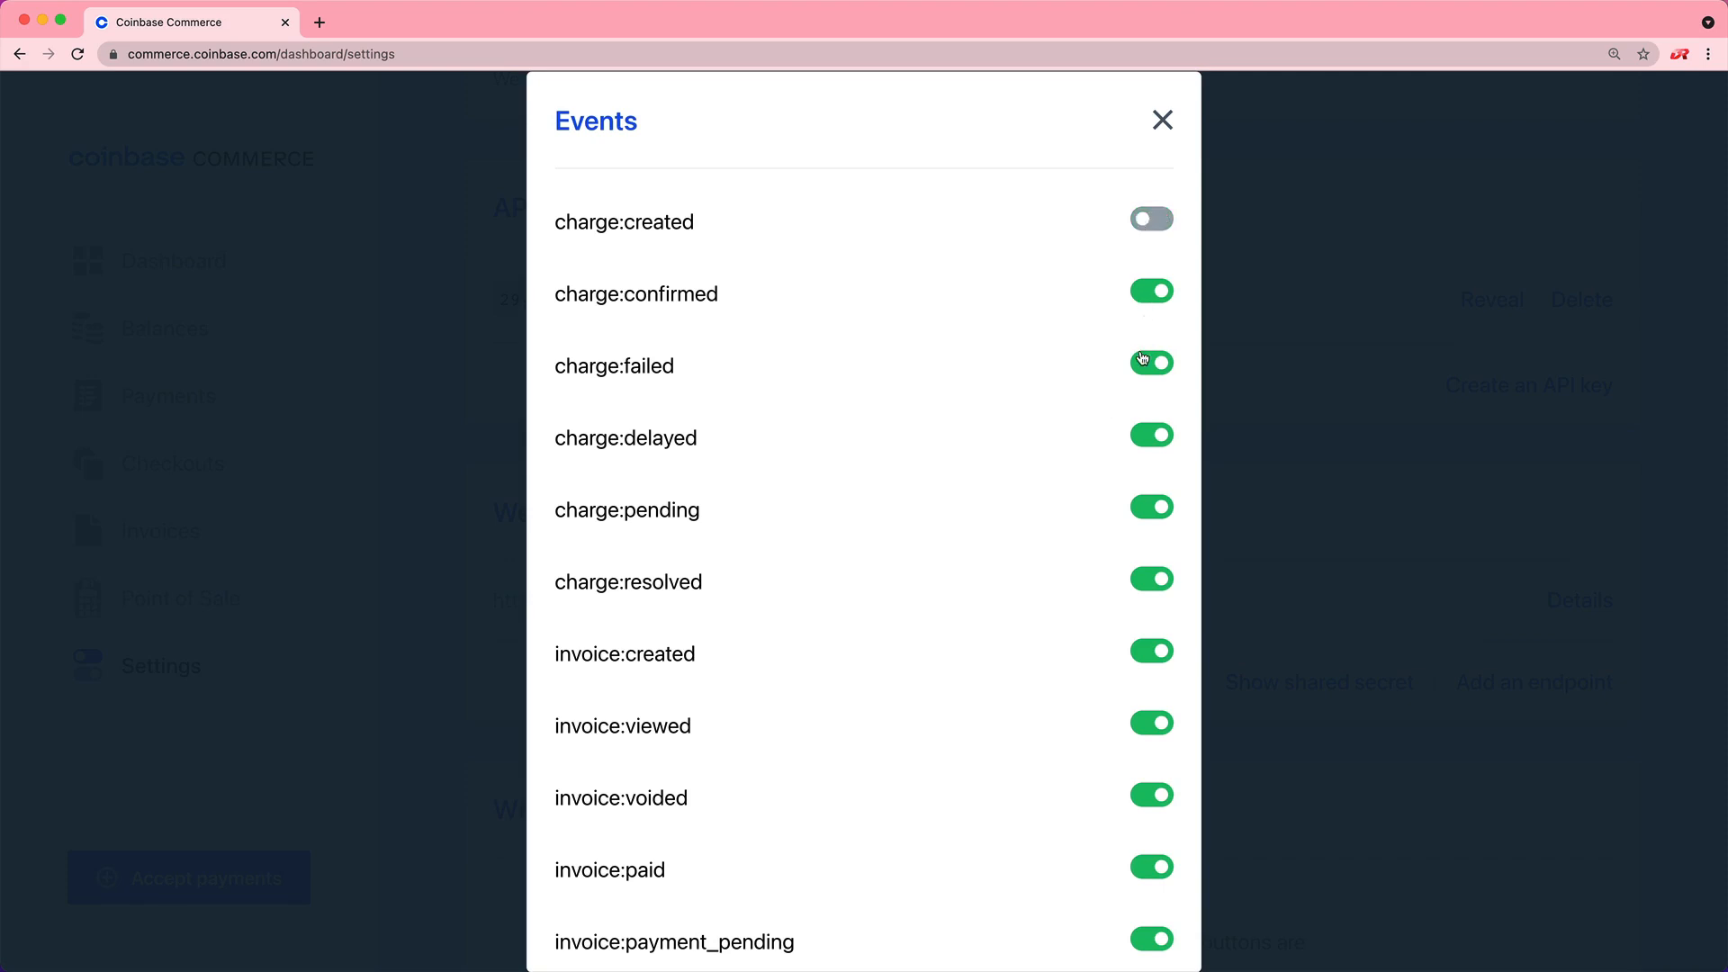
click(1150, 362)
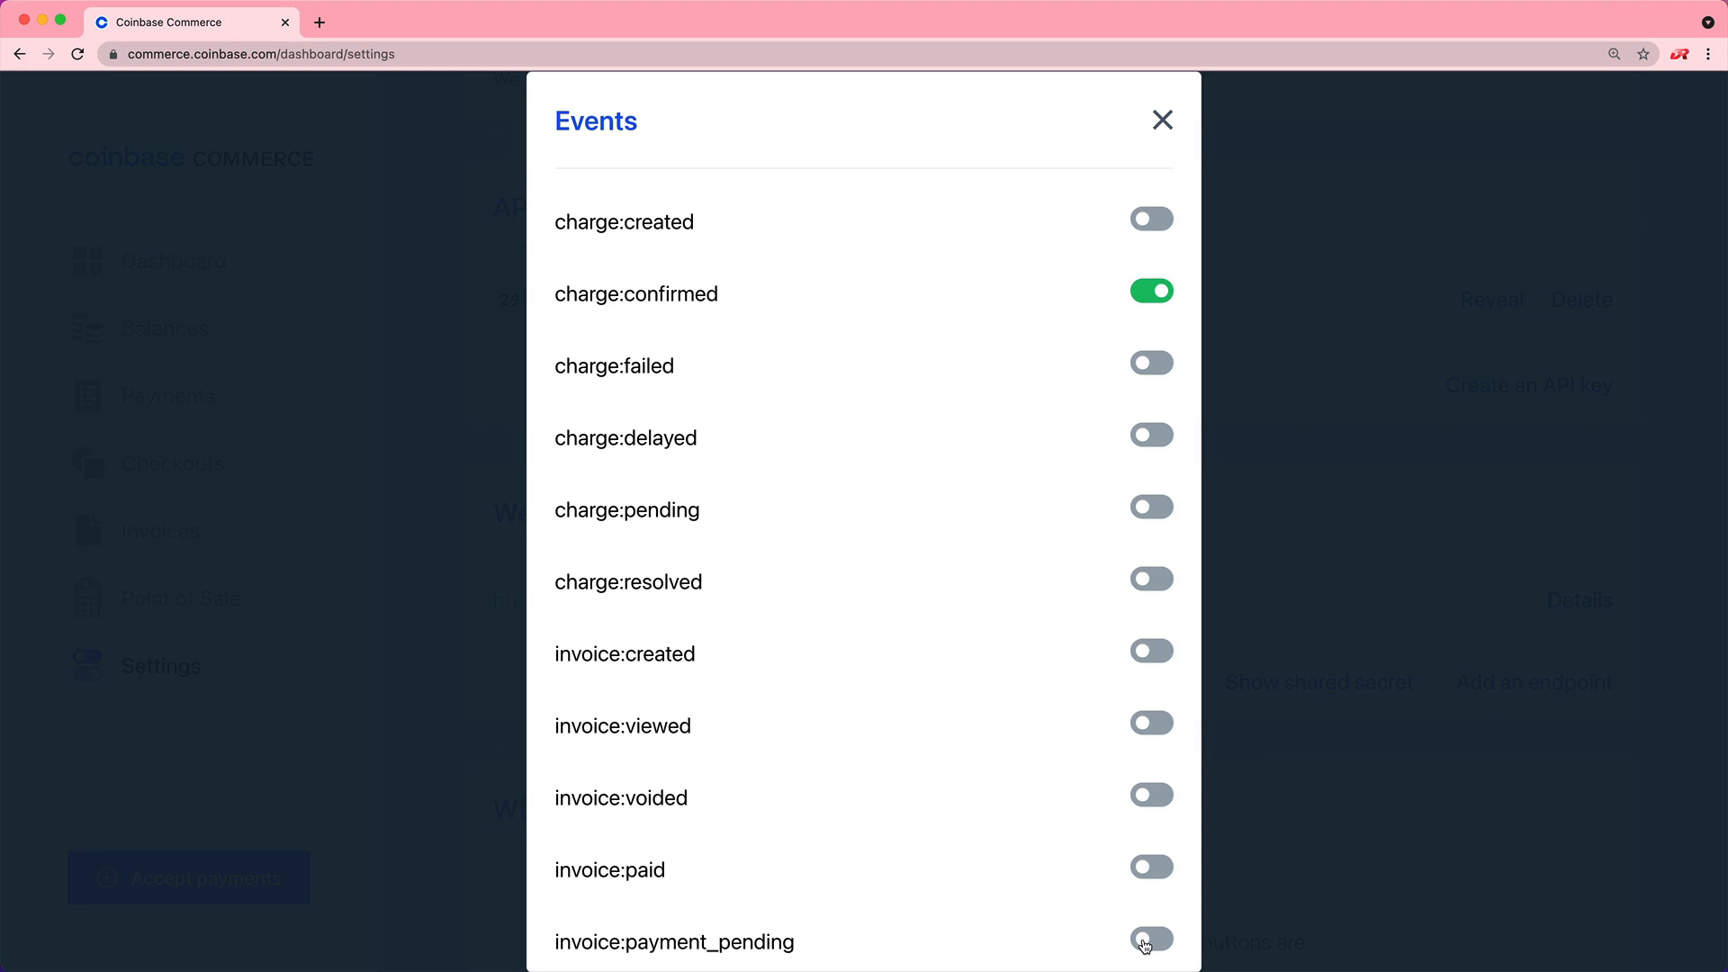
click(172, 463)
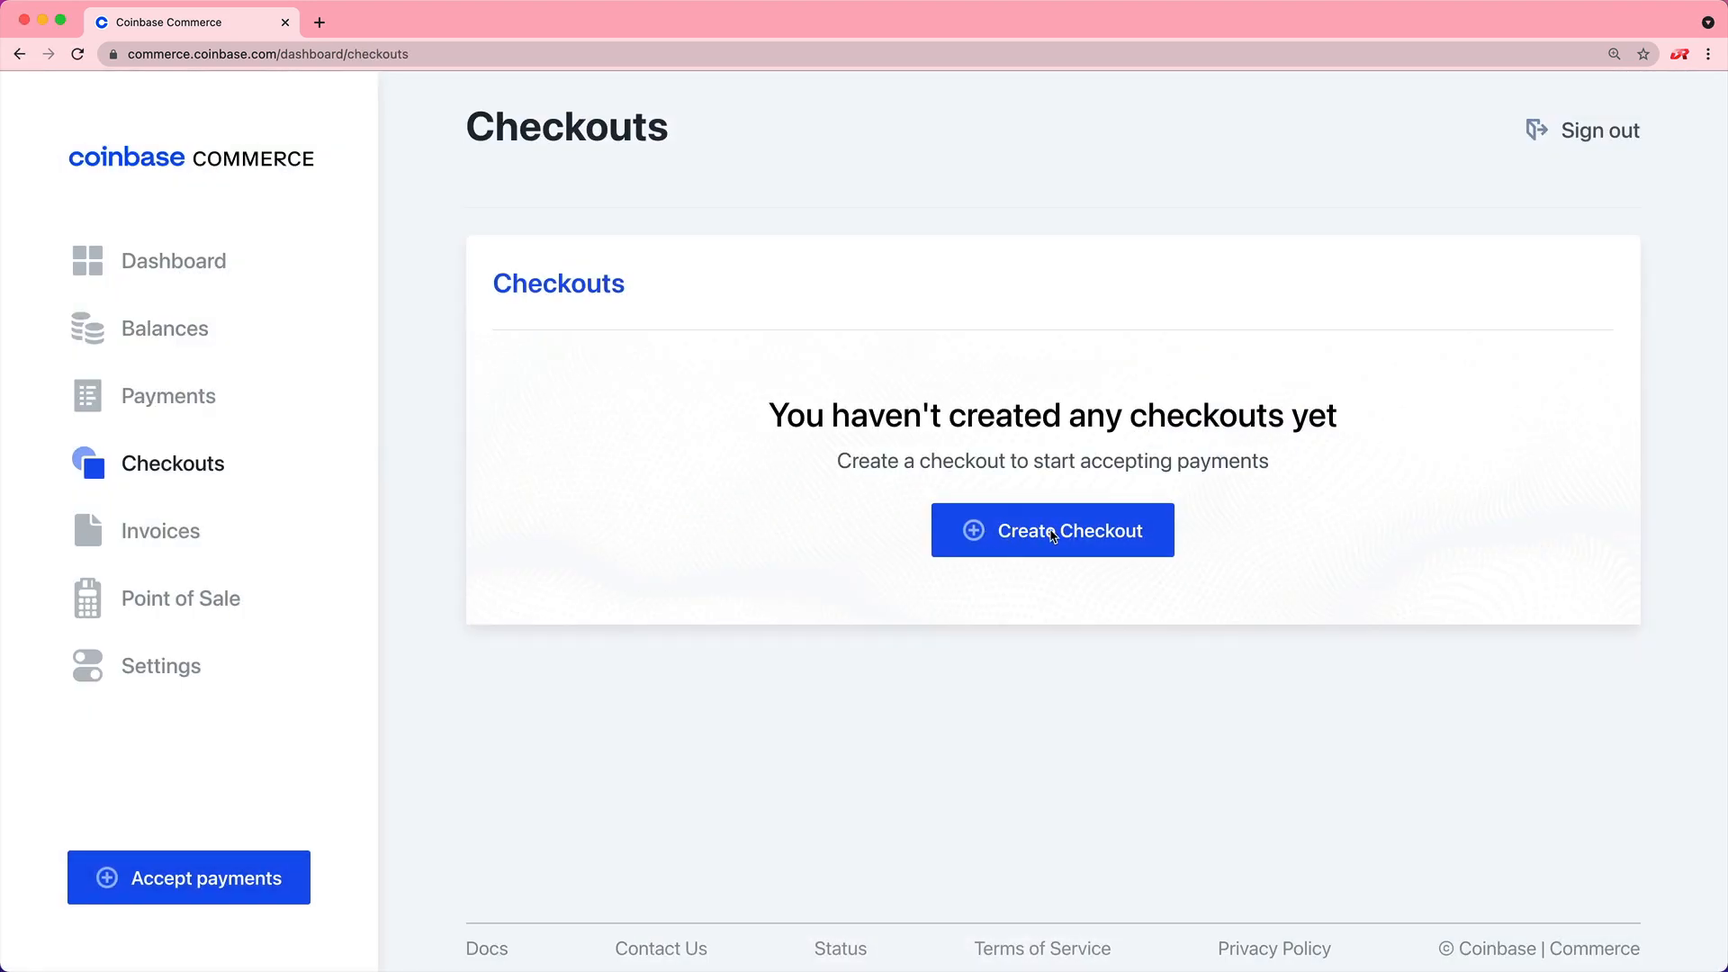
Create a 150 USD Pro Membership product checkout collecting no customer information, and view its embed snippet.
click(1051, 530)
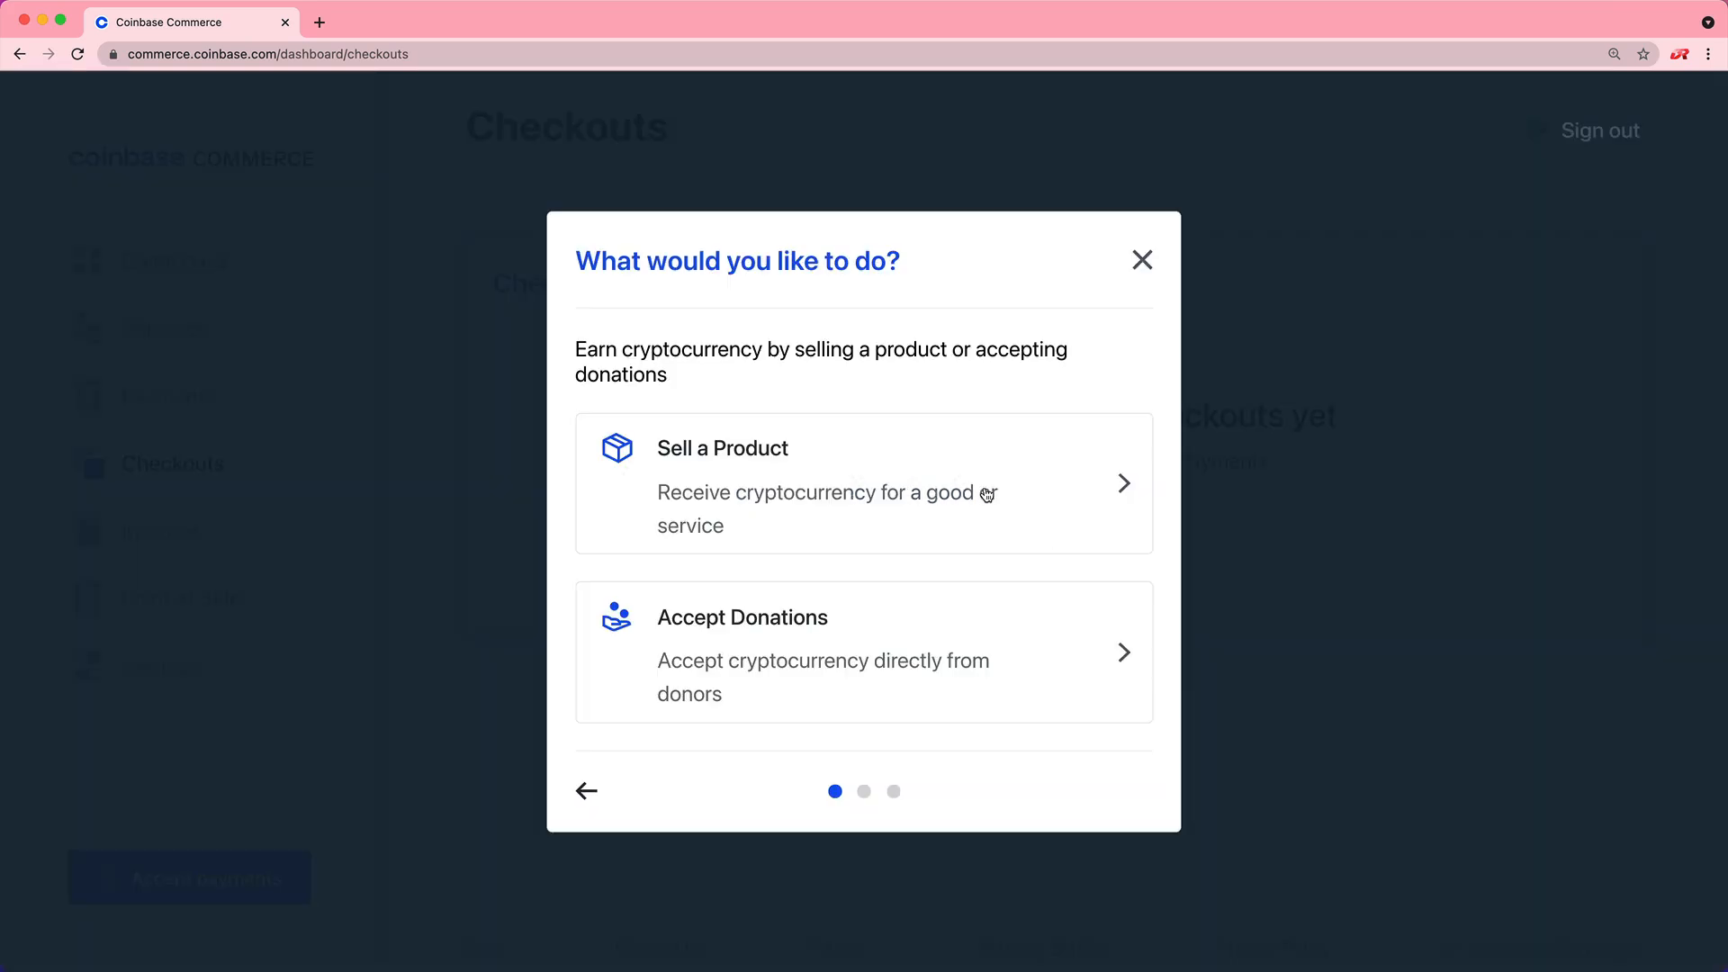
click(863, 481)
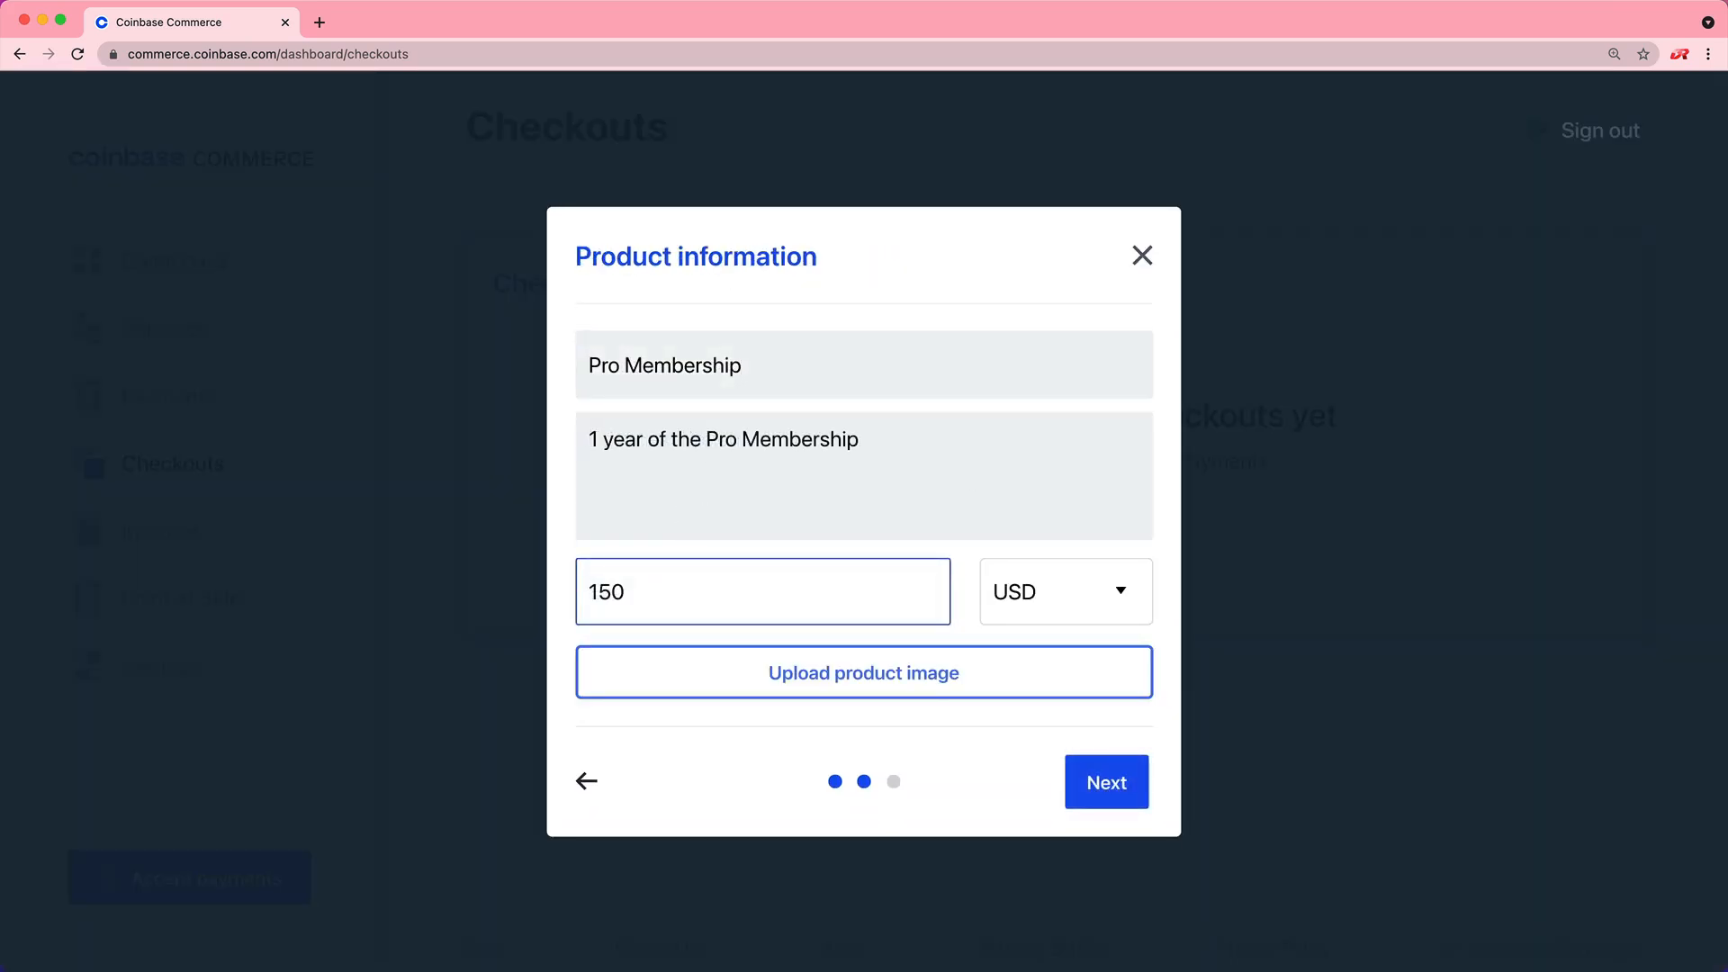
click(1105, 781)
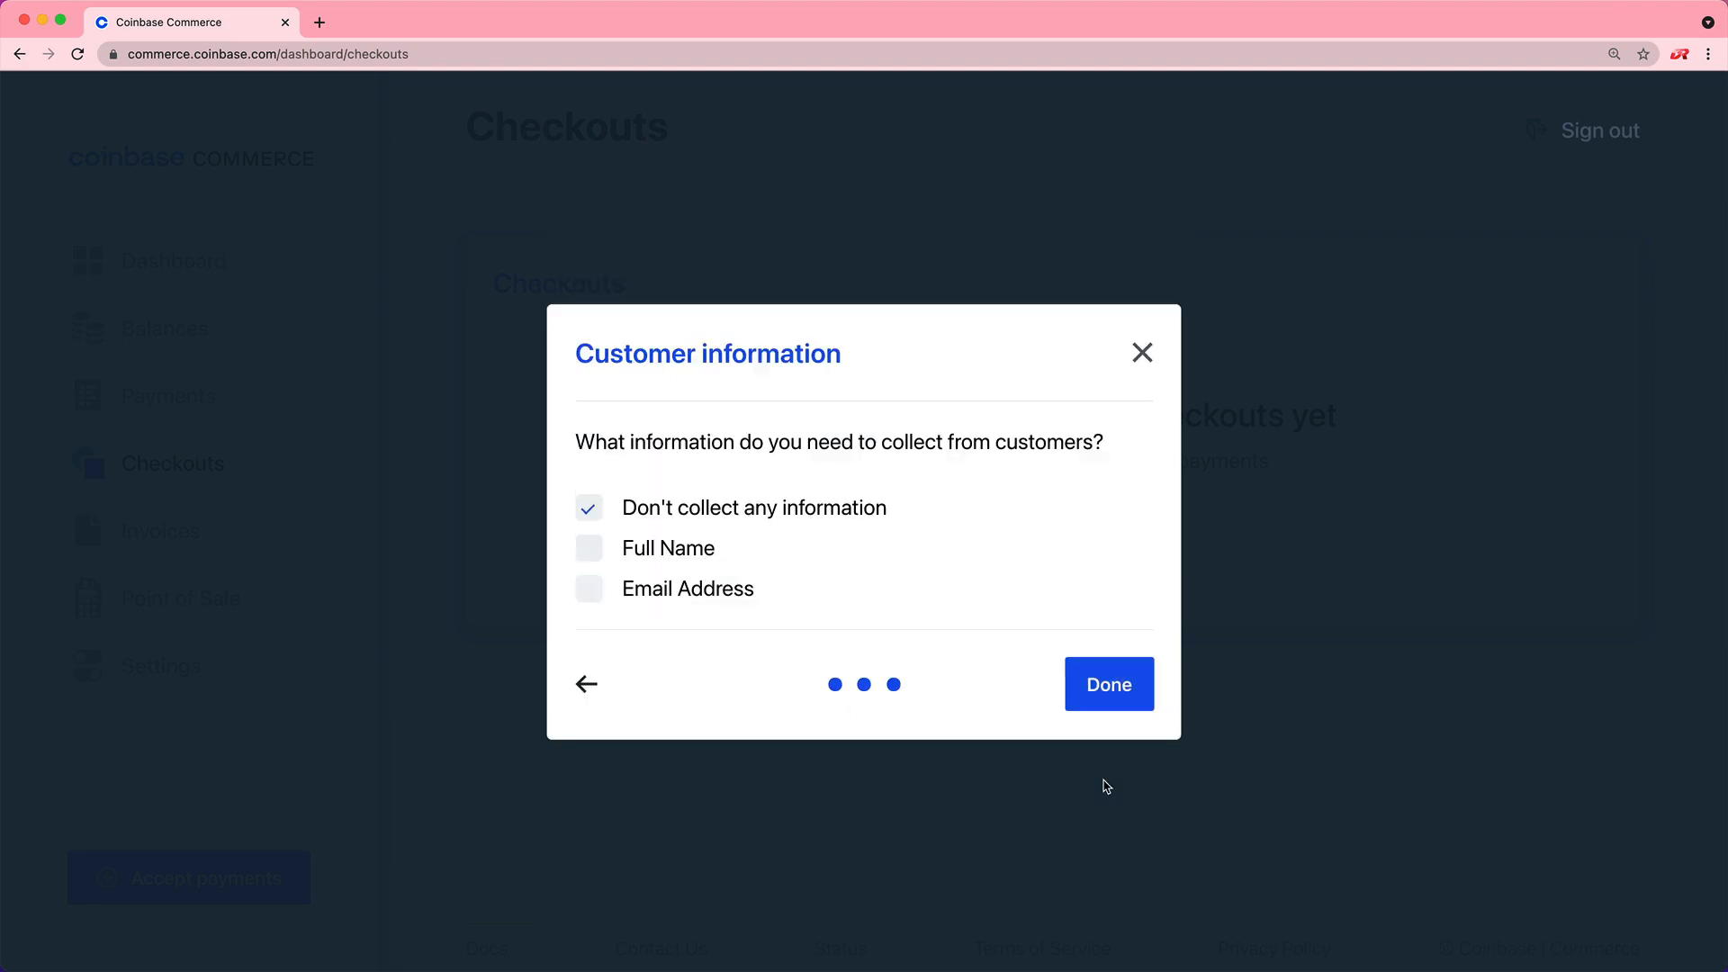
mouse_move(882, 556)
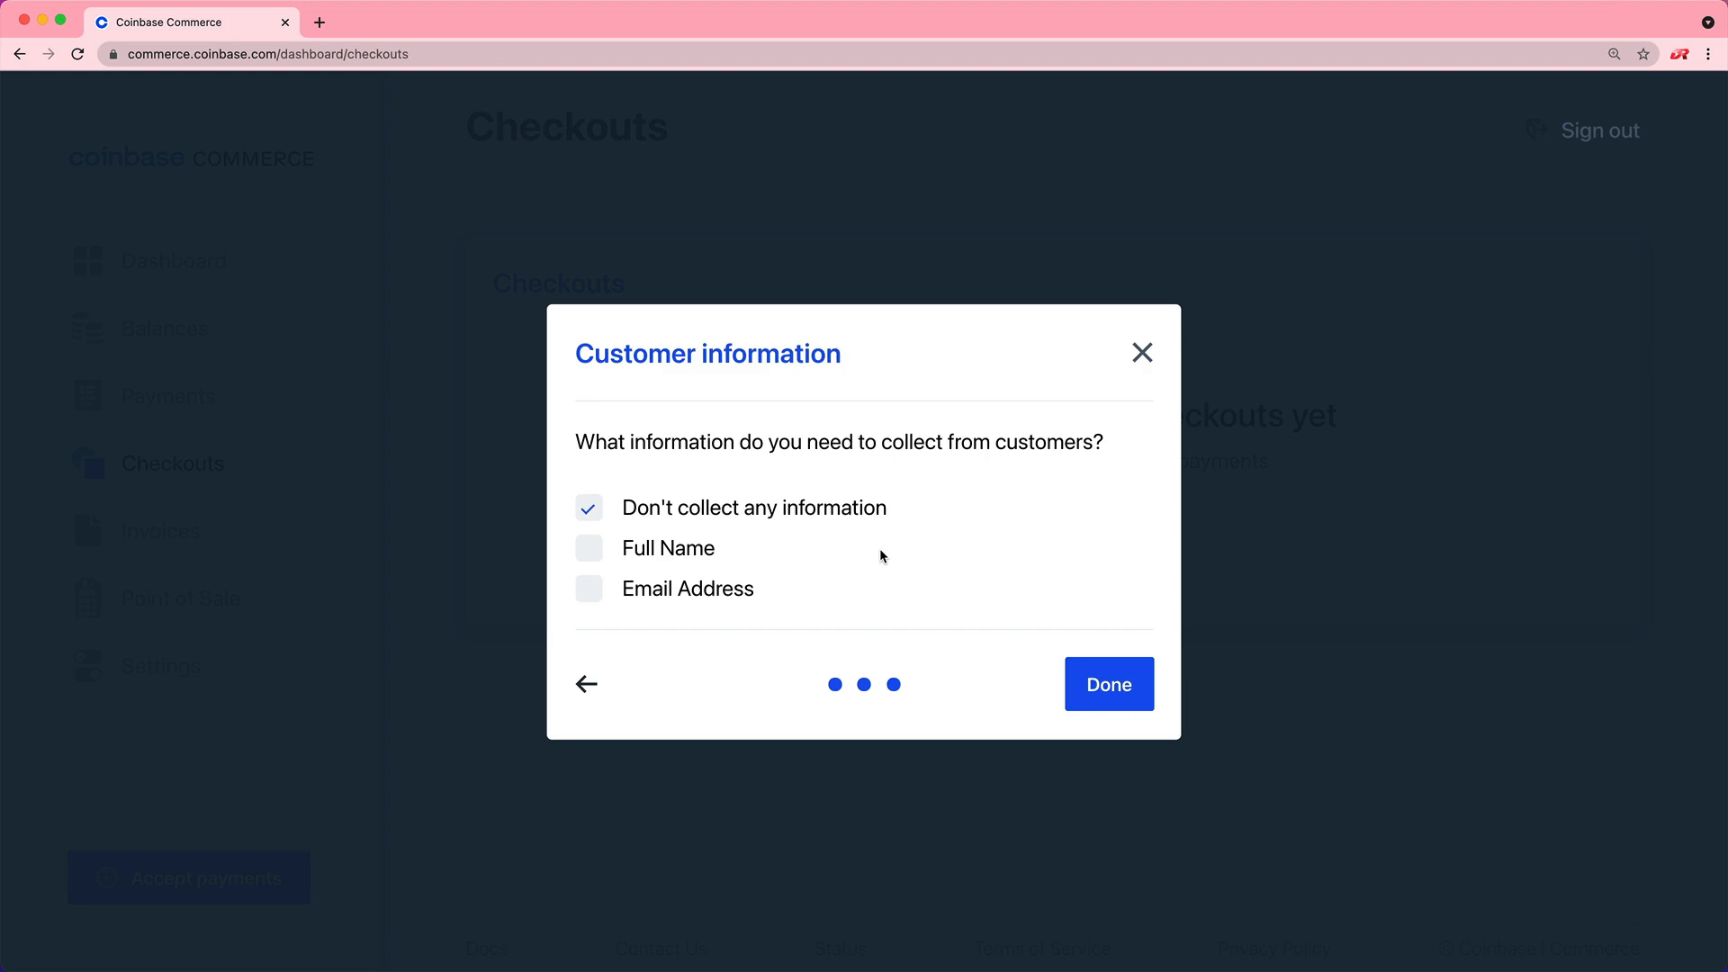
click(1107, 683)
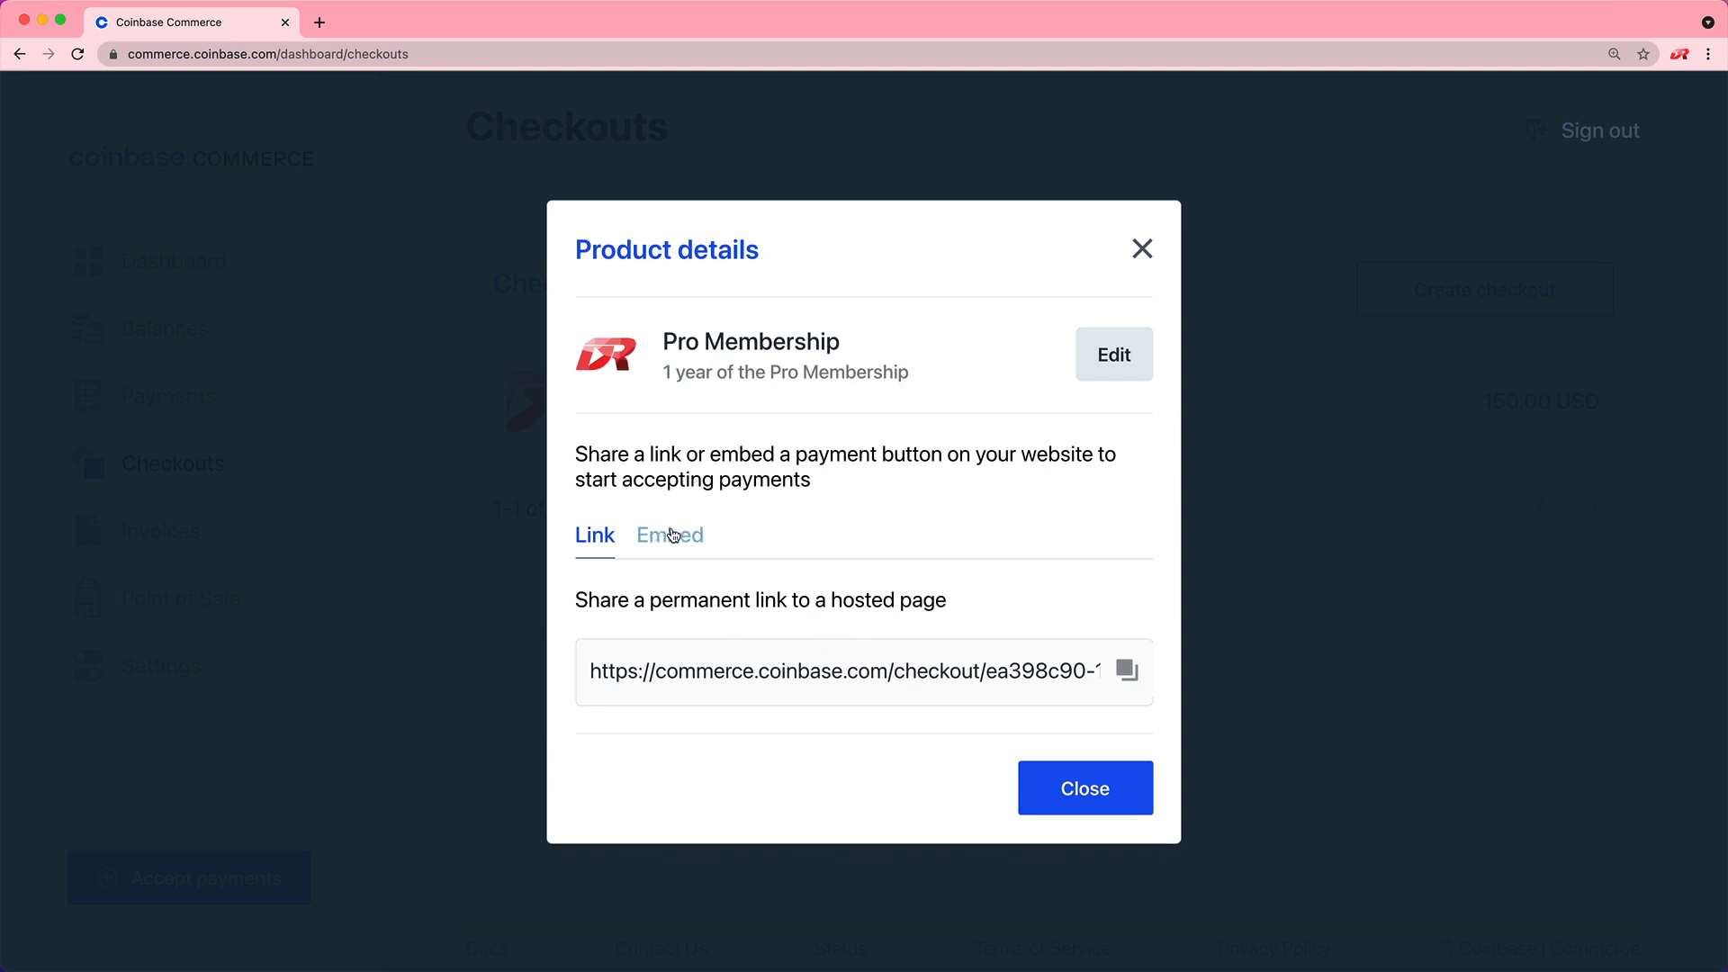
click(669, 534)
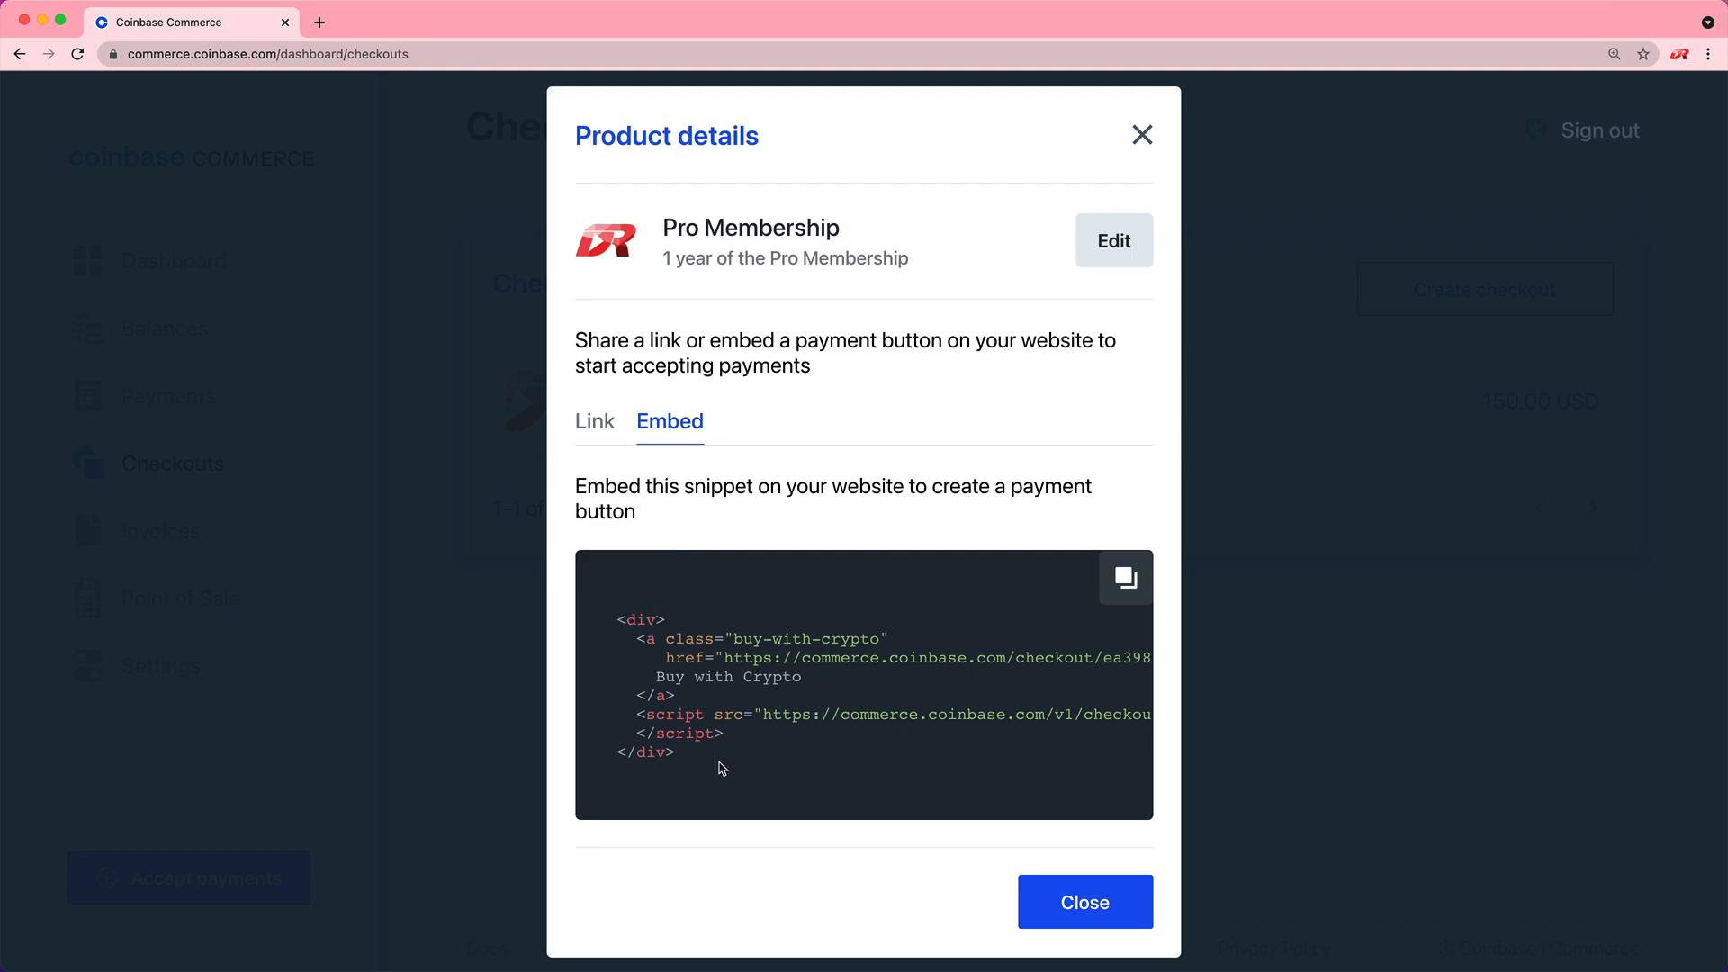
click(405, 21)
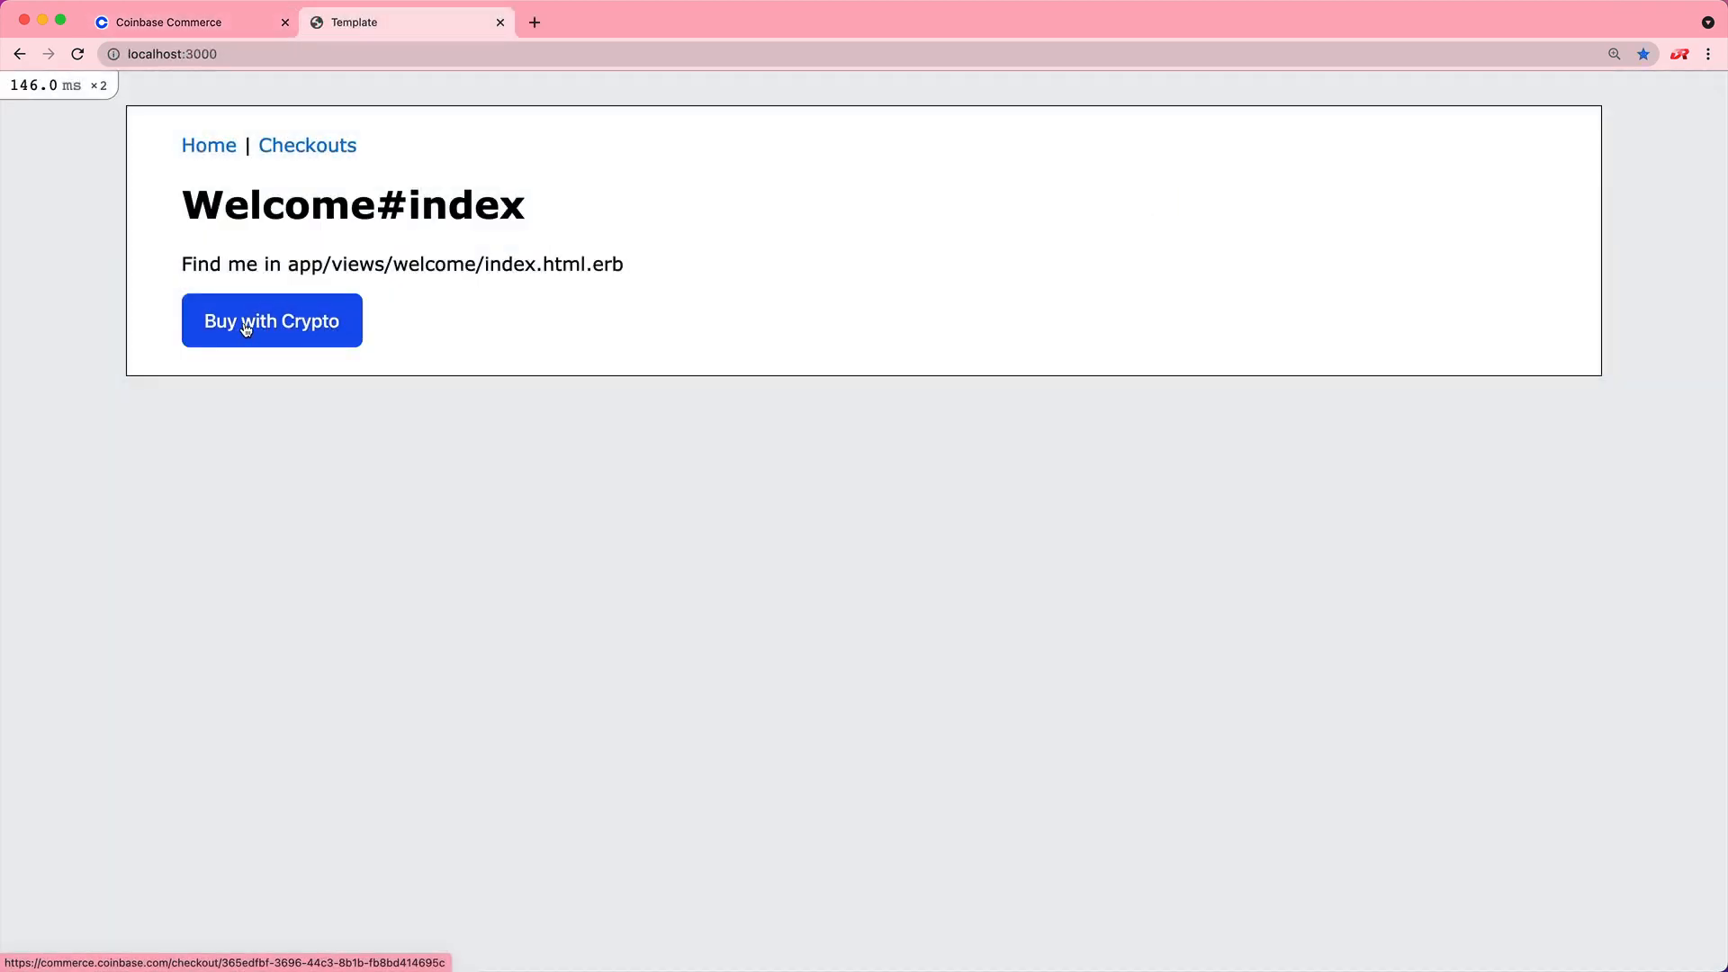
click(271, 320)
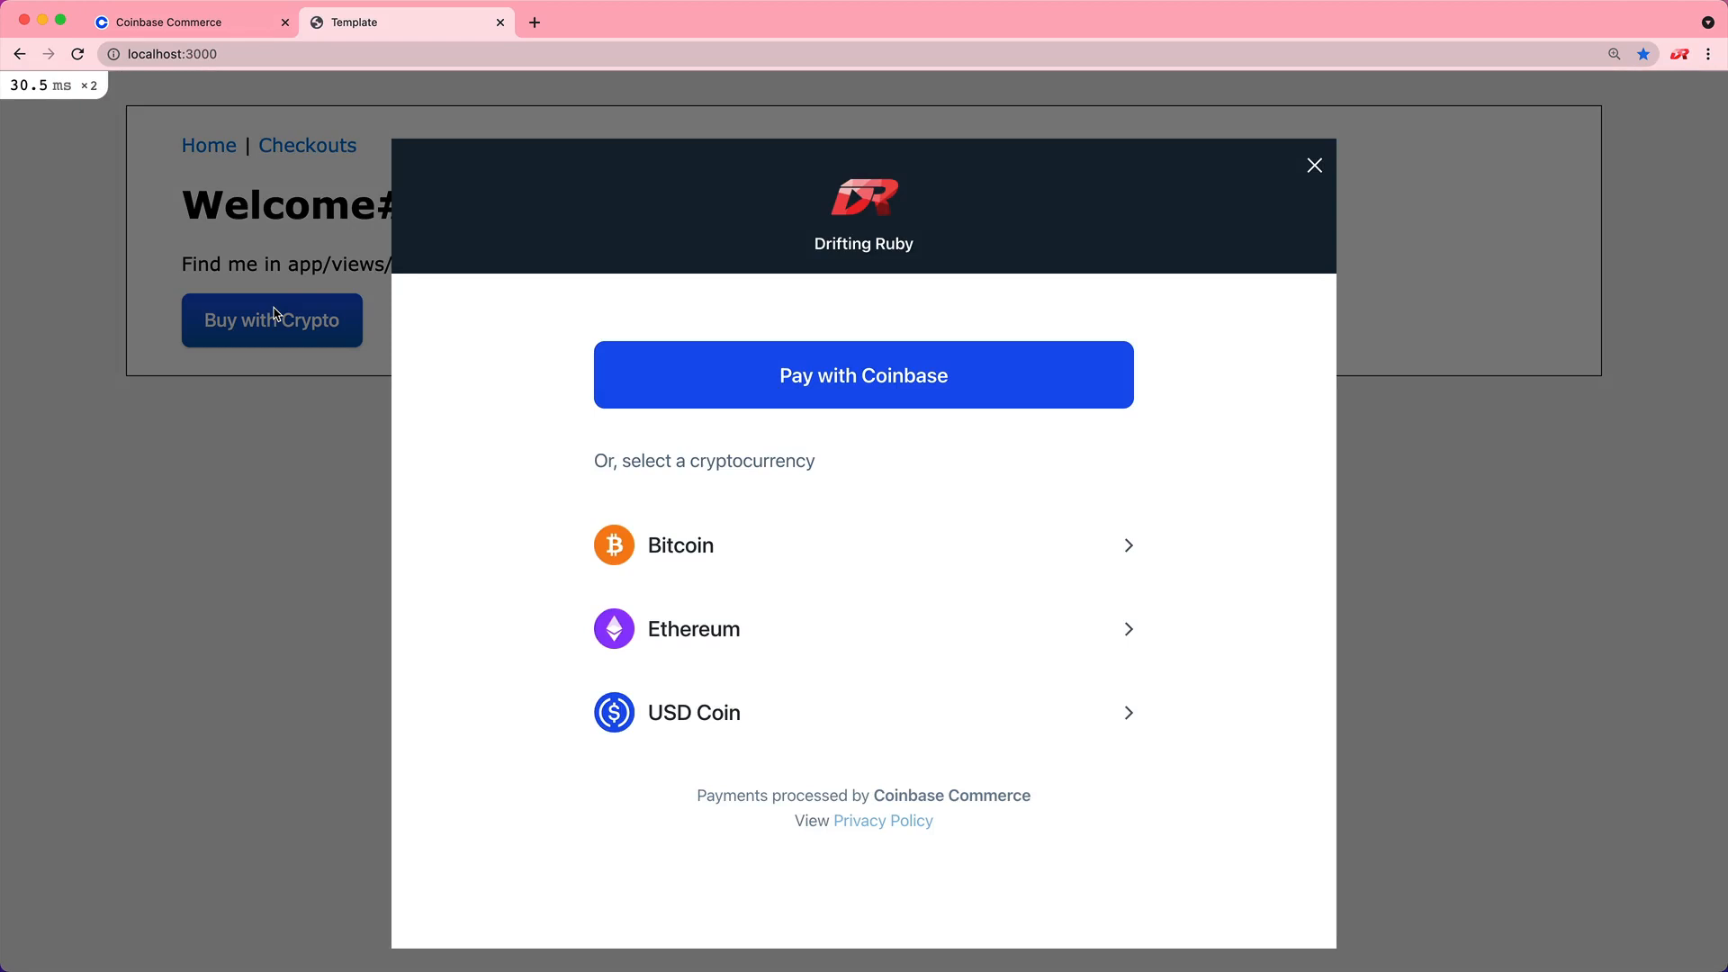
mouse_move(299, 313)
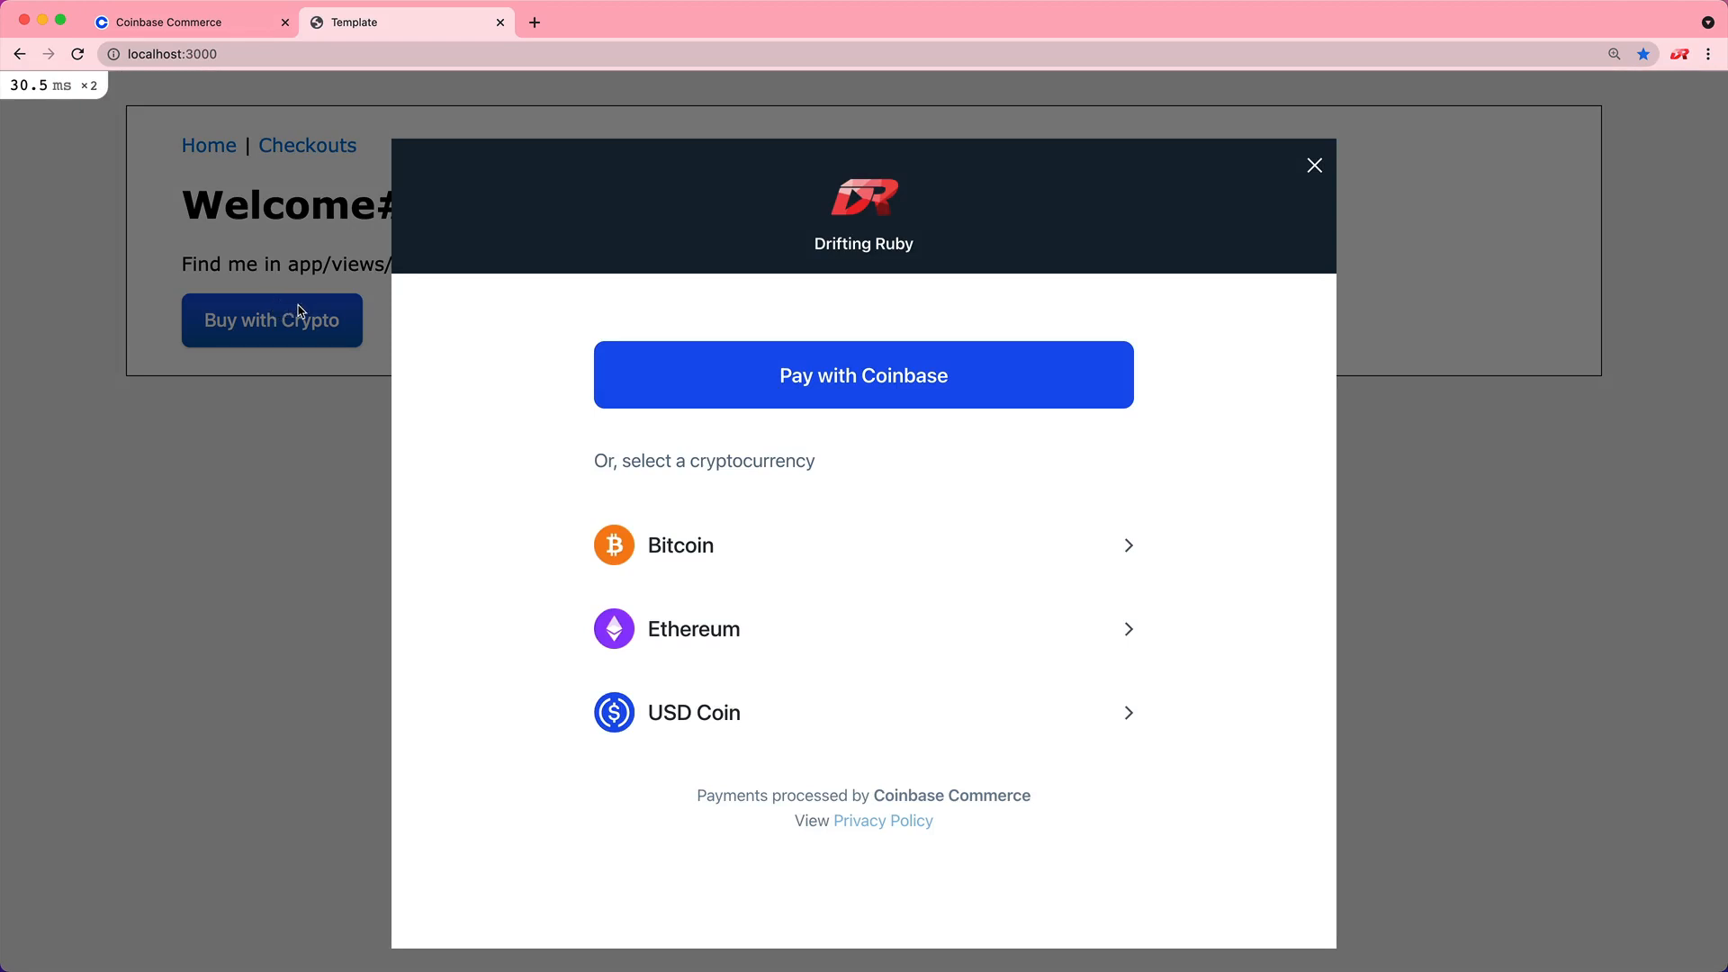
click(863, 375)
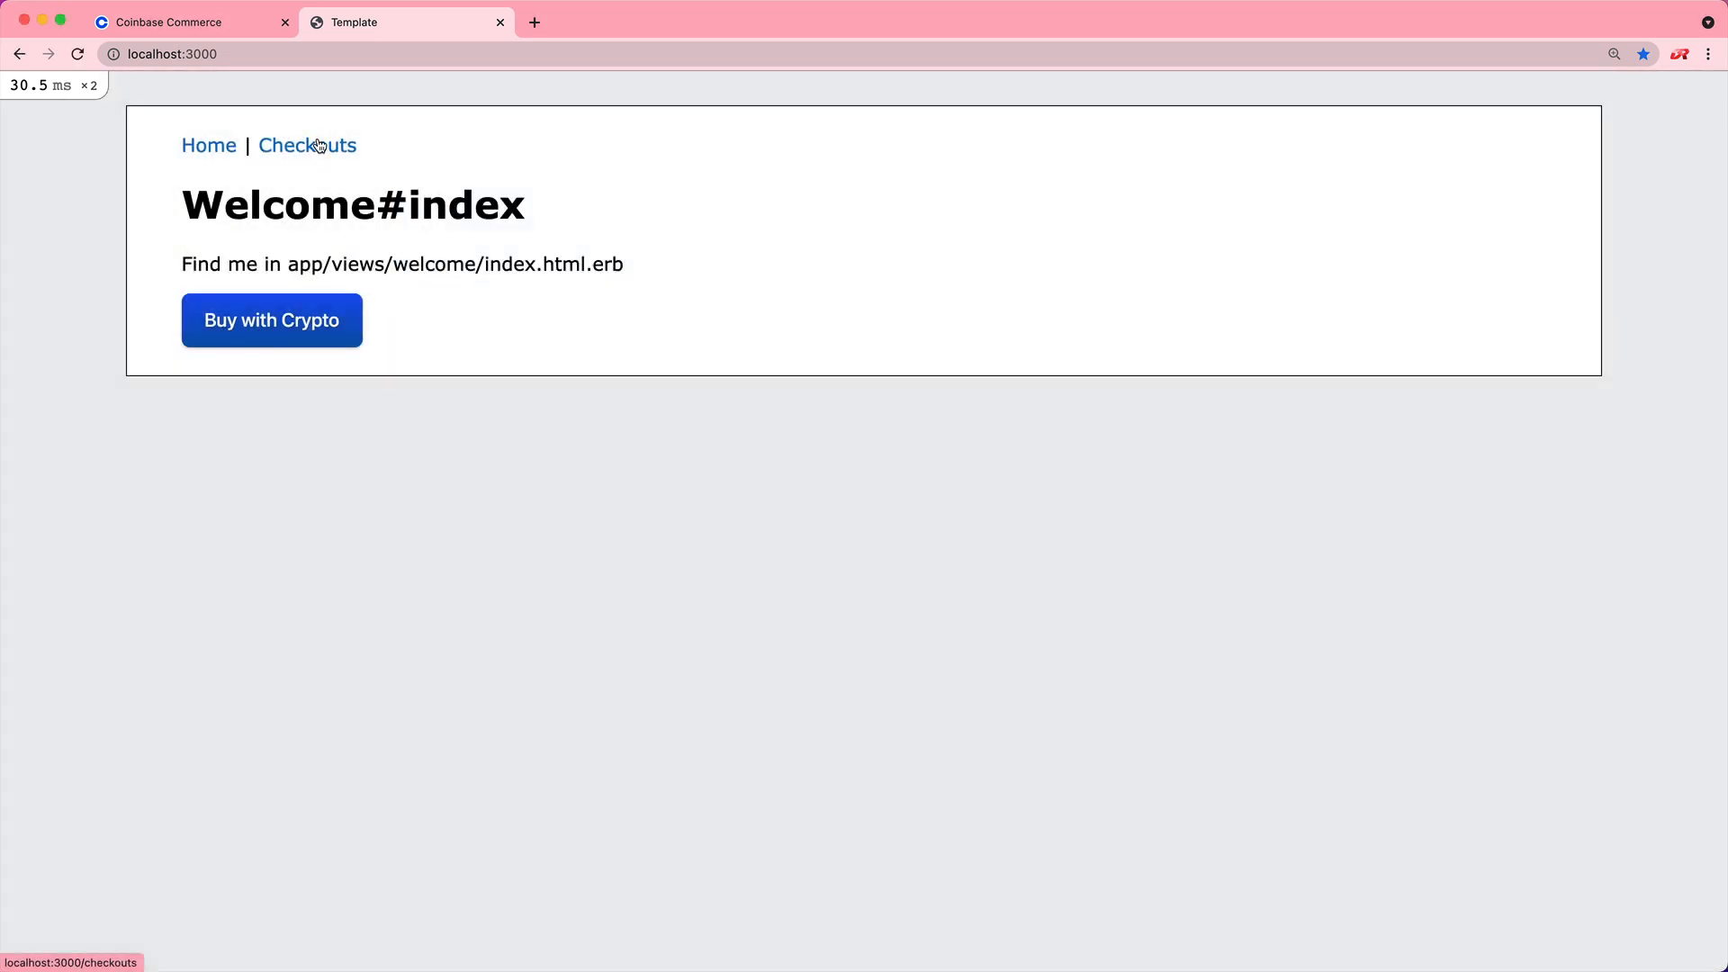
Add a 'Test' checkout for 11 USD requesting the buyer's name.
click(306, 144)
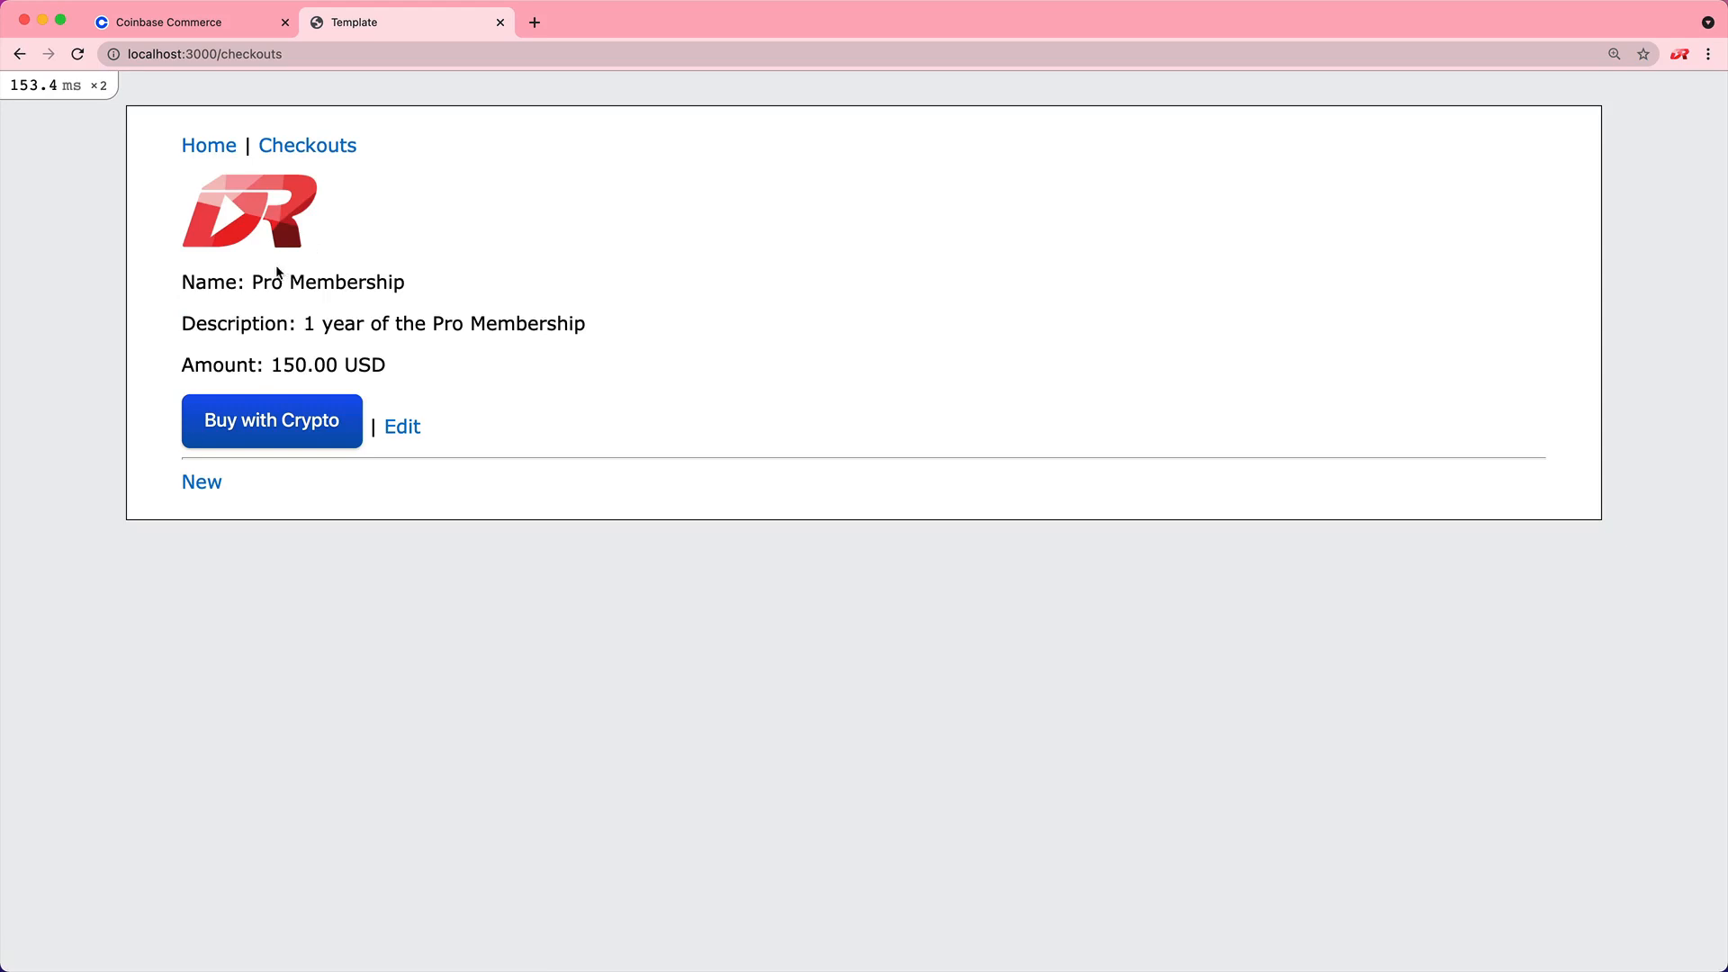
mouse_move(277, 360)
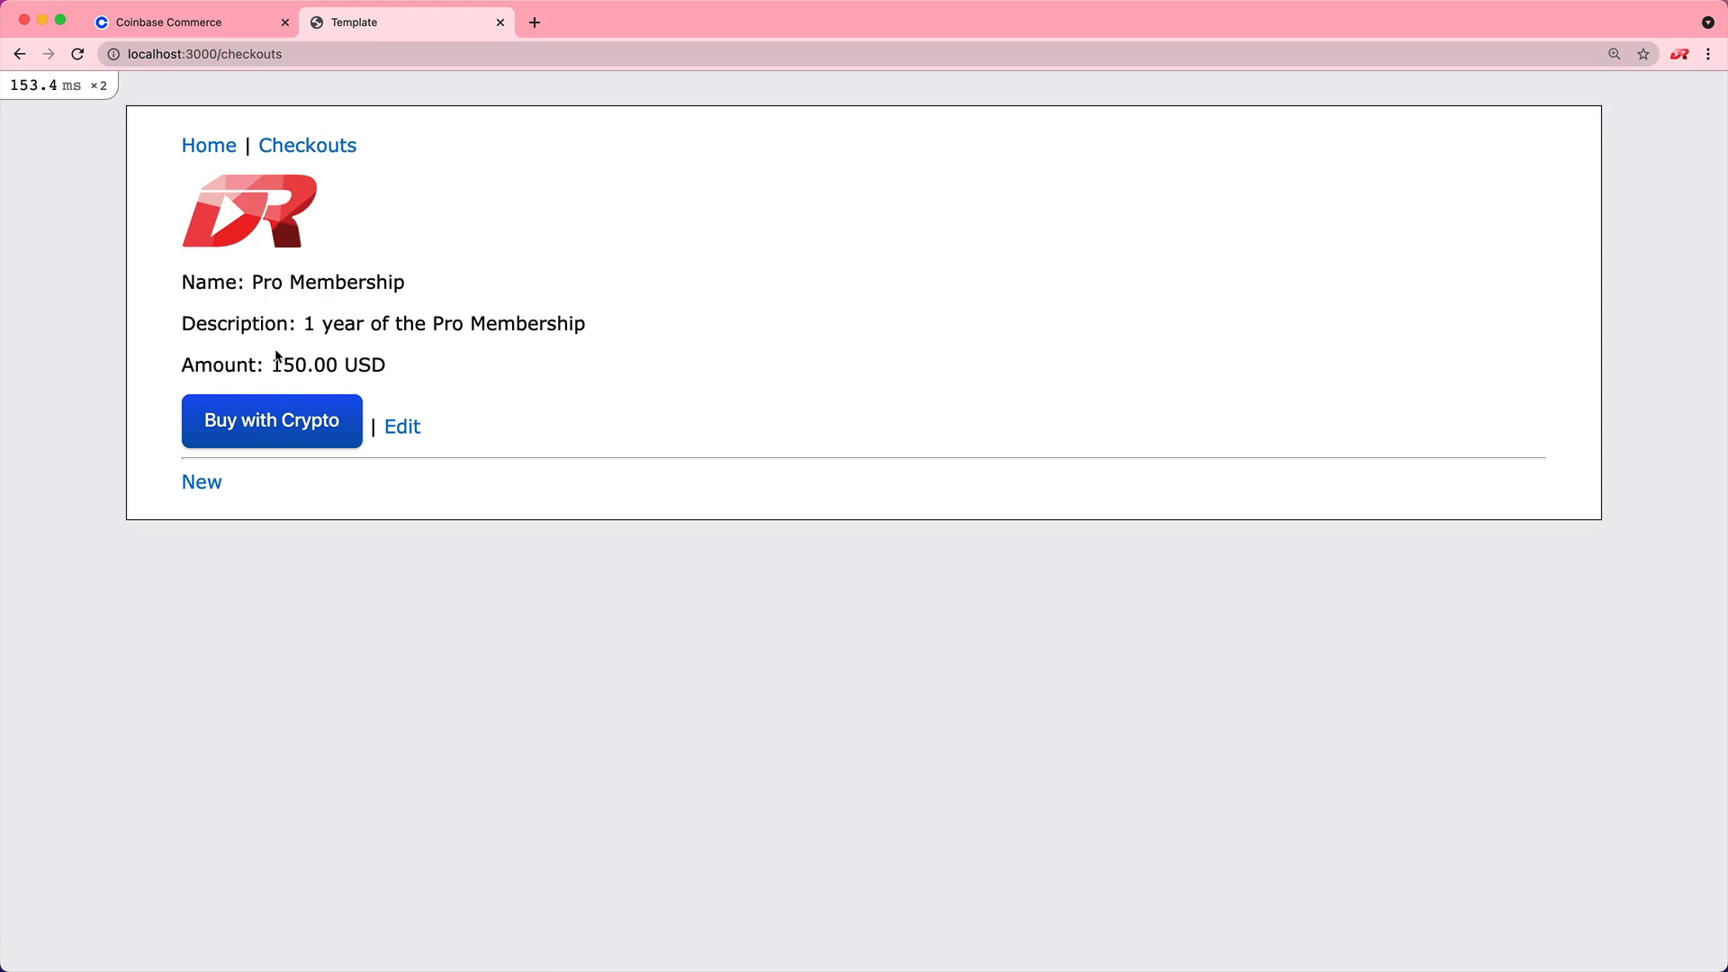
click(201, 481)
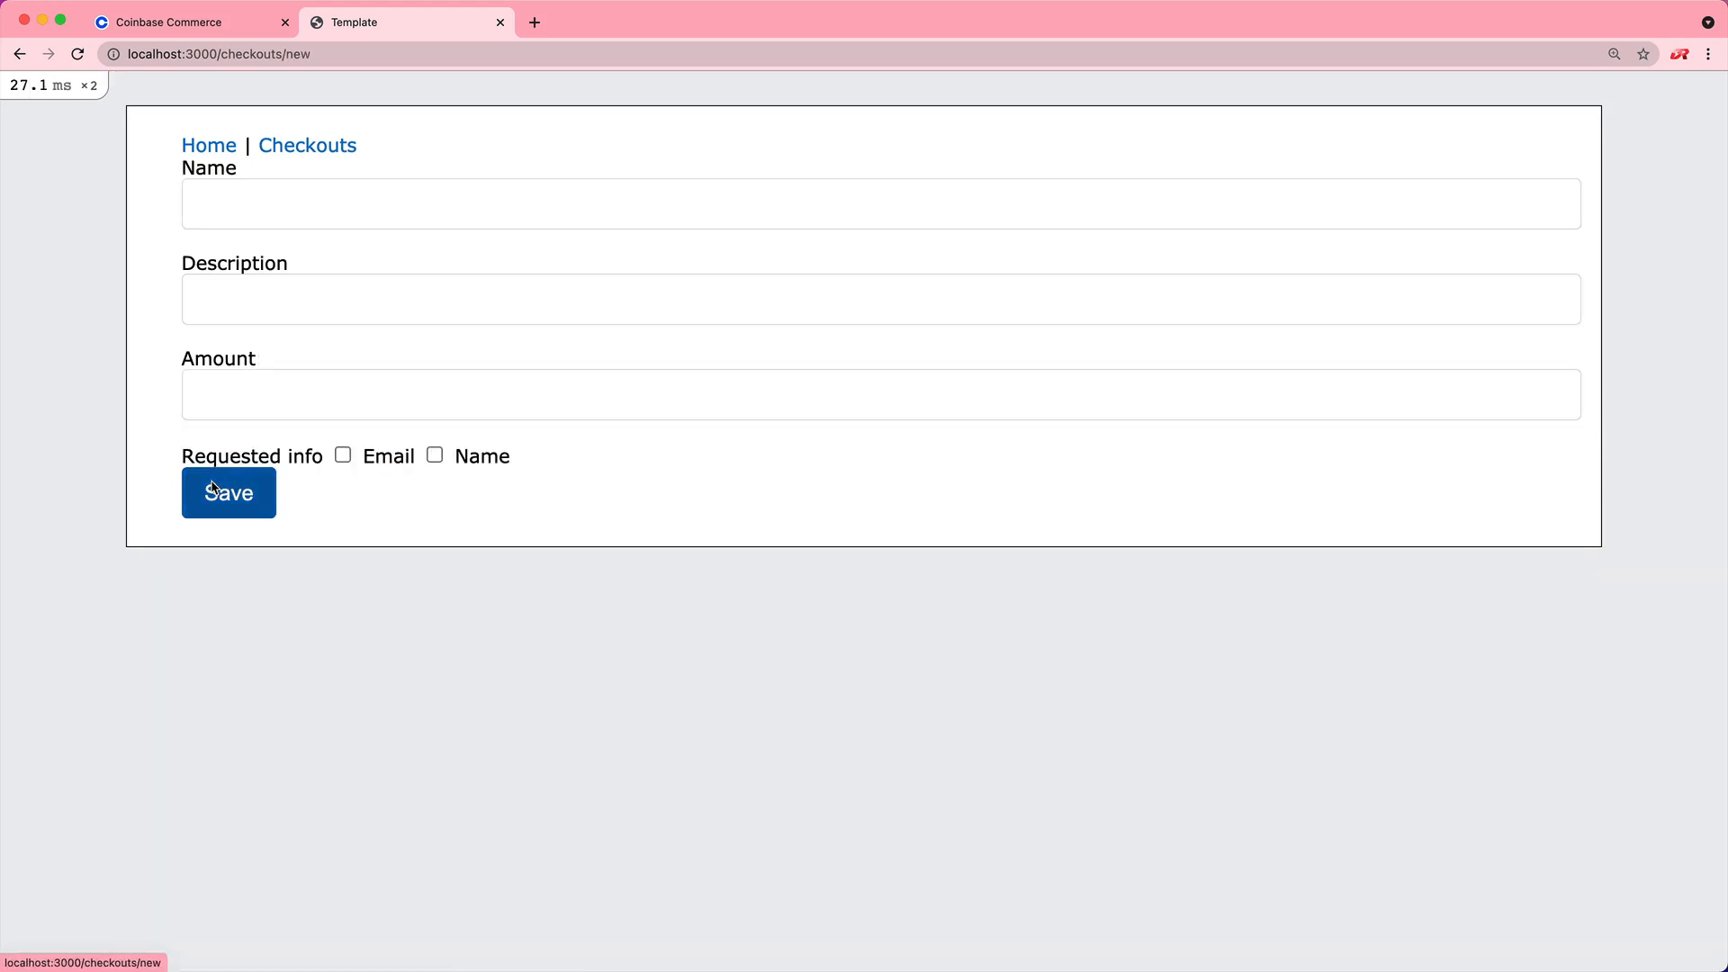
text(Test)
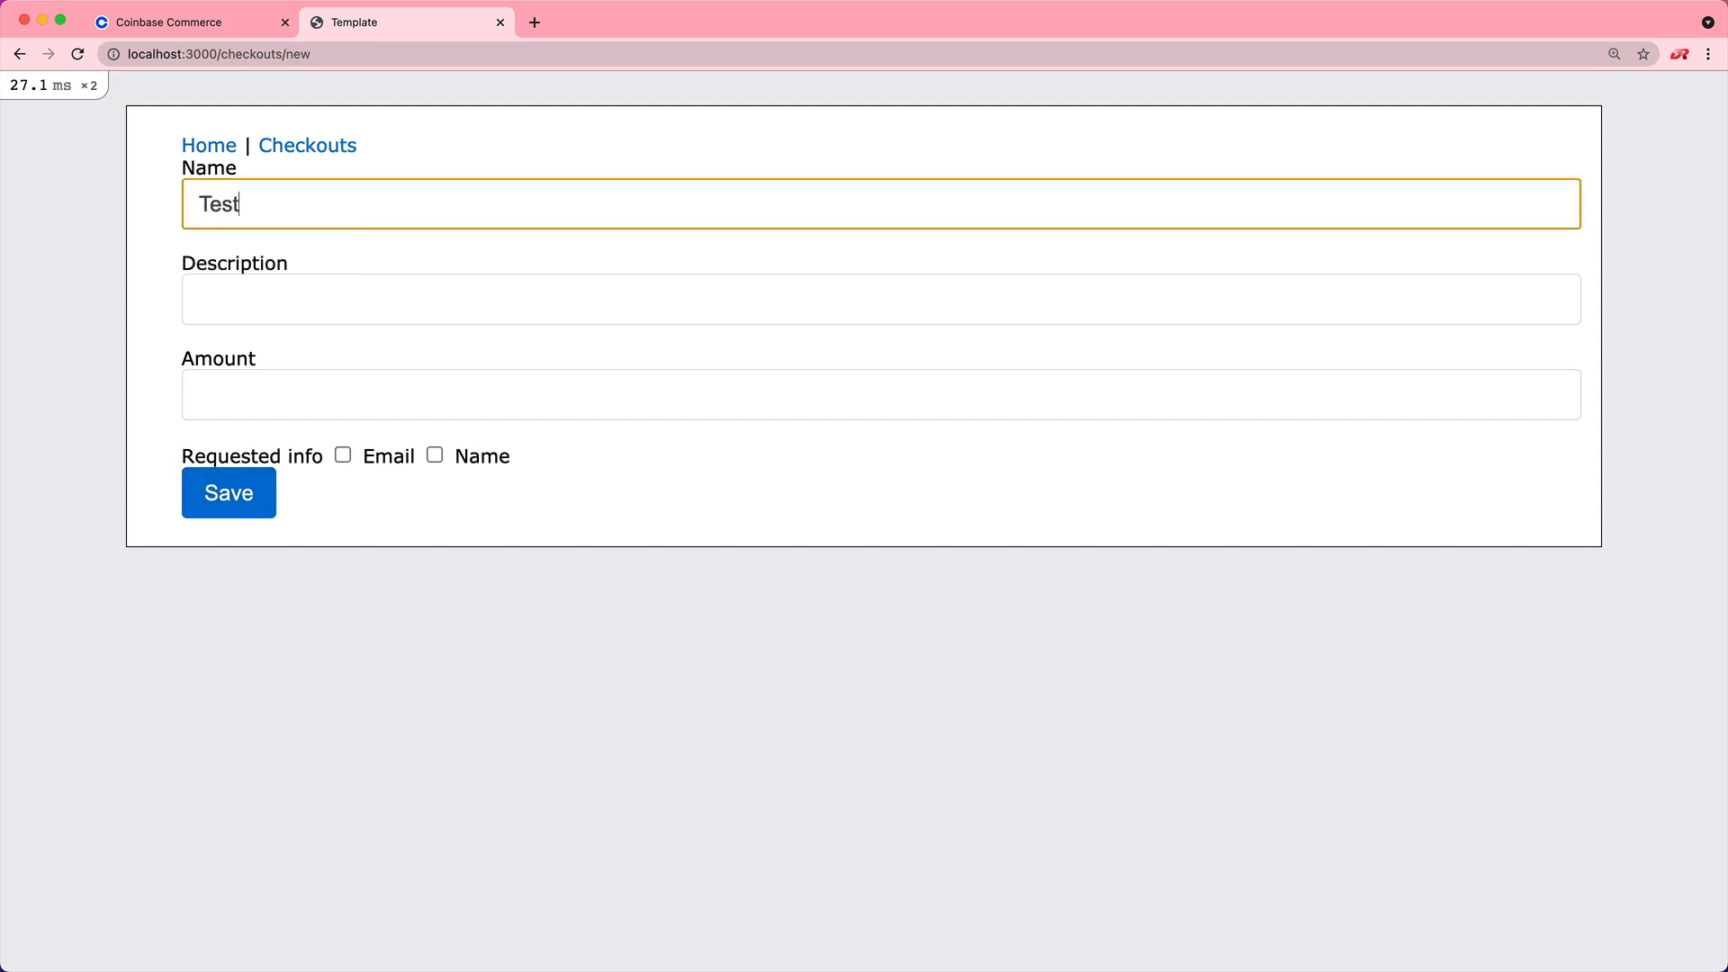
text(11)
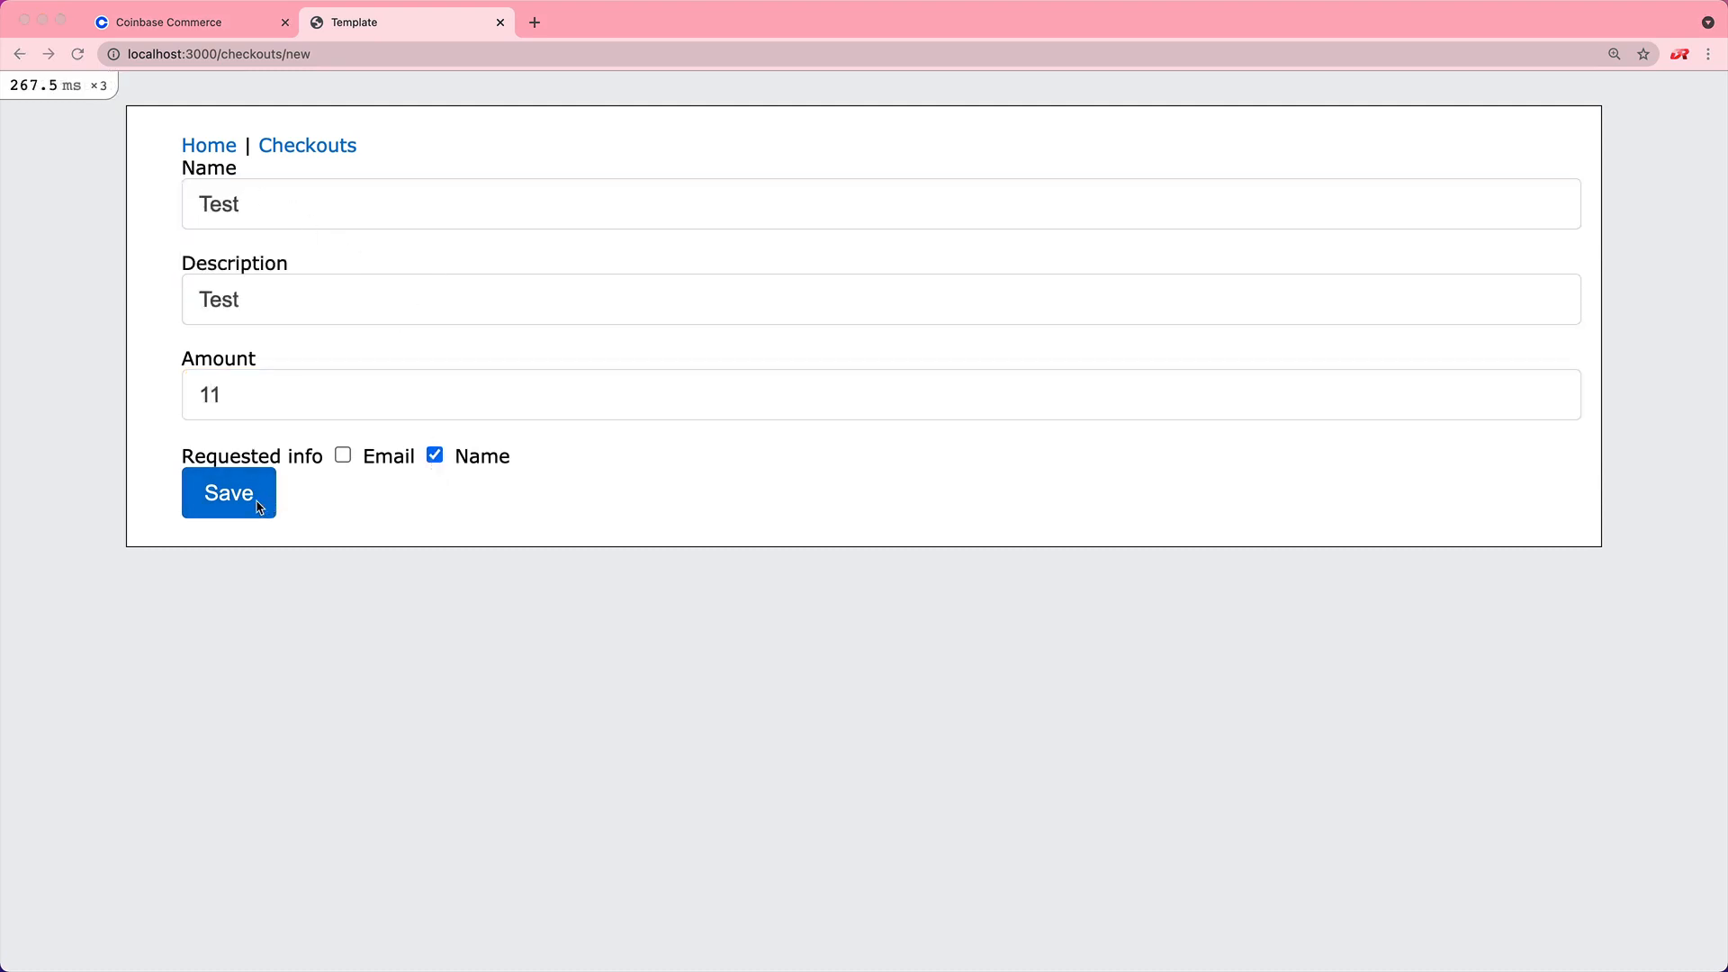
click(228, 492)
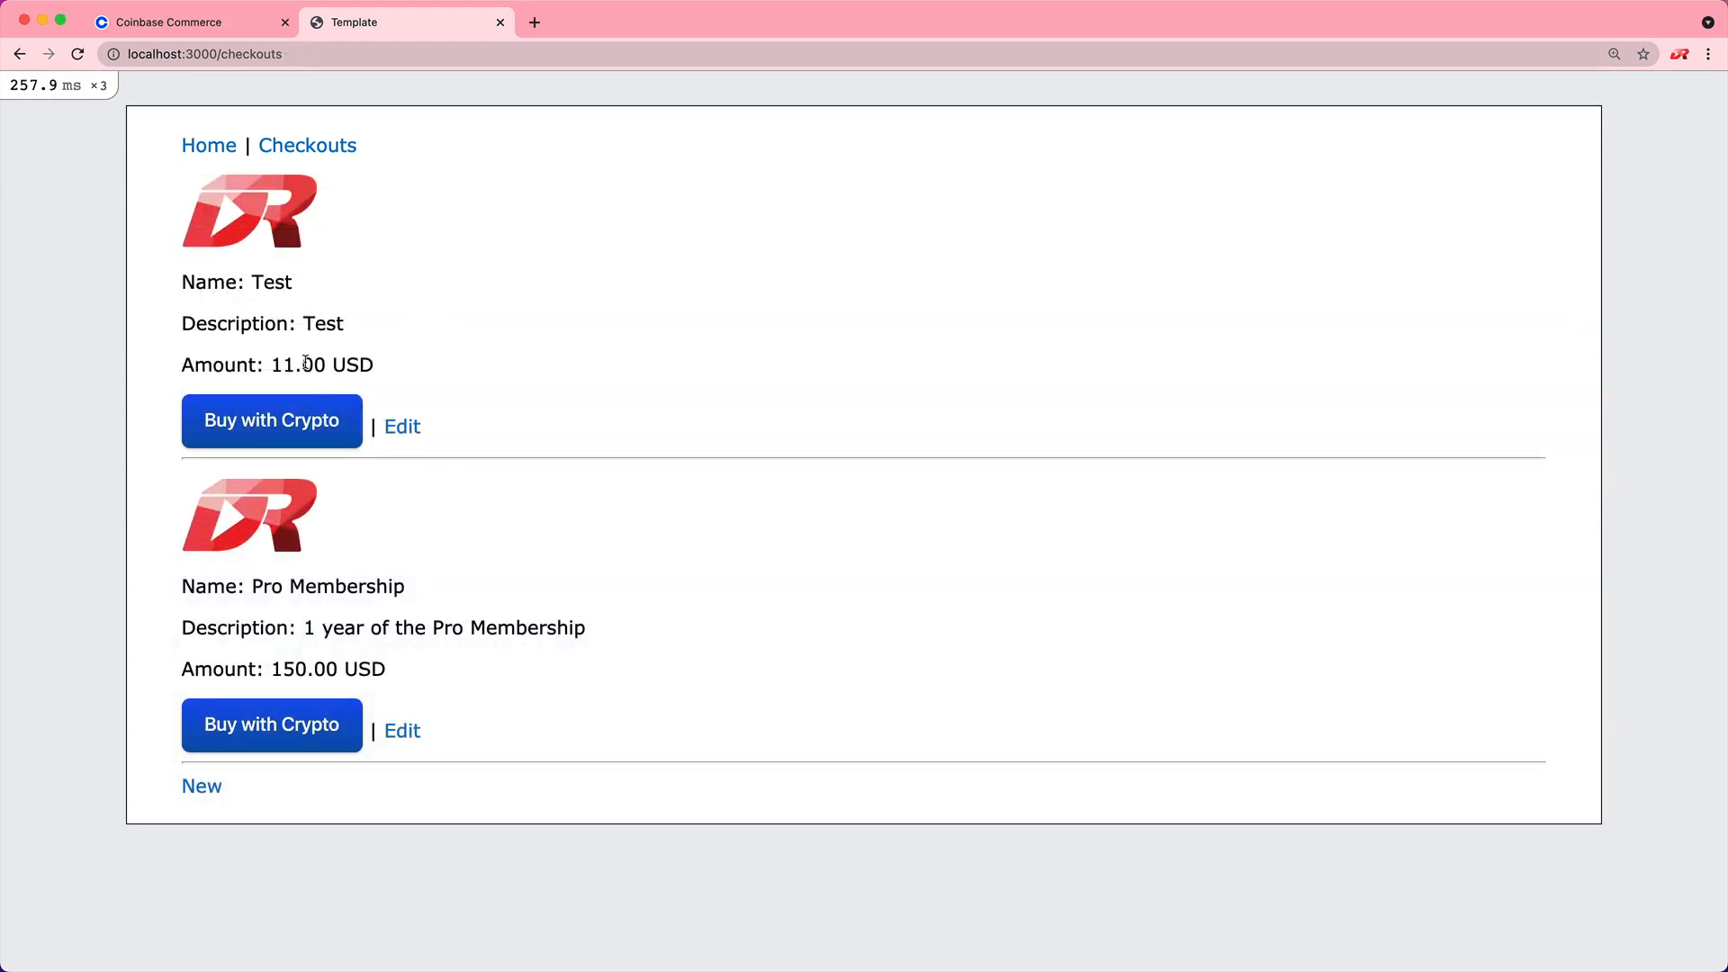
Buy the Test checkout with crypto, entering the name 'Test' and continuing to payment.
click(271, 420)
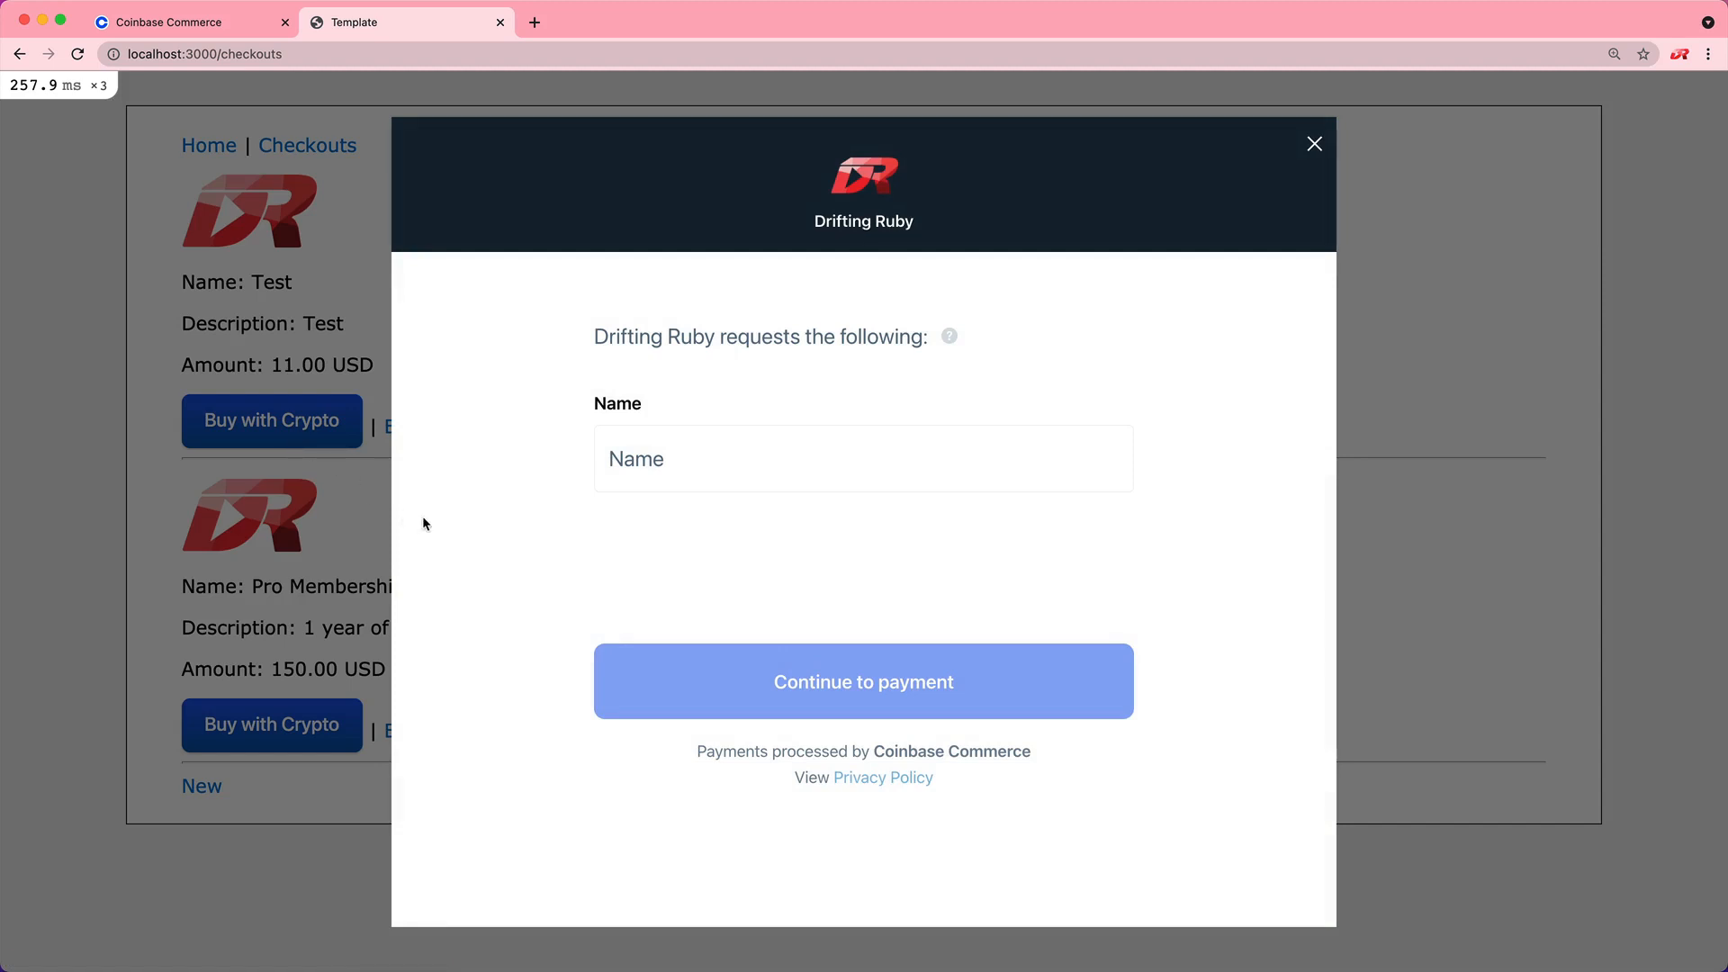
text(Test)
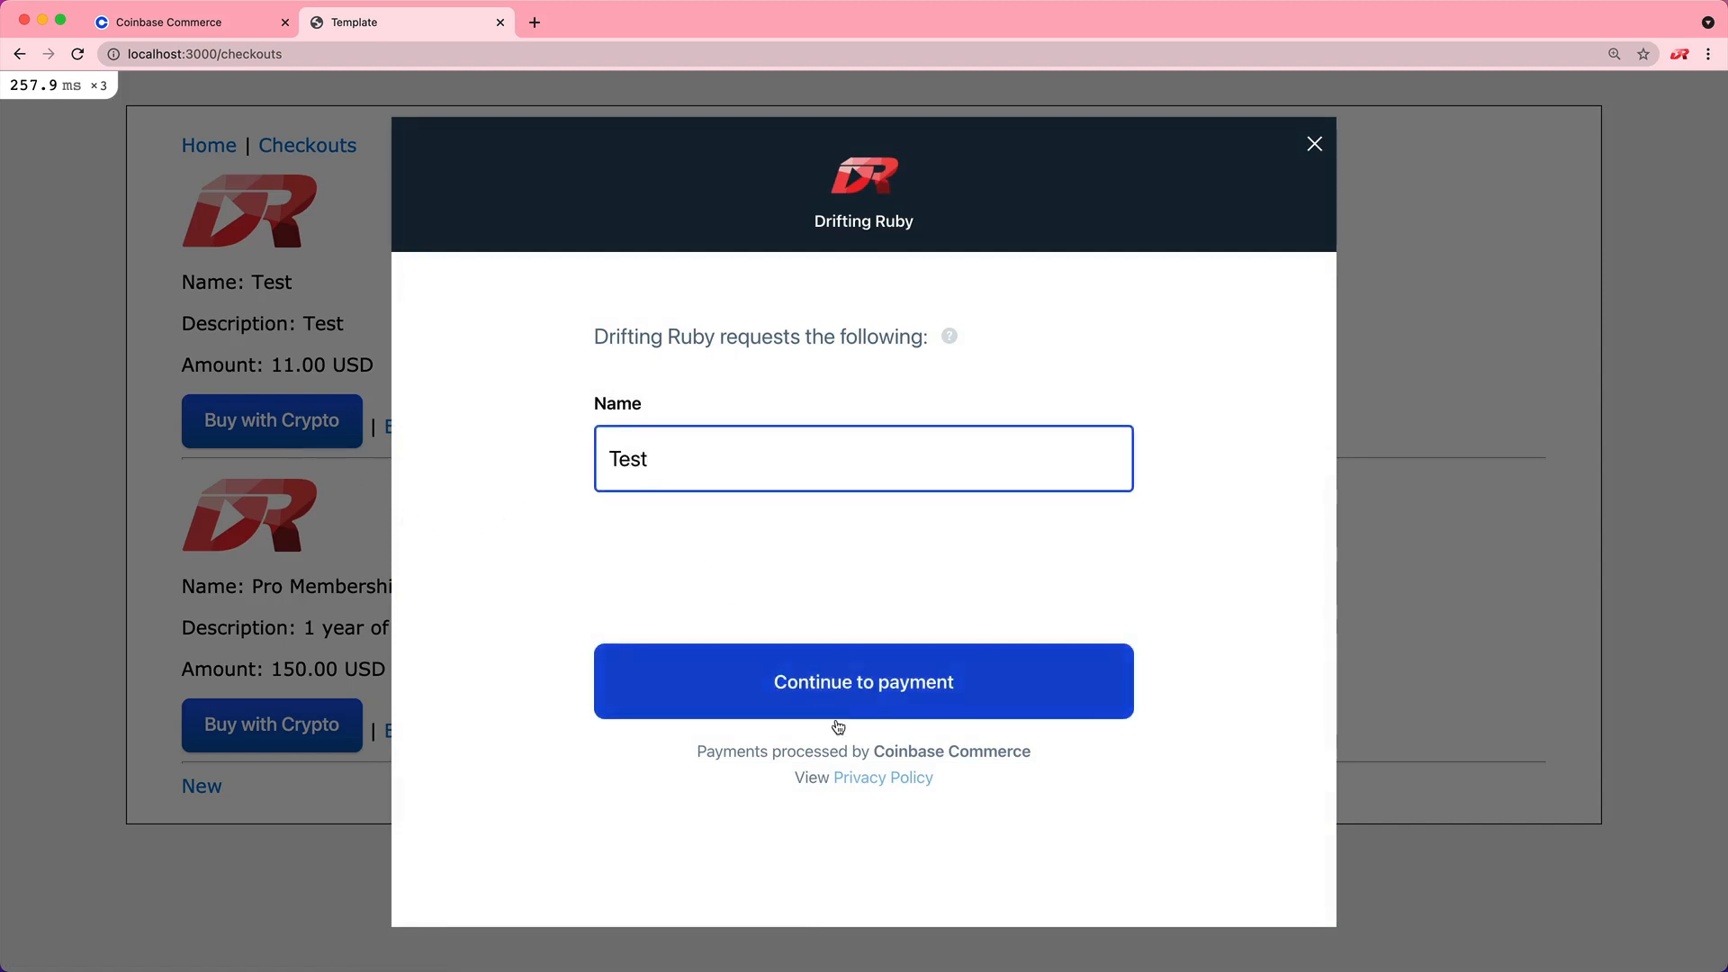
click(863, 681)
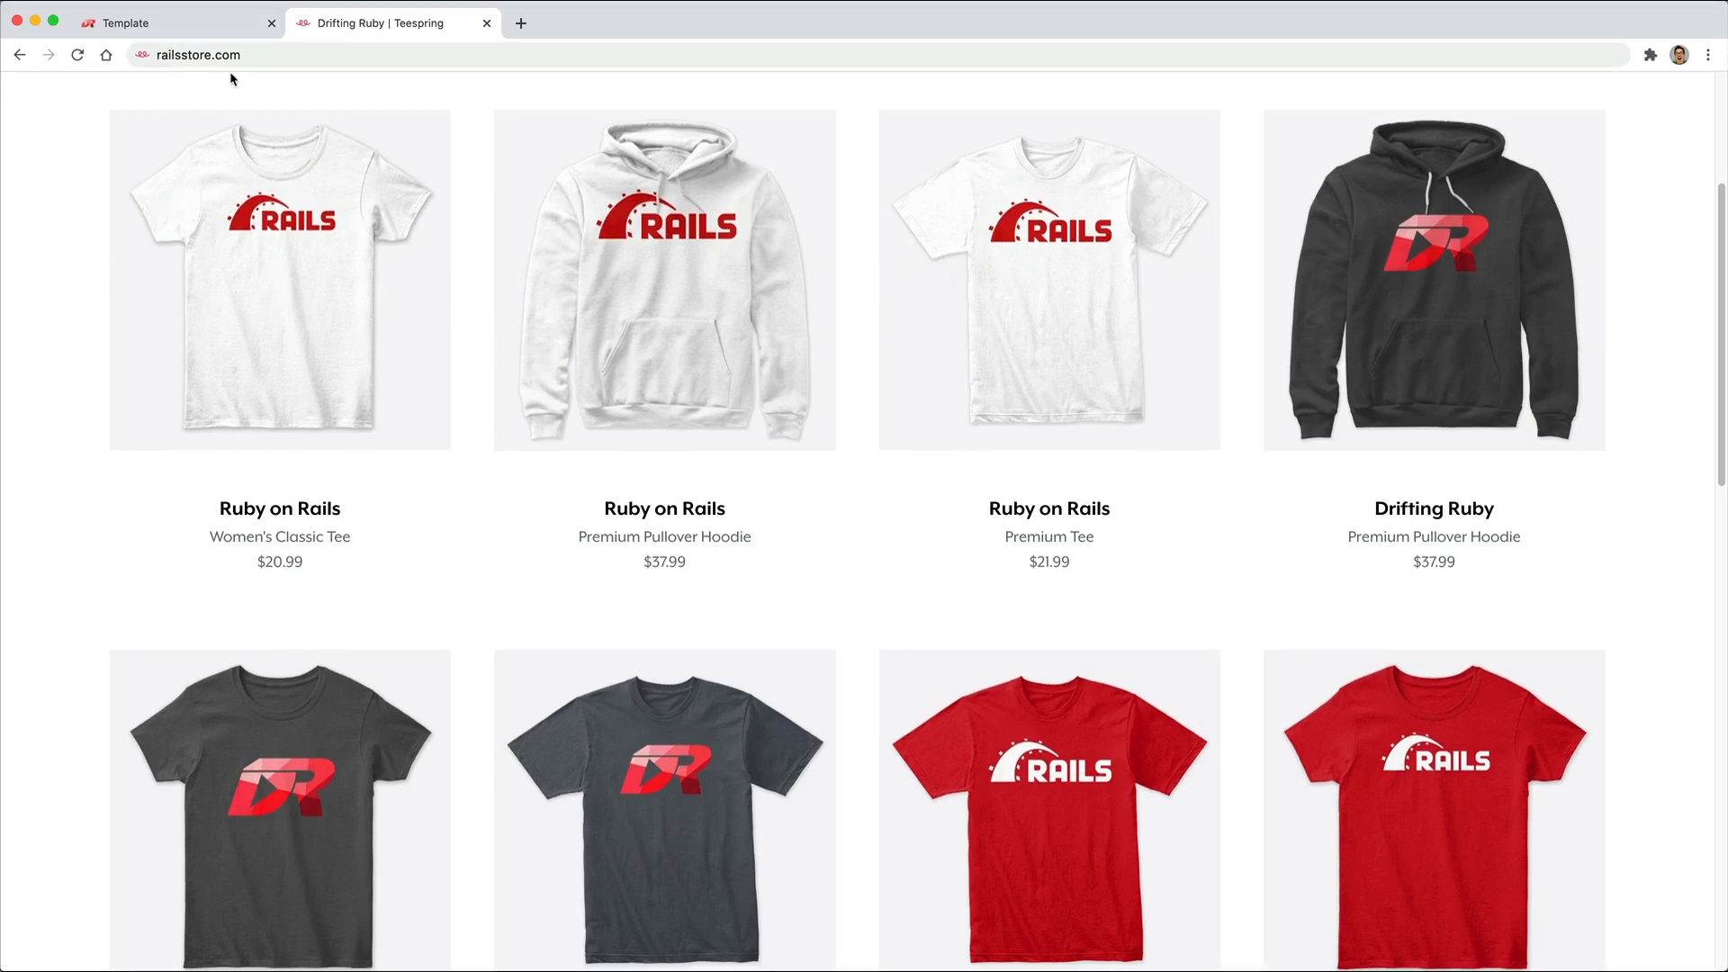
mouse_move(275, 210)
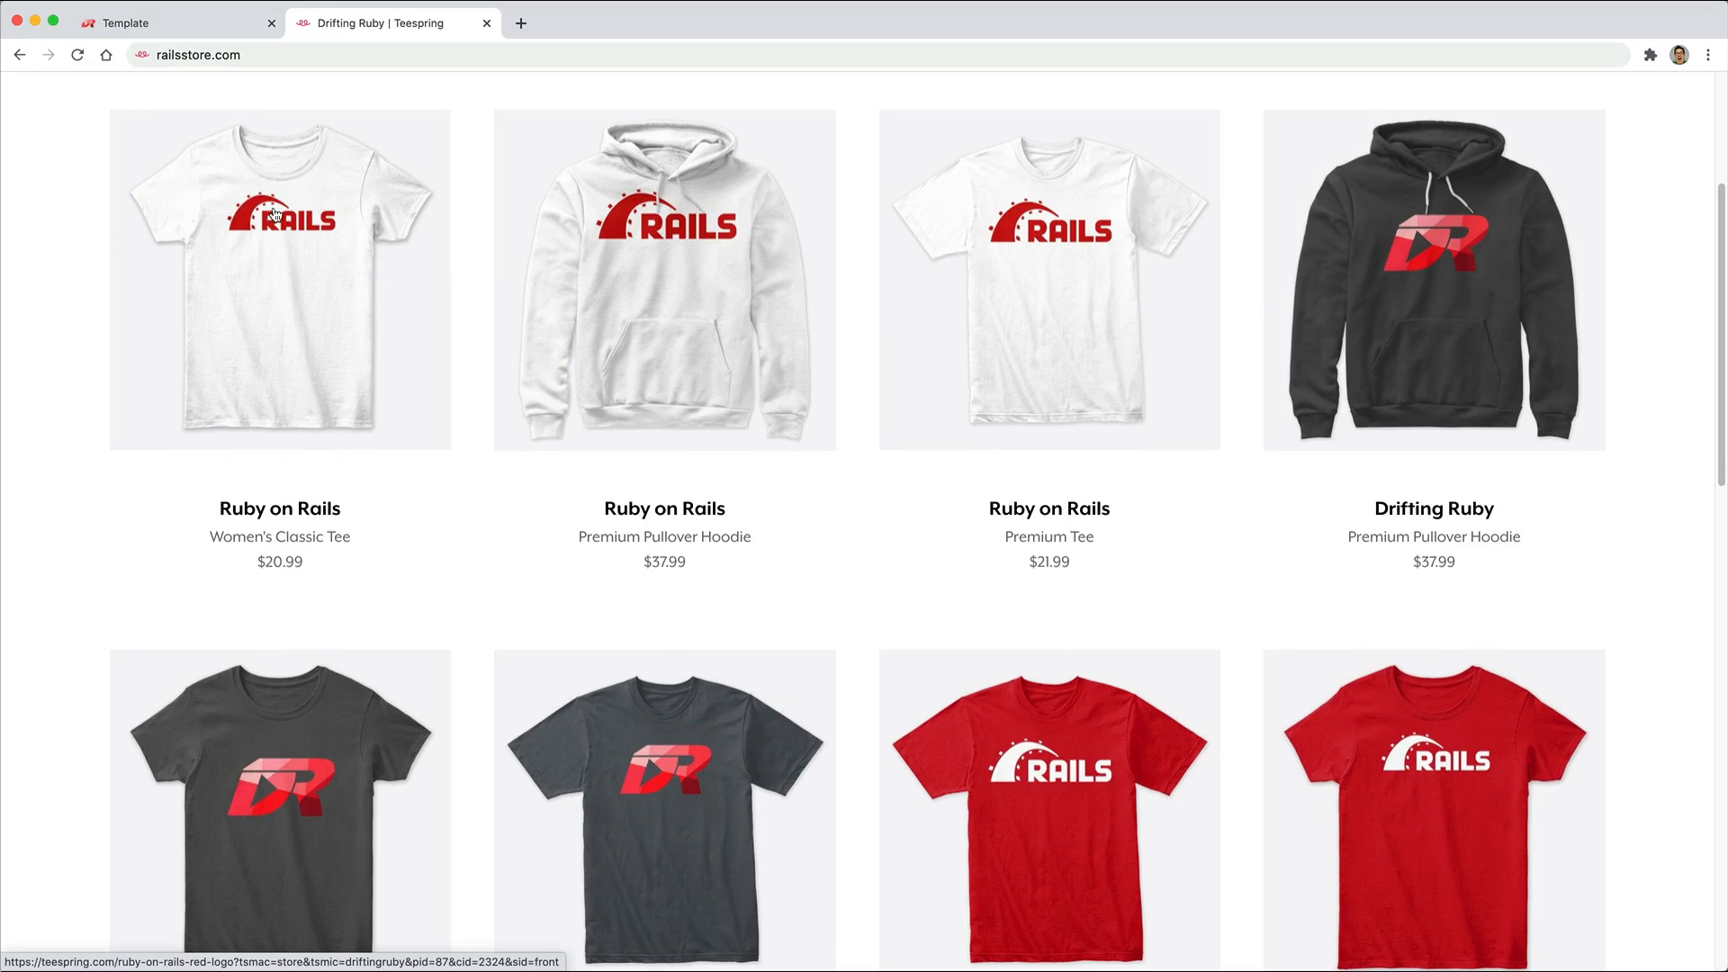
mouse_move(844, 593)
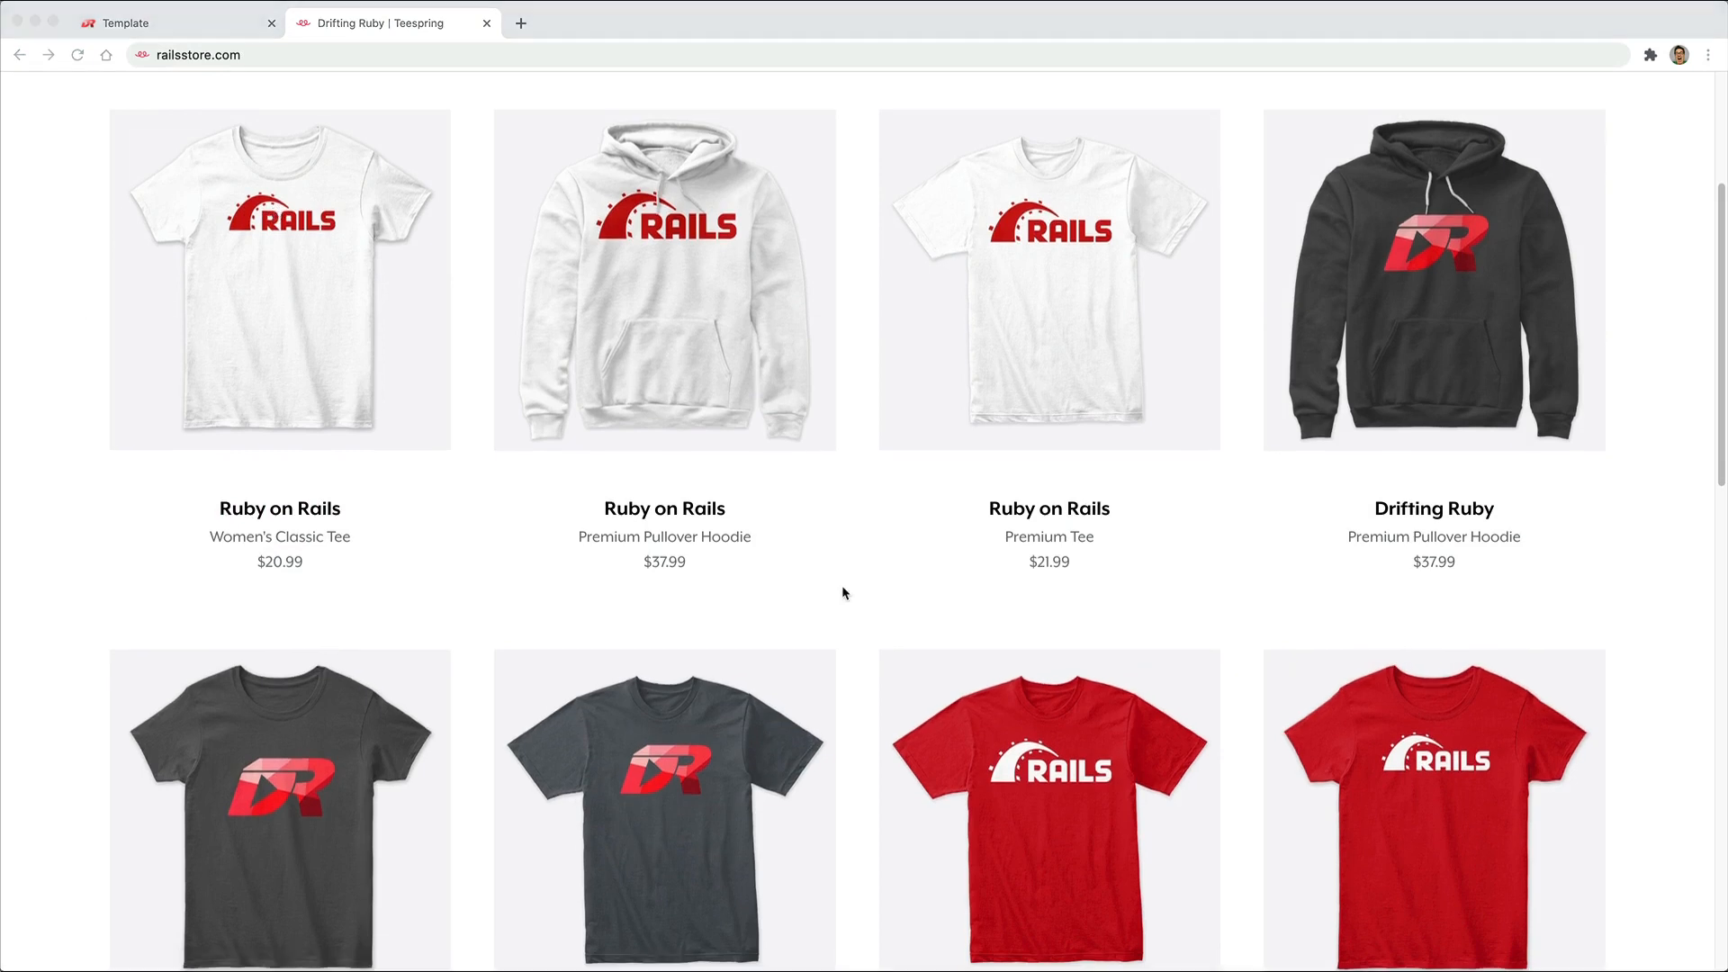